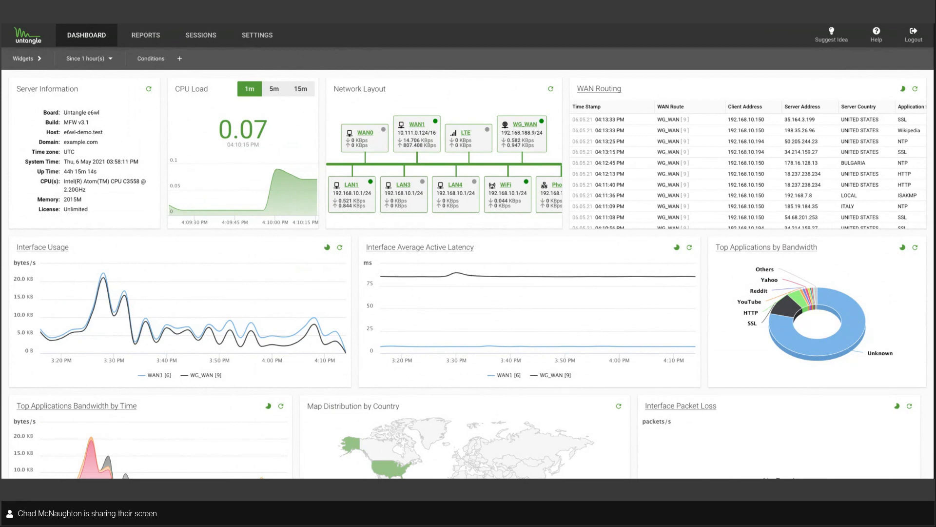
mouse_move(324, 56)
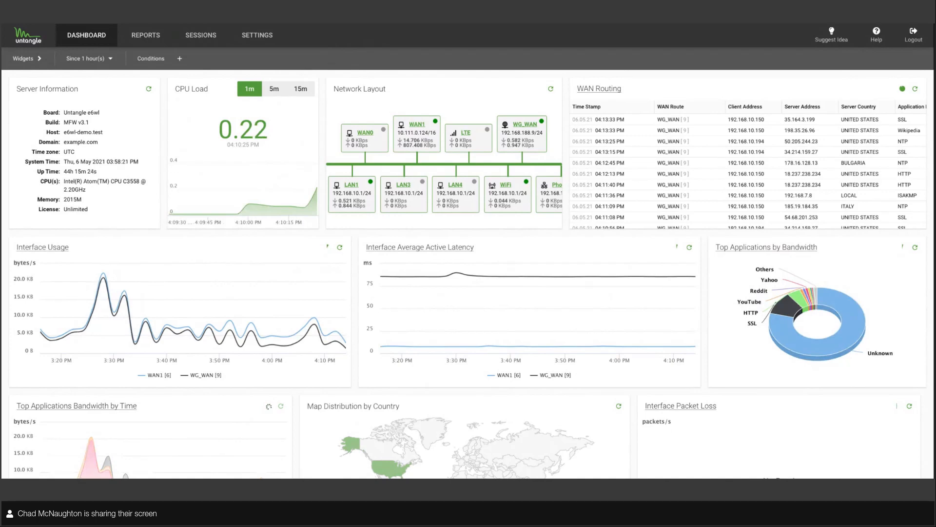
Step: Add the Threat Prevention Blocked widget to the dashboard, save the layout, and scroll to it
click(915, 89)
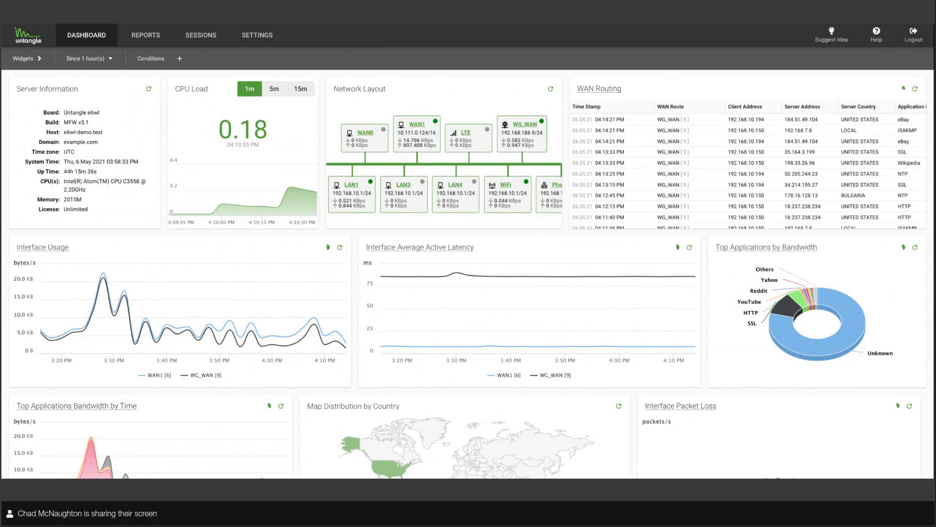
mouse_move(441, 286)
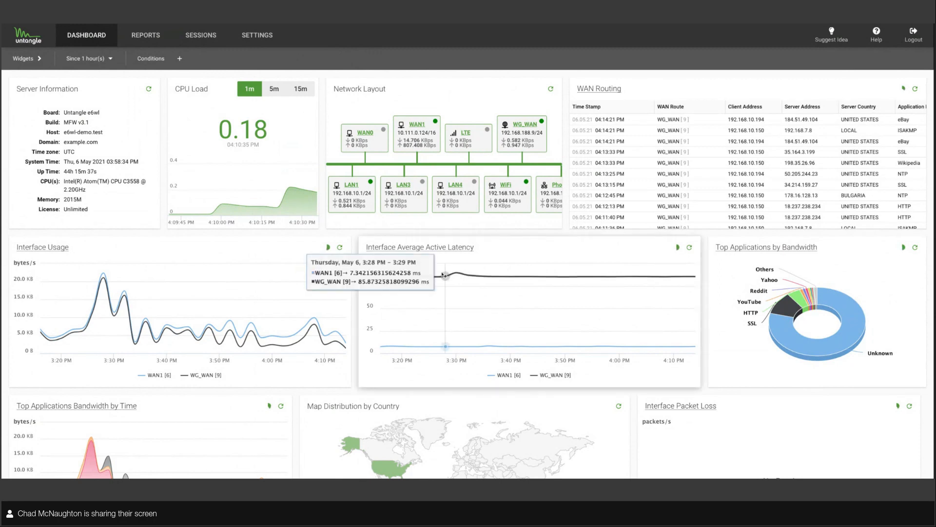
scroll(down, 3)
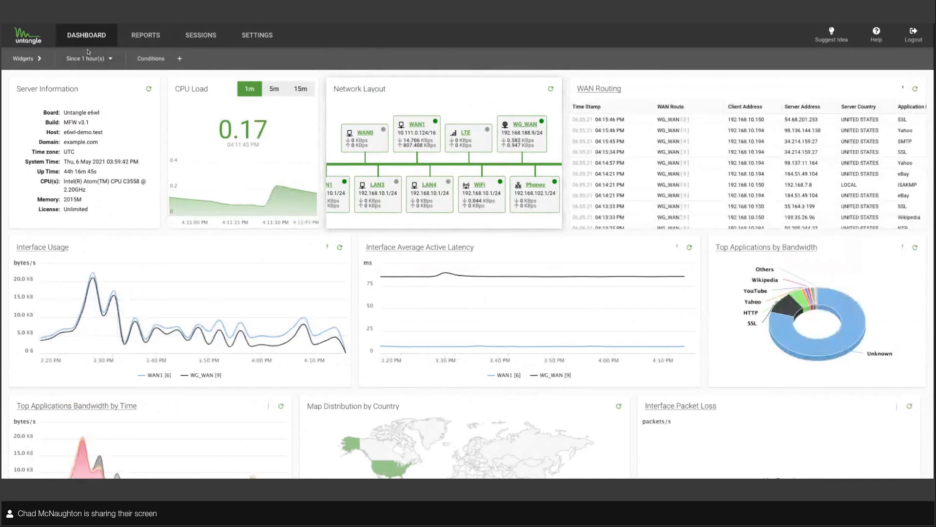
click(26, 58)
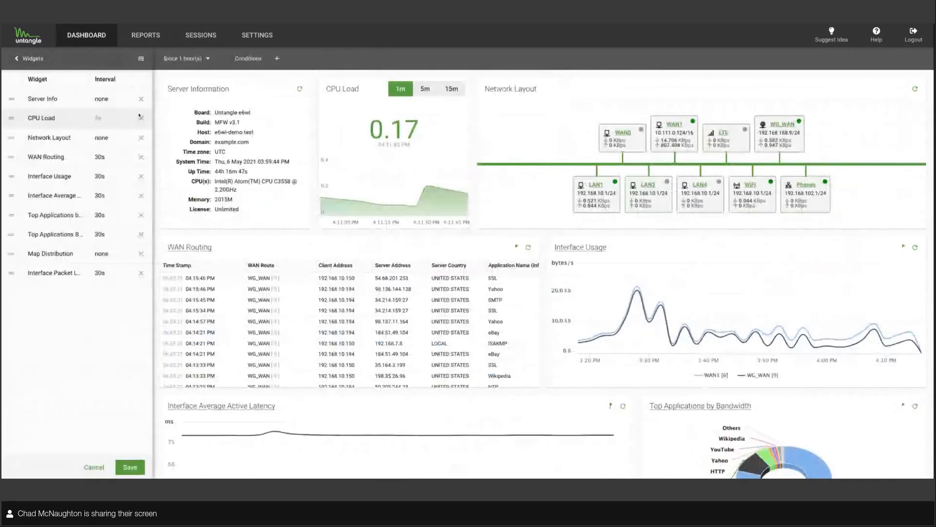
click(141, 59)
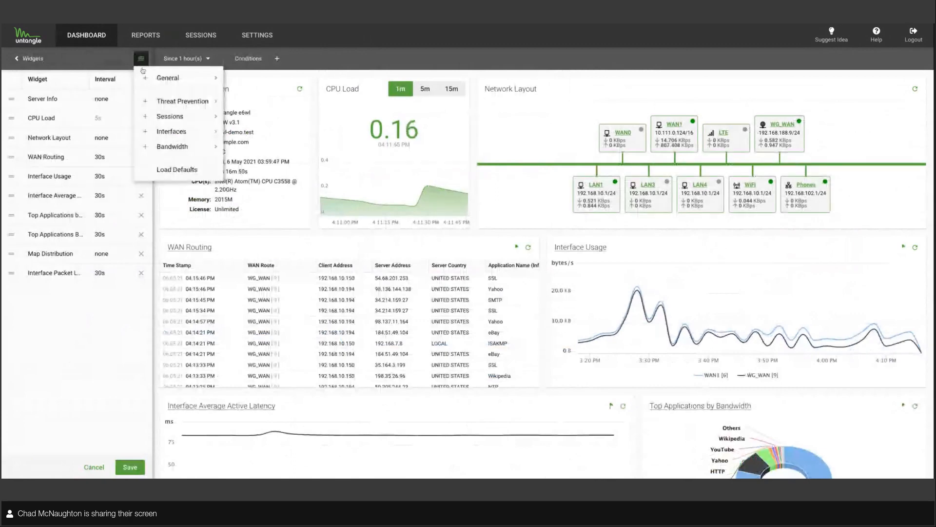
mouse_move(182, 101)
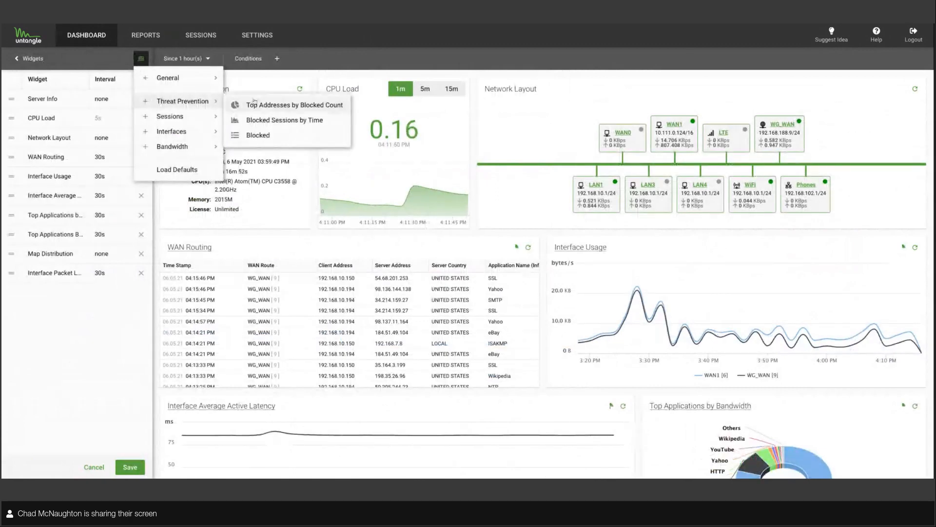
click(258, 135)
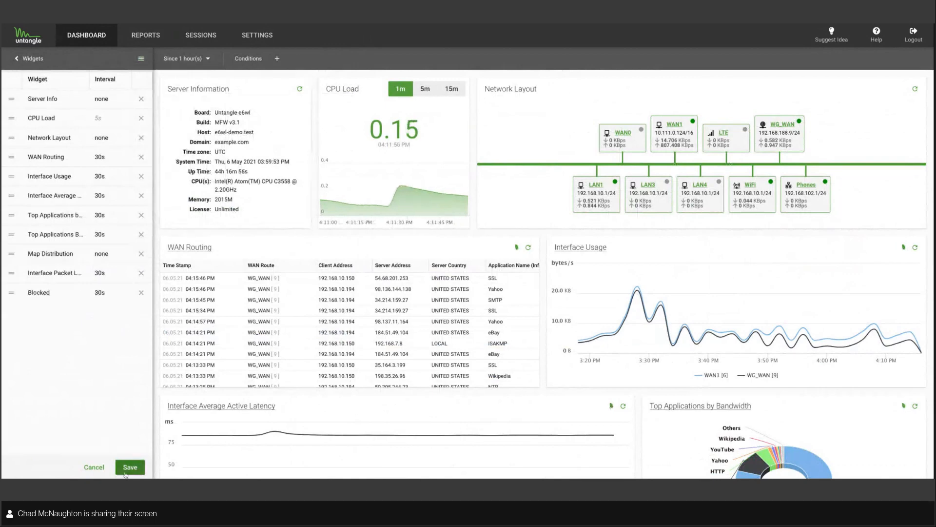
click(130, 467)
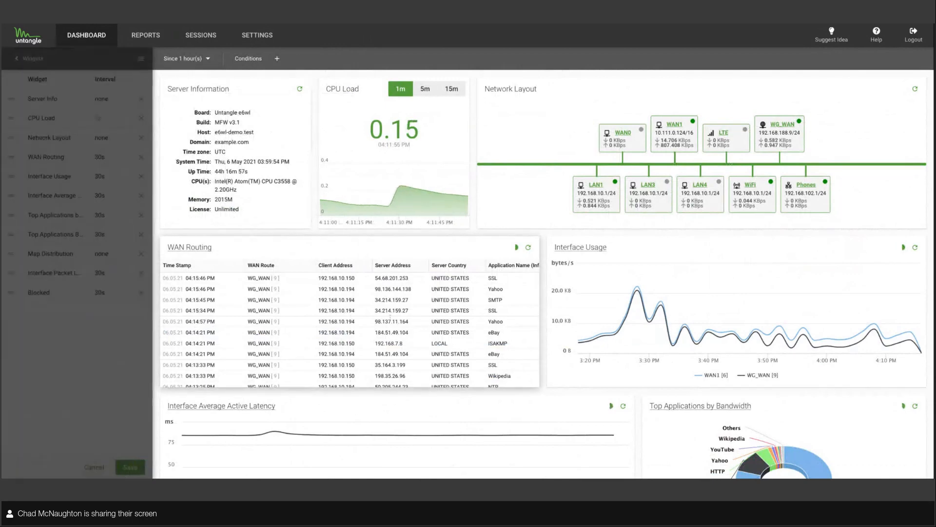
scroll(down, 3)
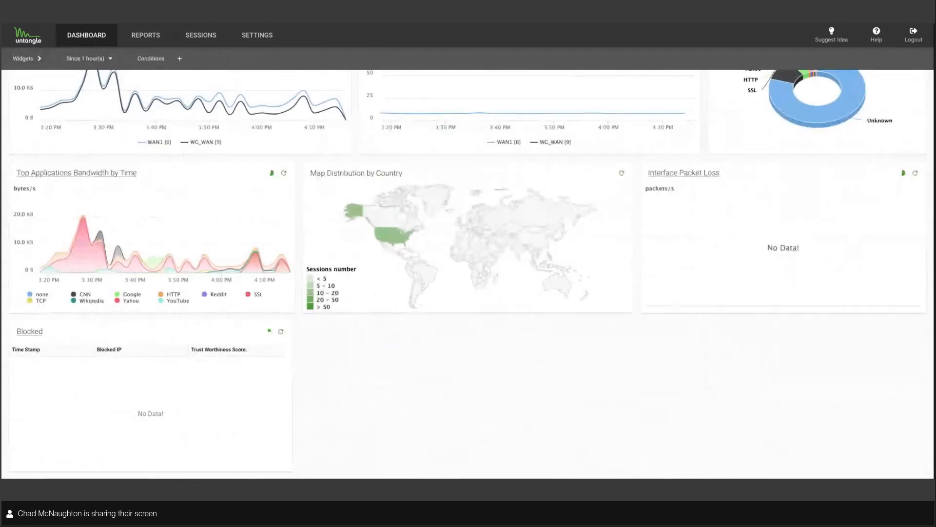
scroll(up, 3)
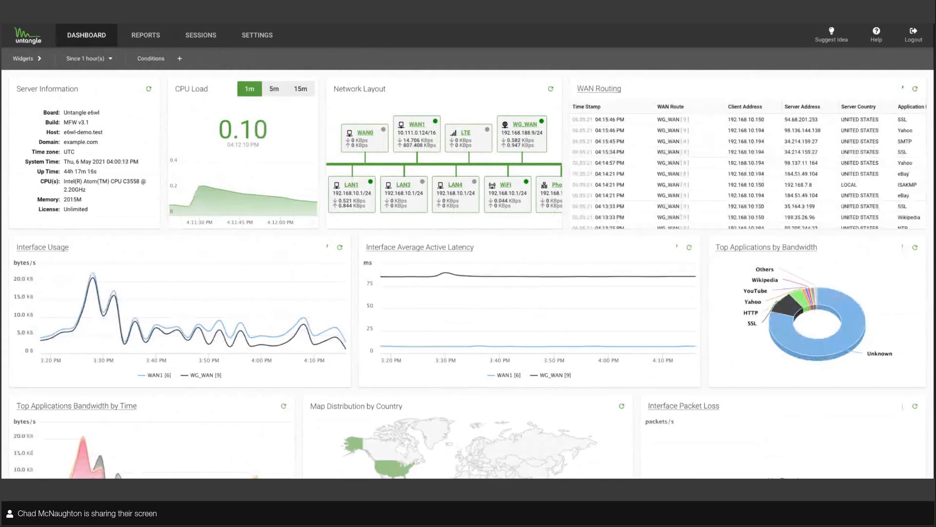
click(89, 59)
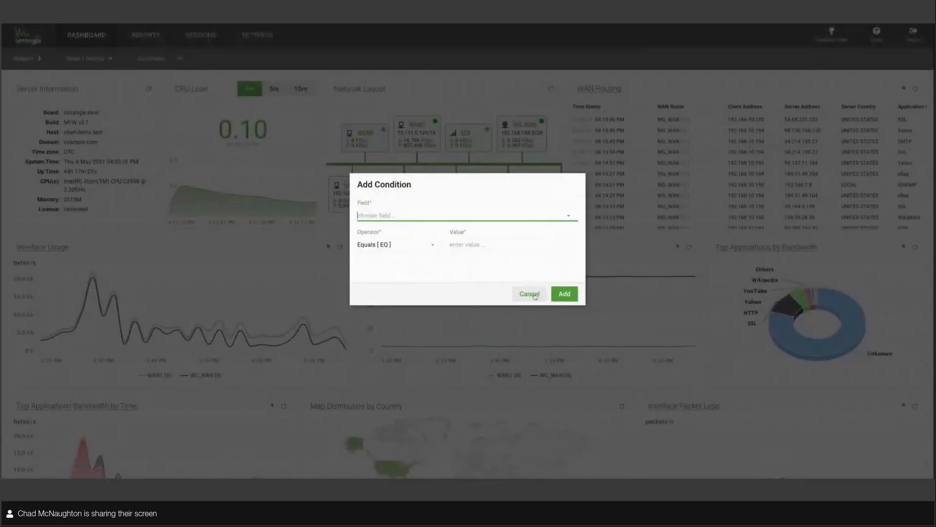
click(530, 294)
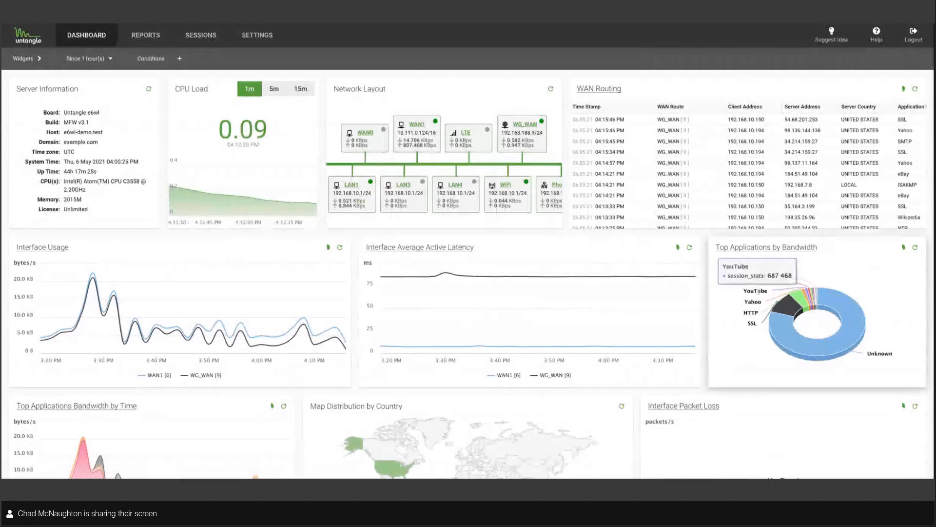
mouse_move(800, 297)
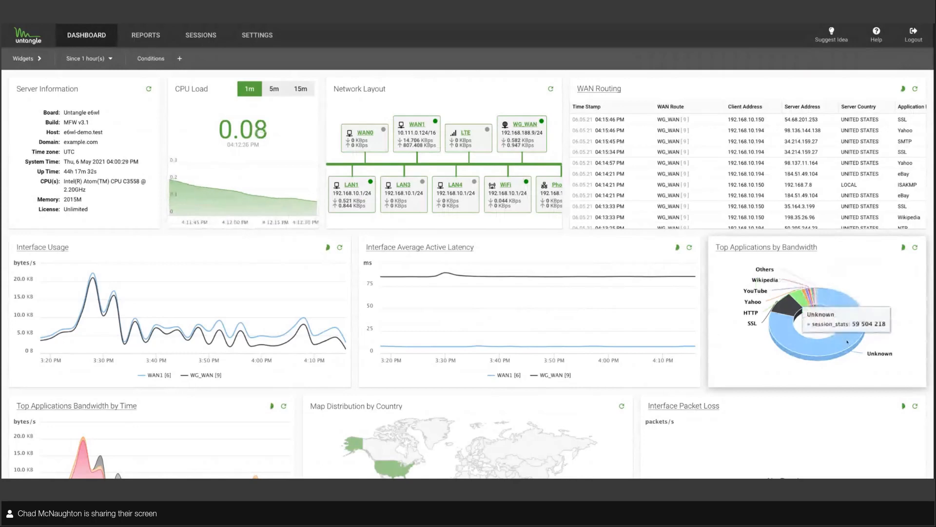
mouse_move(807, 300)
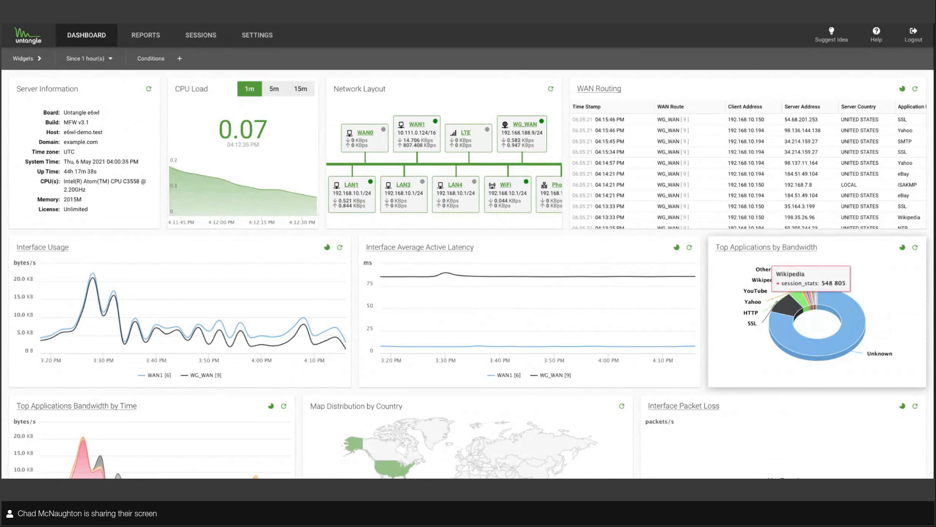
scroll(down, 3)
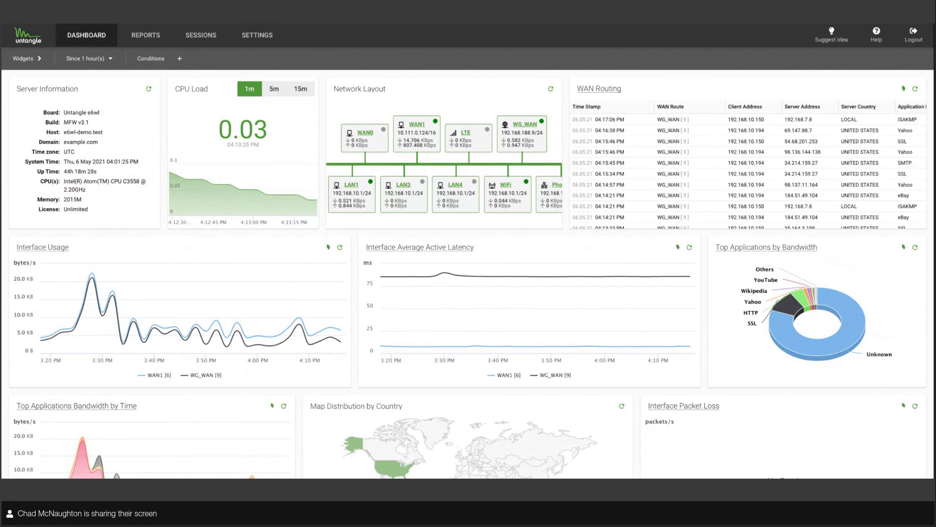
mouse_move(153, 23)
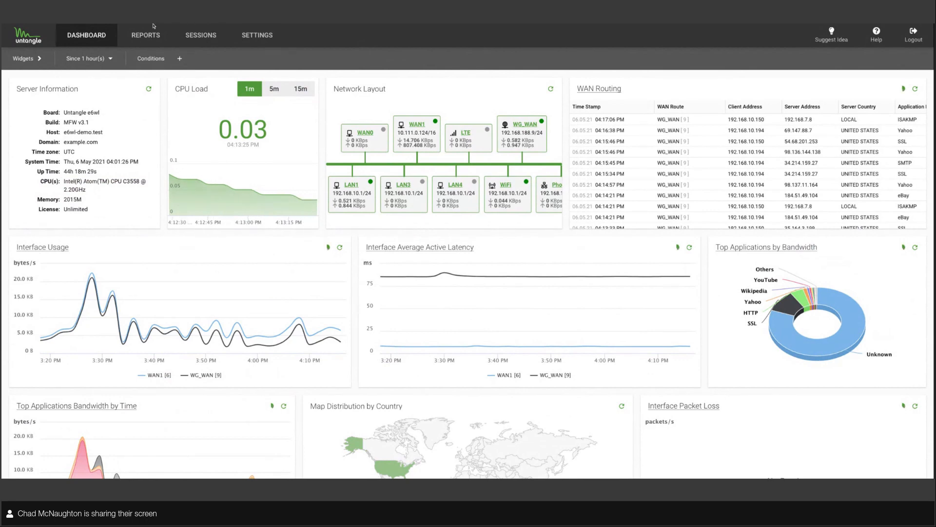
Step: In Reports, view the Top Applications by Bandwidth chart and expand the Interfaces category
click(144, 35)
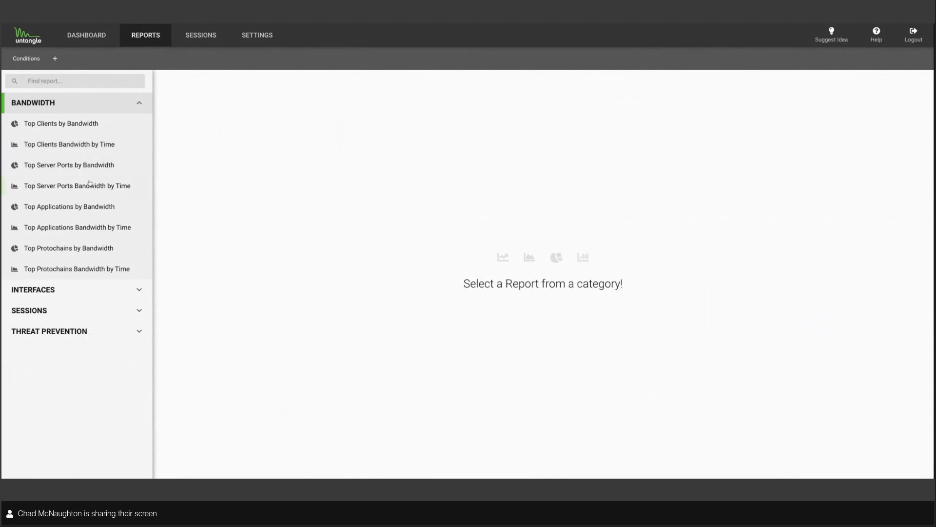
click(70, 206)
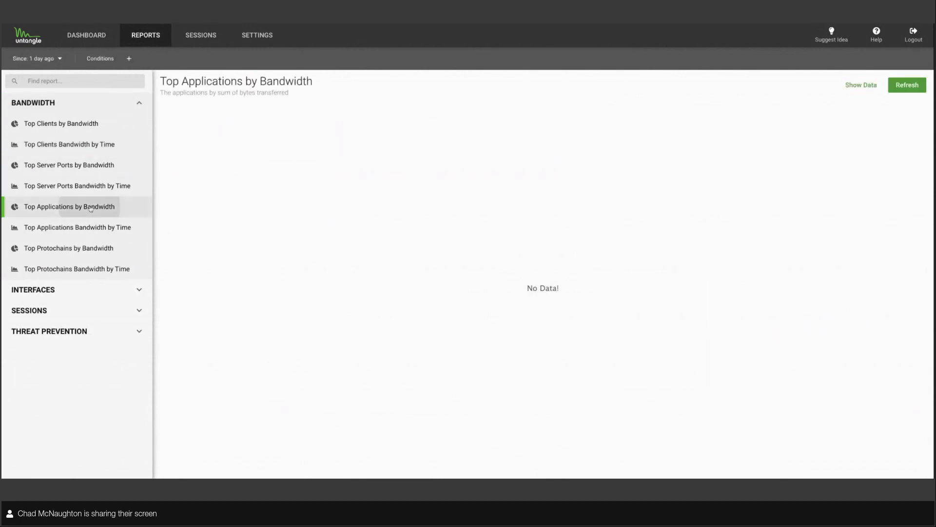
click(70, 206)
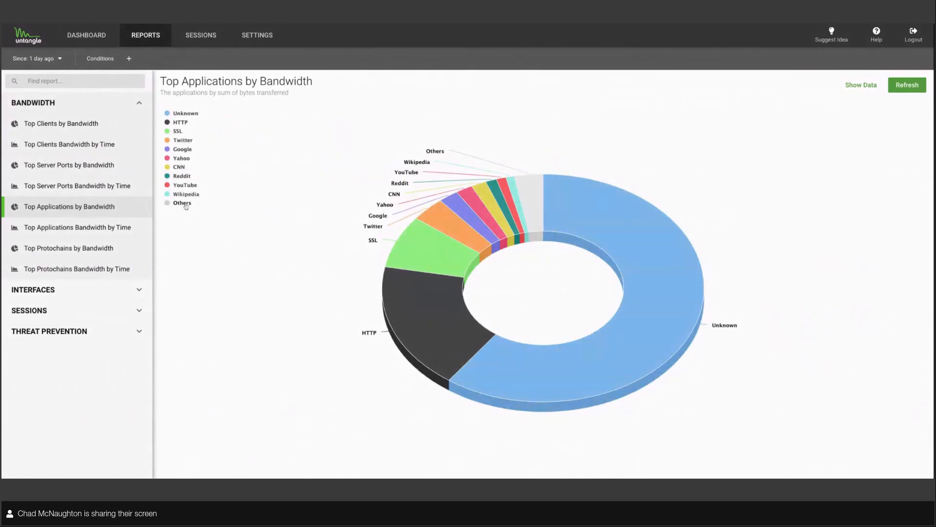
click(182, 203)
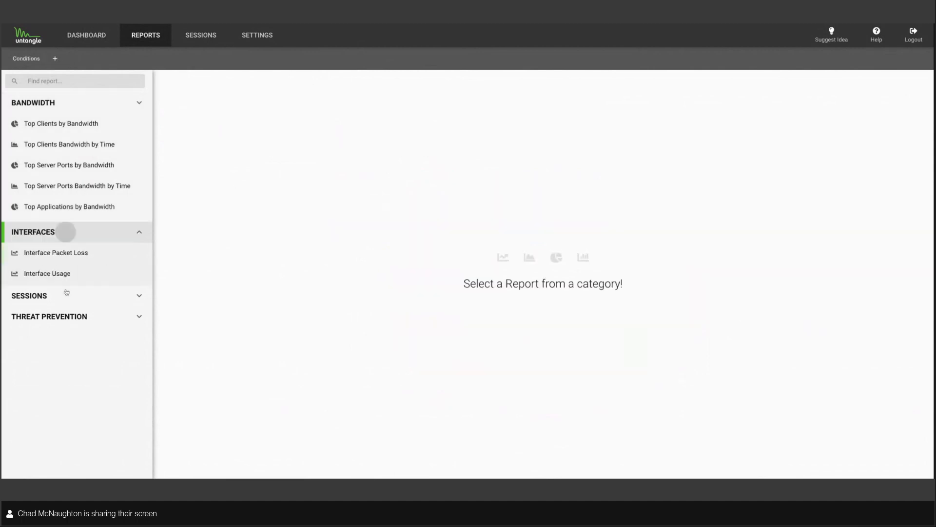
Step: View interface Jitter, Latency, Usage, Passive and Active Latency reports, then expand Threat Prevention
click(66, 207)
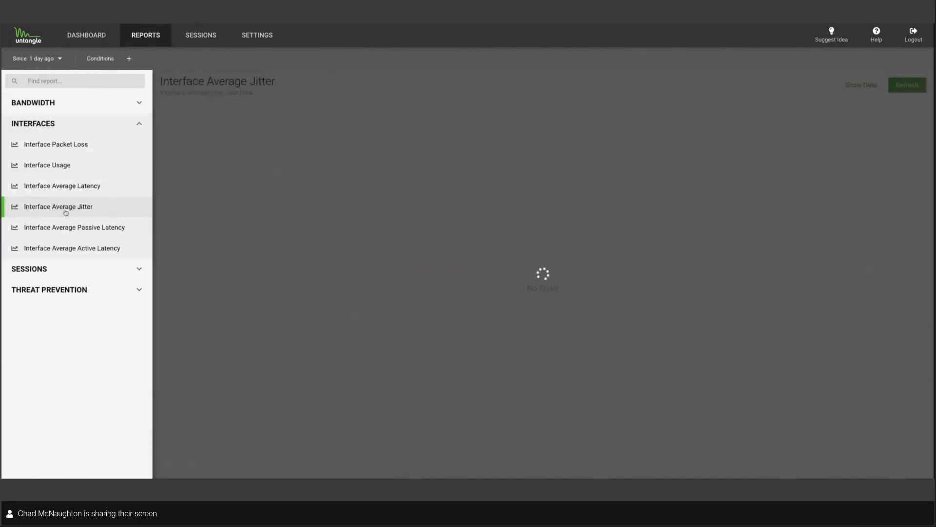
click(58, 207)
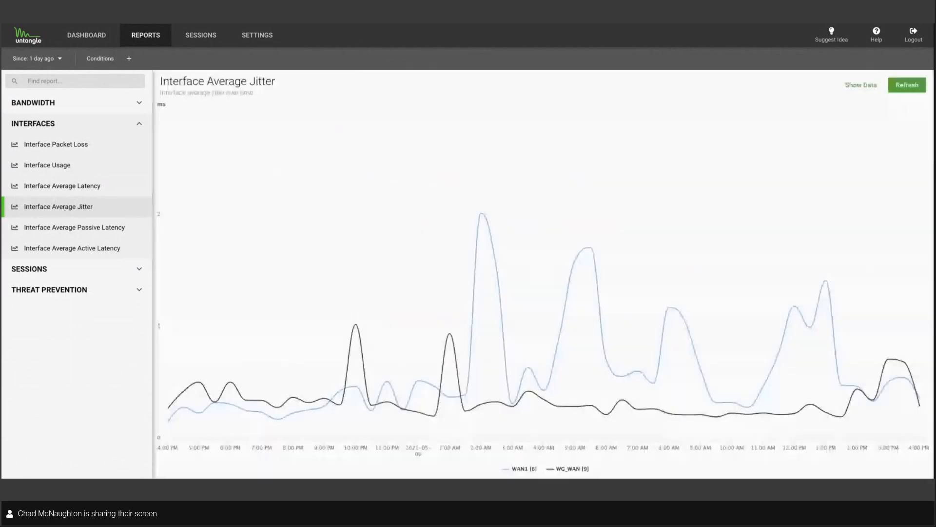
click(61, 186)
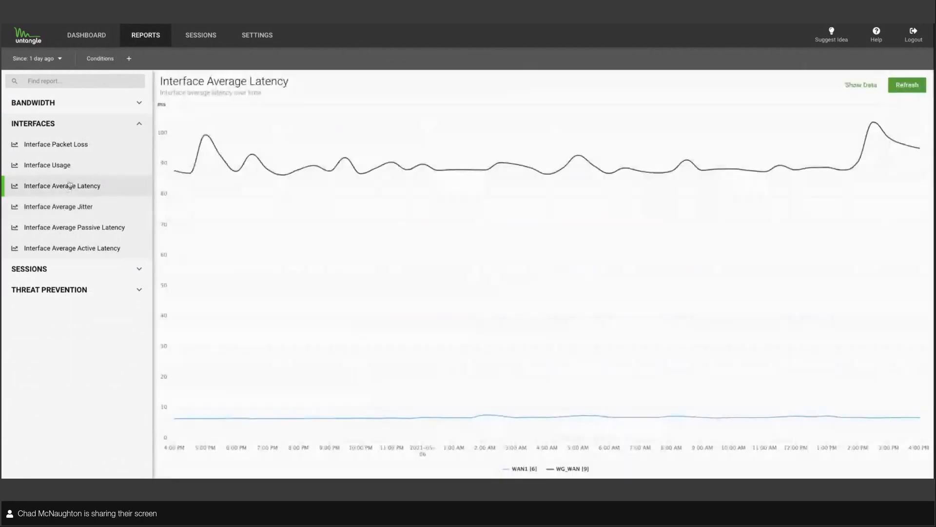
click(46, 165)
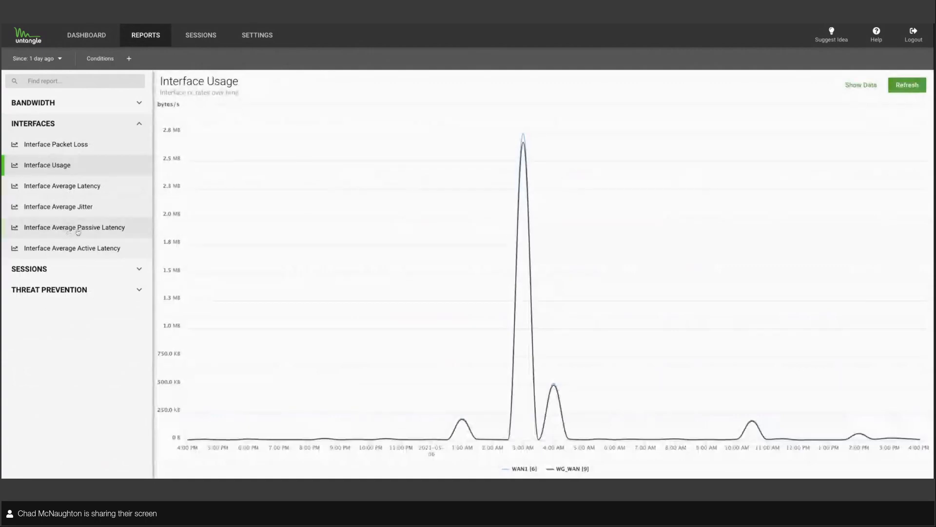
click(74, 227)
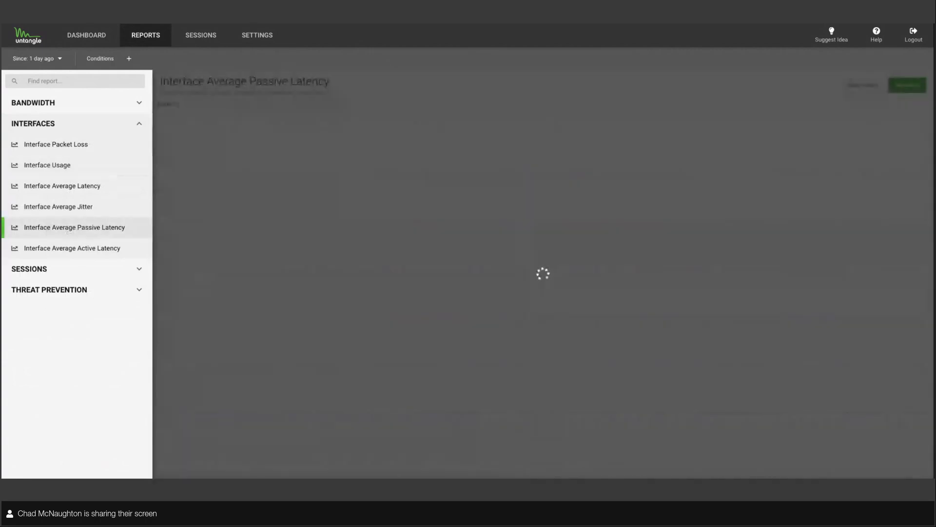
click(72, 248)
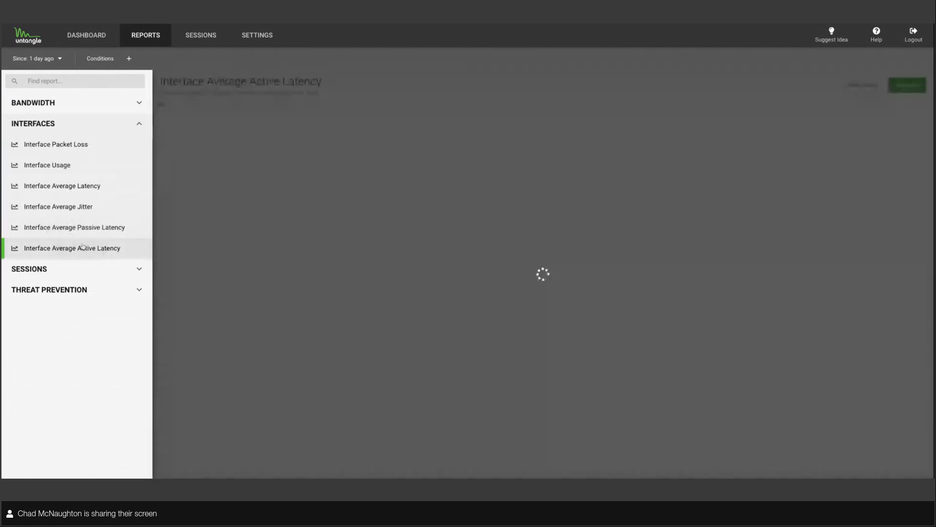
click(55, 144)
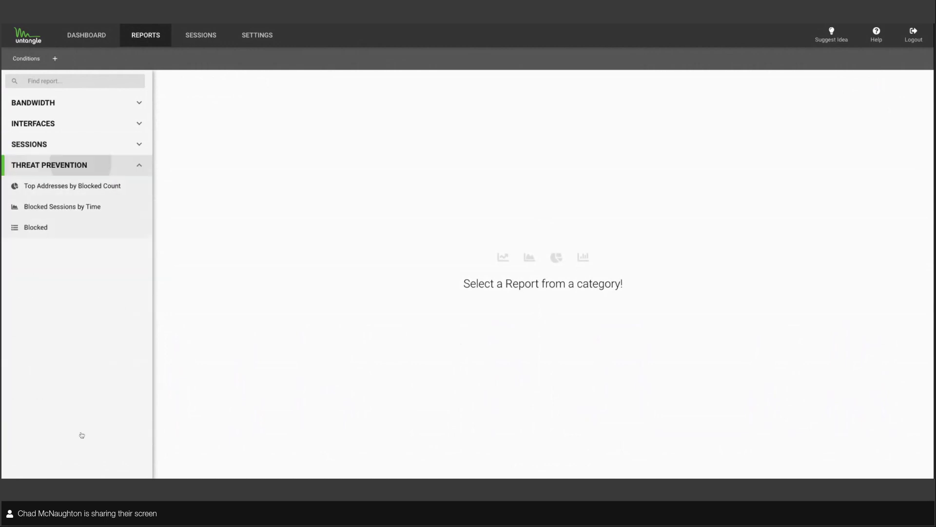
Step: View Top Addresses by Blocked Count, Blocked Sessions by Time and Blocked reports, then return to categories
click(72, 186)
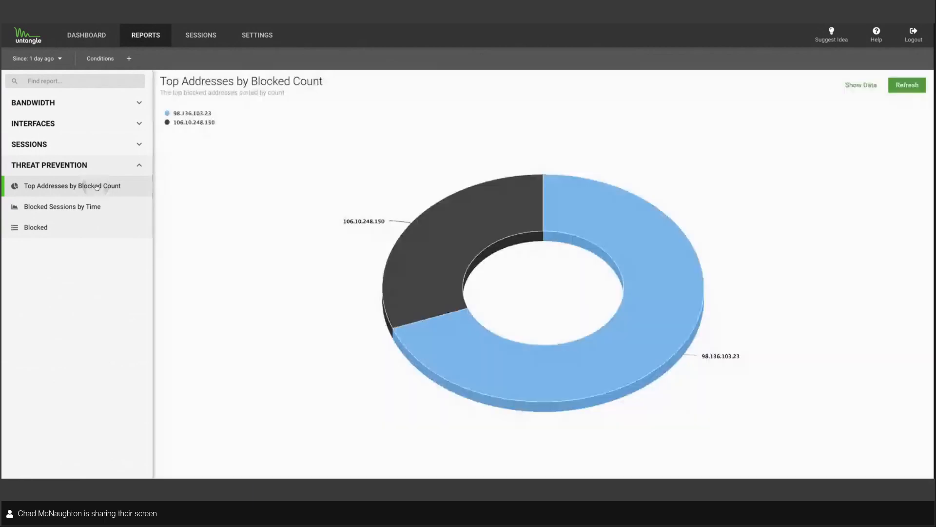
mouse_move(540, 377)
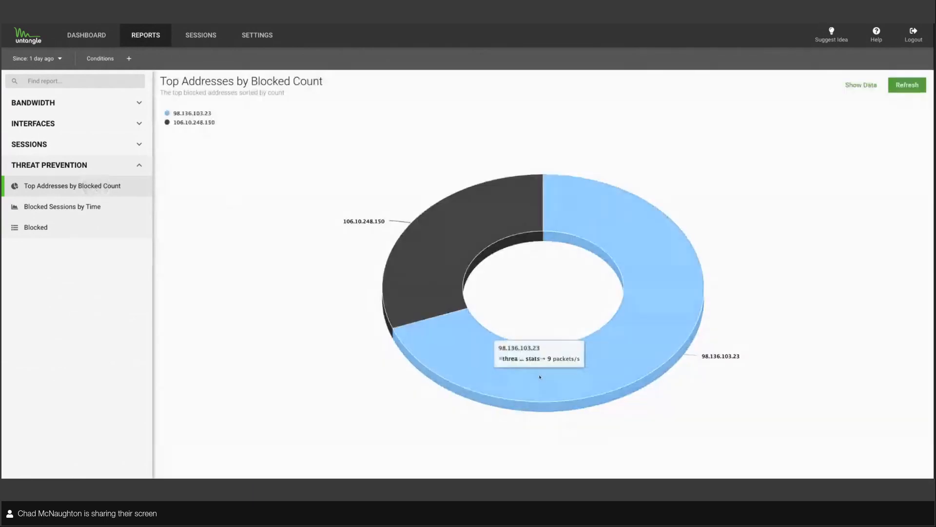
mouse_move(414, 271)
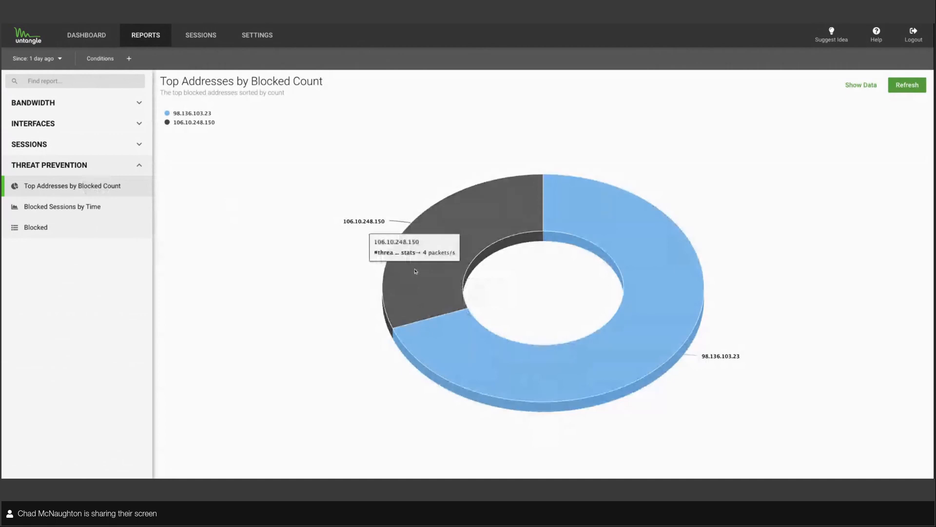
mouse_move(244, 243)
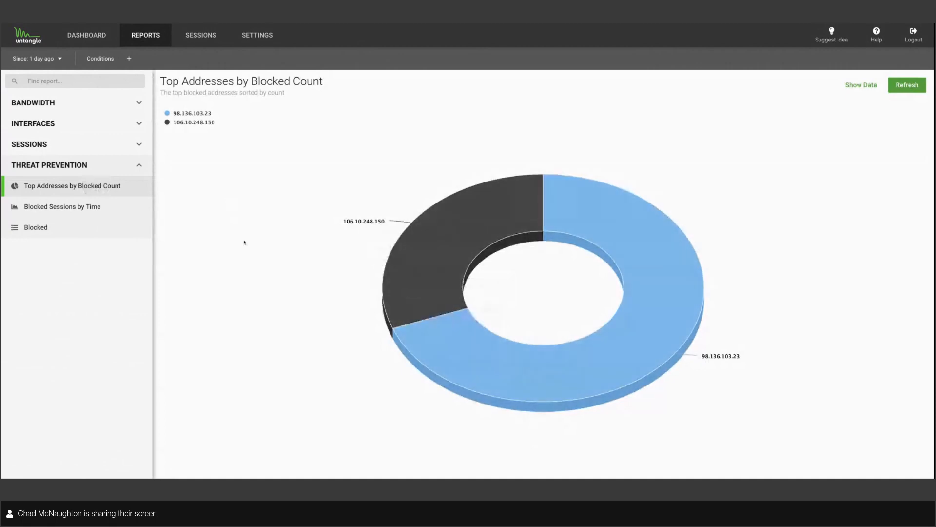
click(61, 207)
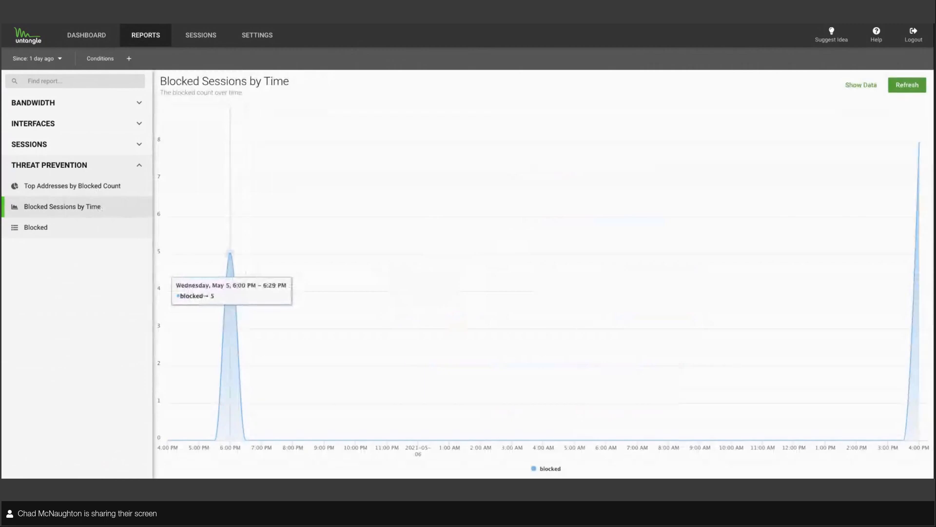
click(35, 227)
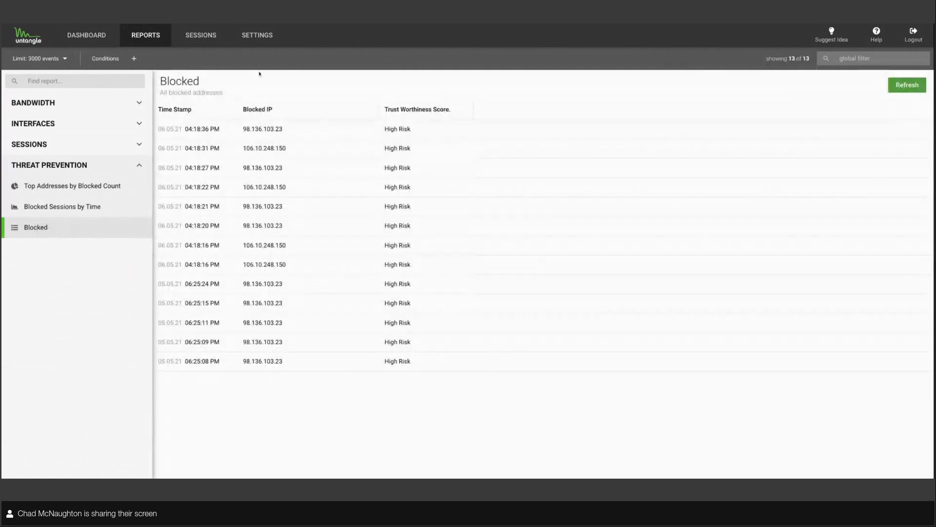
click(39, 58)
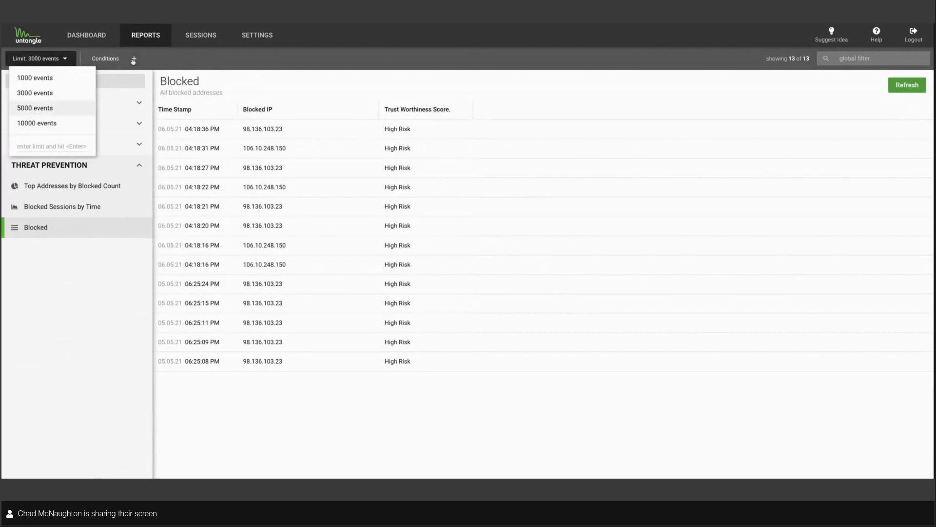
click(132, 58)
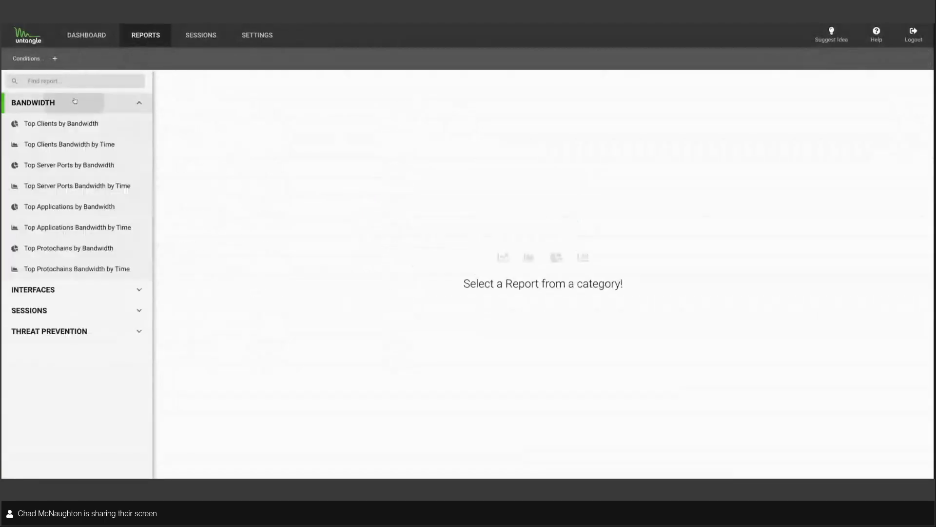
mouse_move(399, 69)
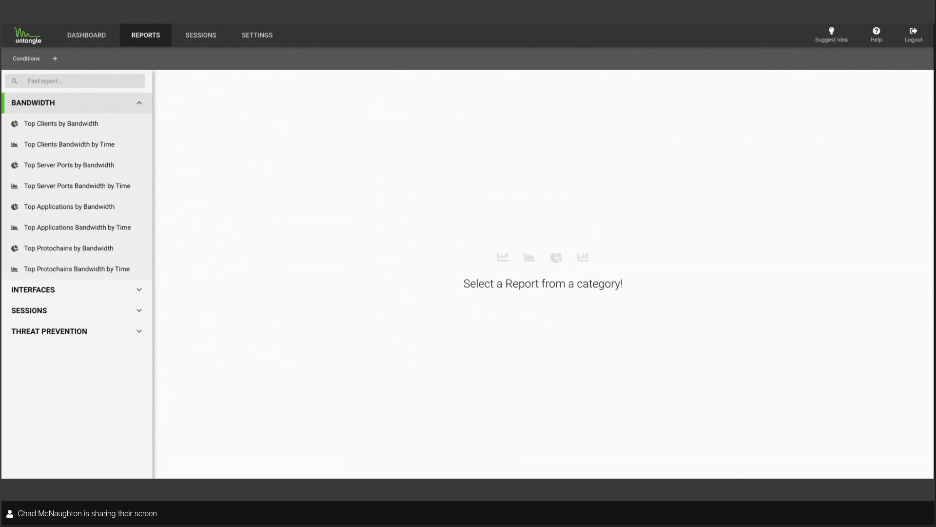
Step: Show the Sessions list with its 40 active sessions
click(200, 34)
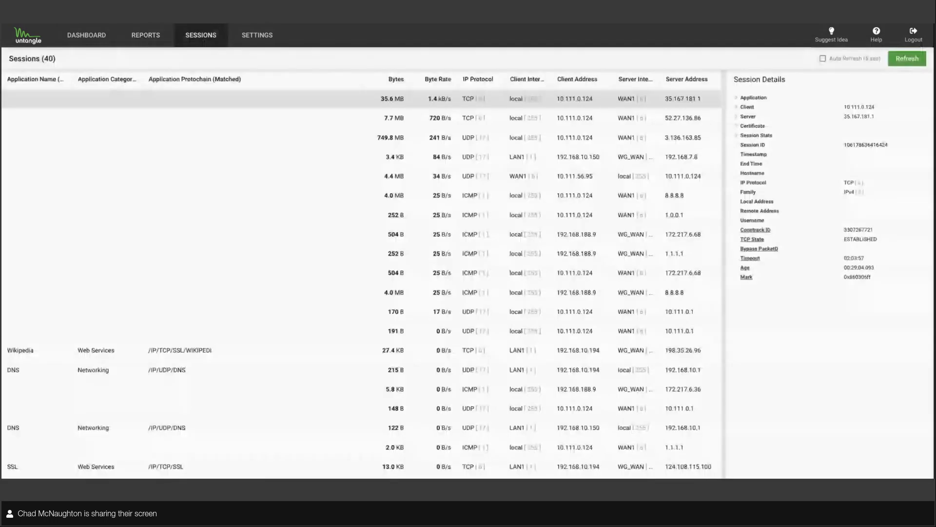
click(360, 80)
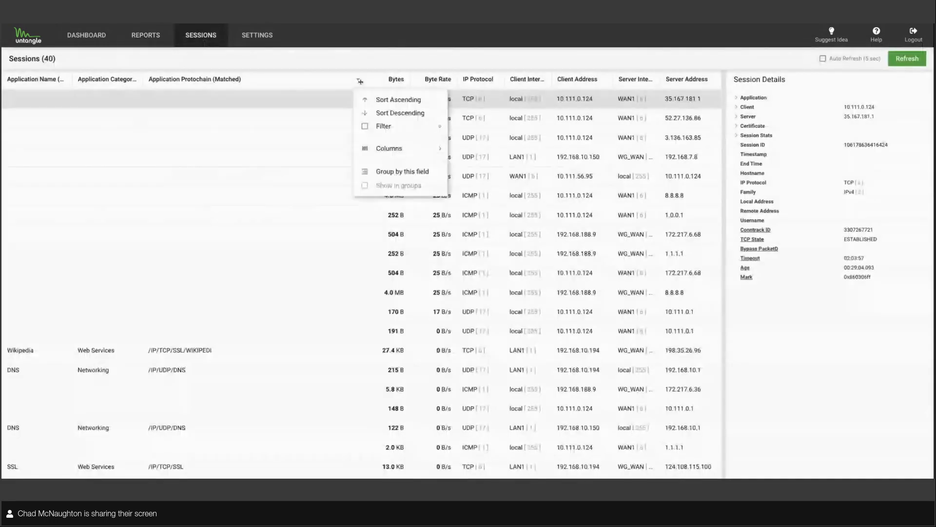
click(389, 148)
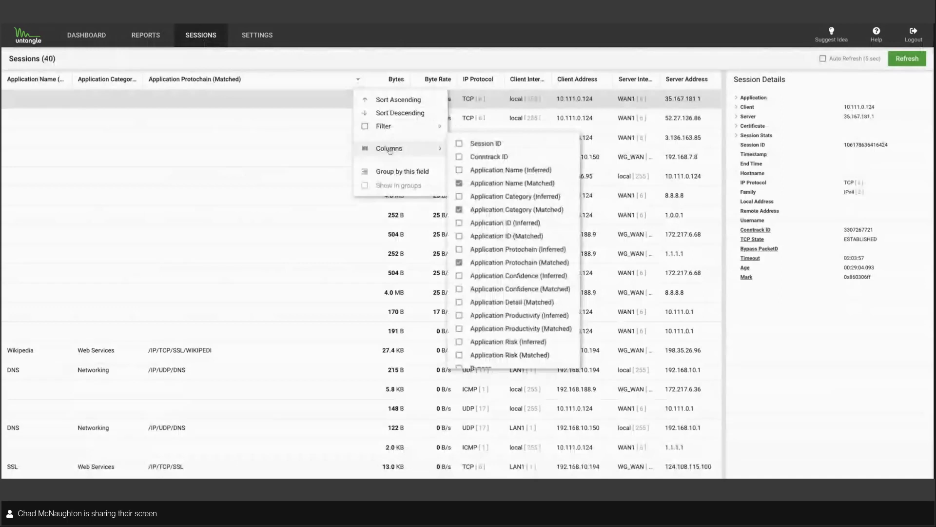
scroll(down, 3)
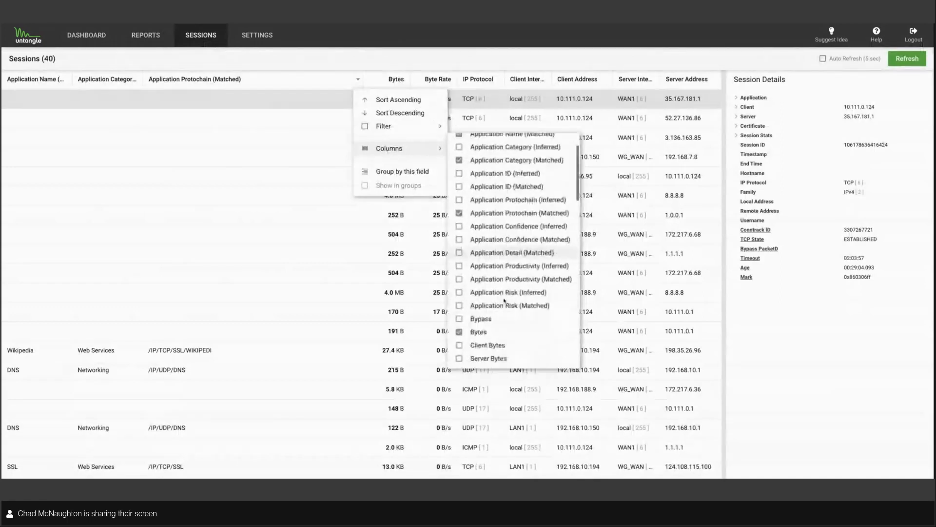
scroll(down, 3)
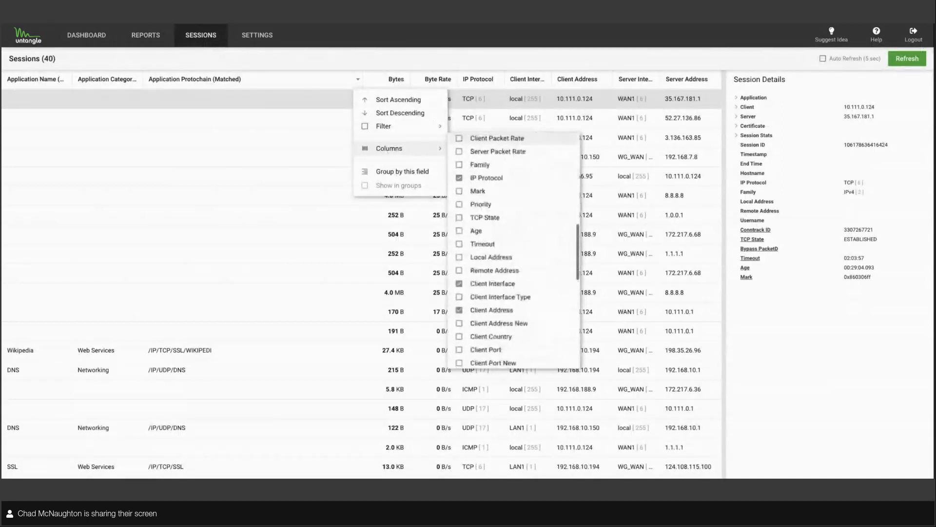
scroll(down, 3)
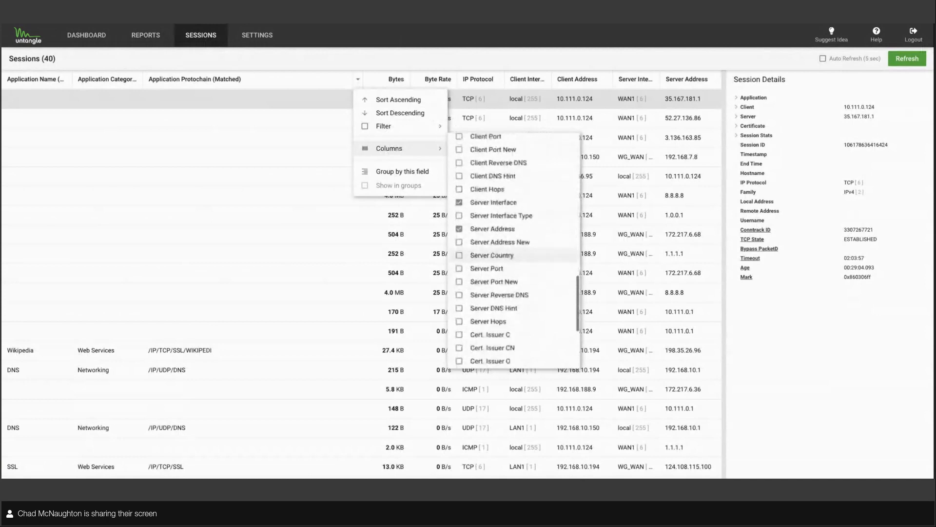
scroll(down, 3)
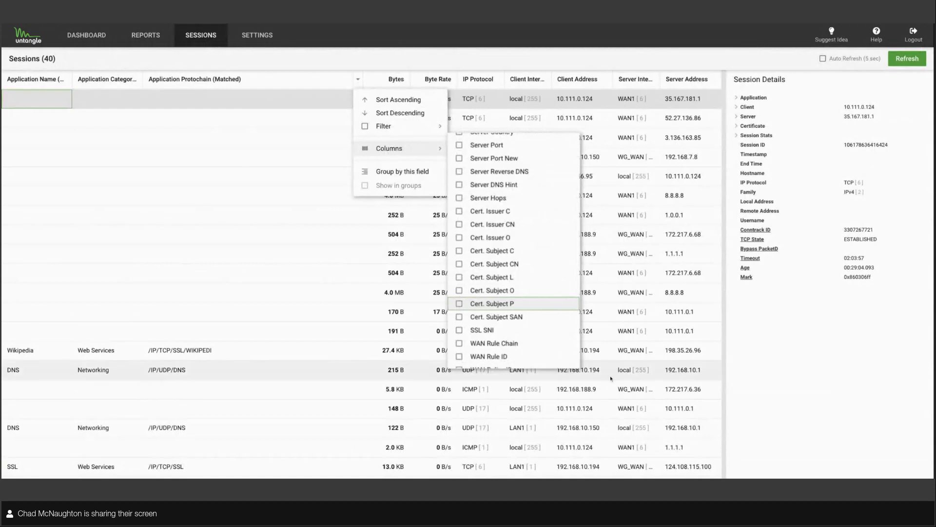
scroll(down, 3)
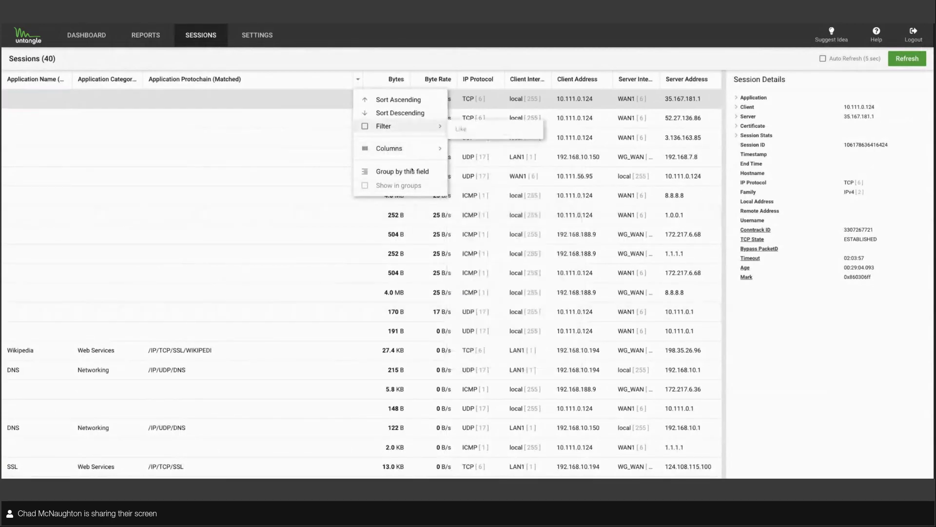
mouse_move(400, 172)
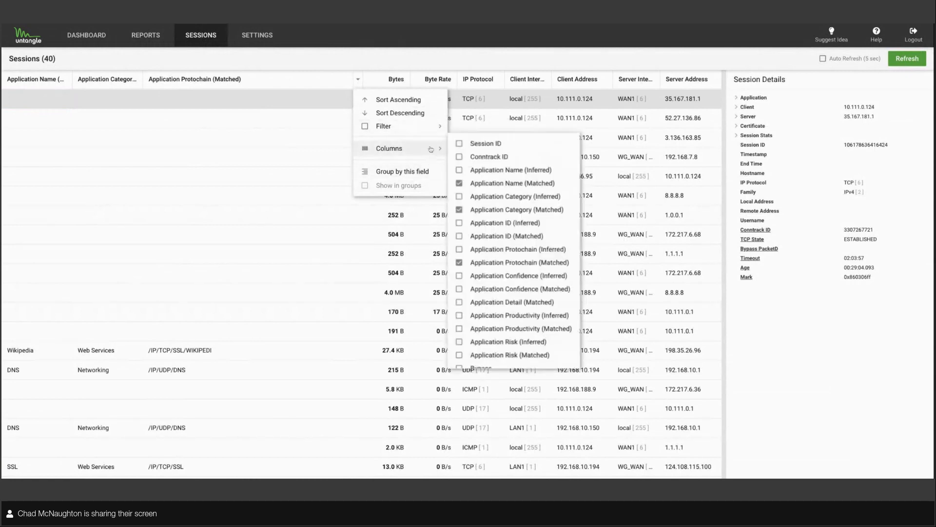
click(504, 58)
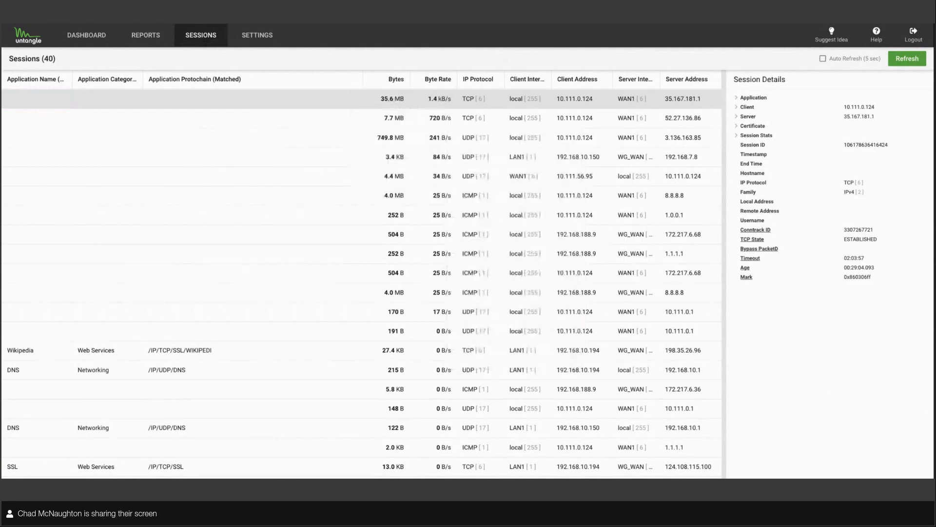
mouse_move(472, 61)
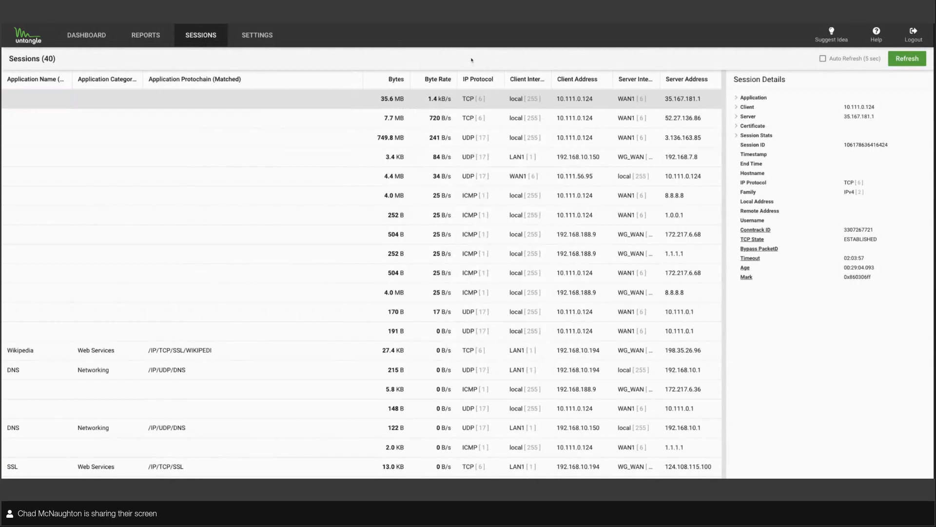
Step: Go to Settings > Network Interfaces, listing LAN, WAN, LTE, WiFi and WireGuard interfaces
click(257, 35)
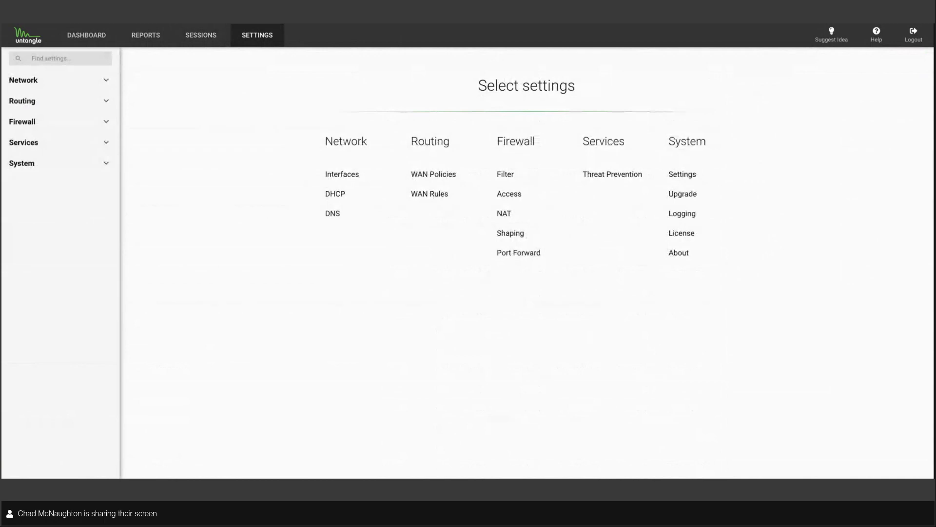
mouse_move(46, 101)
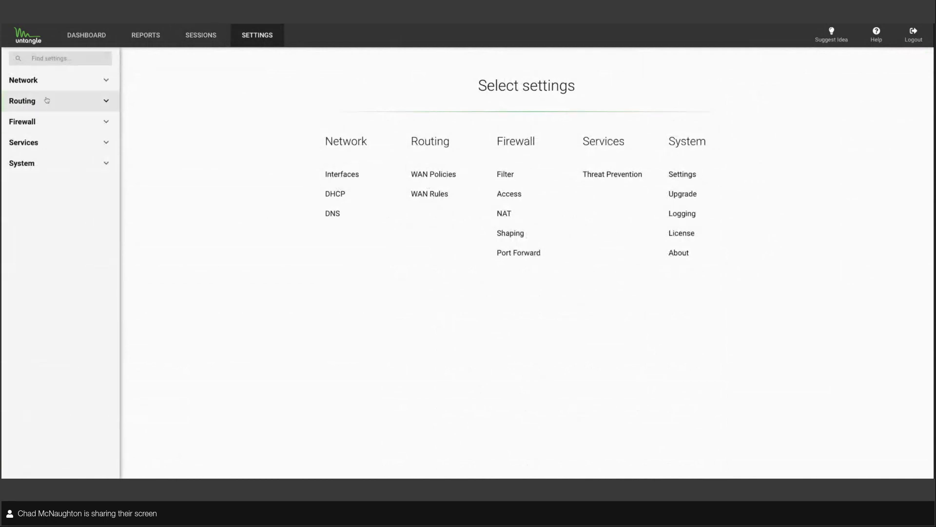
click(25, 80)
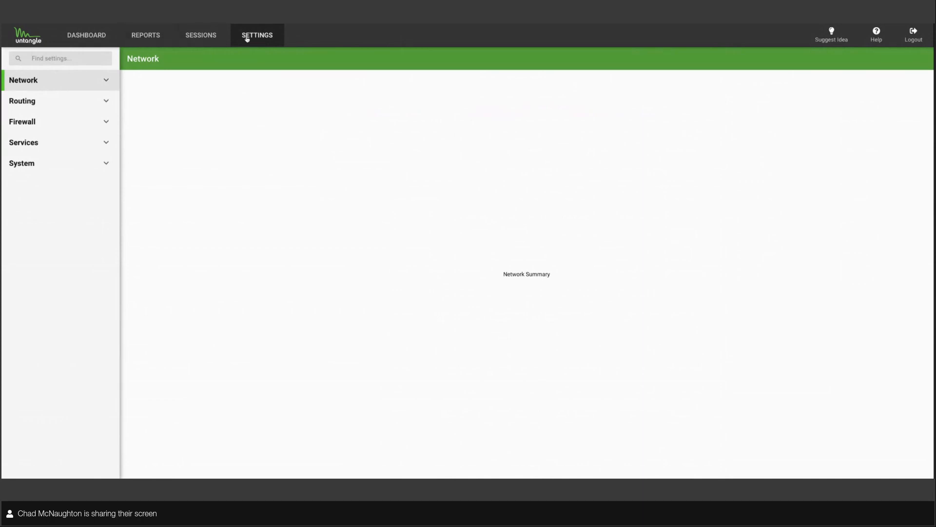
click(257, 35)
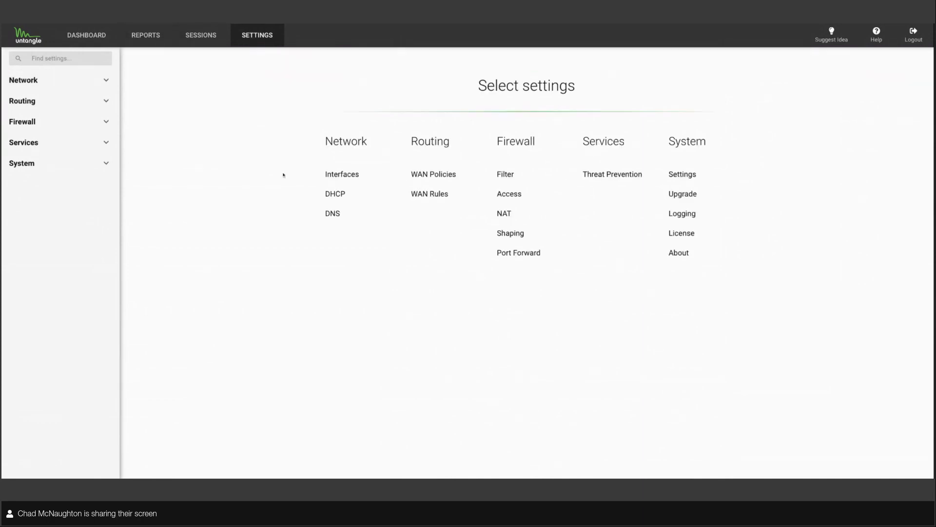
click(342, 174)
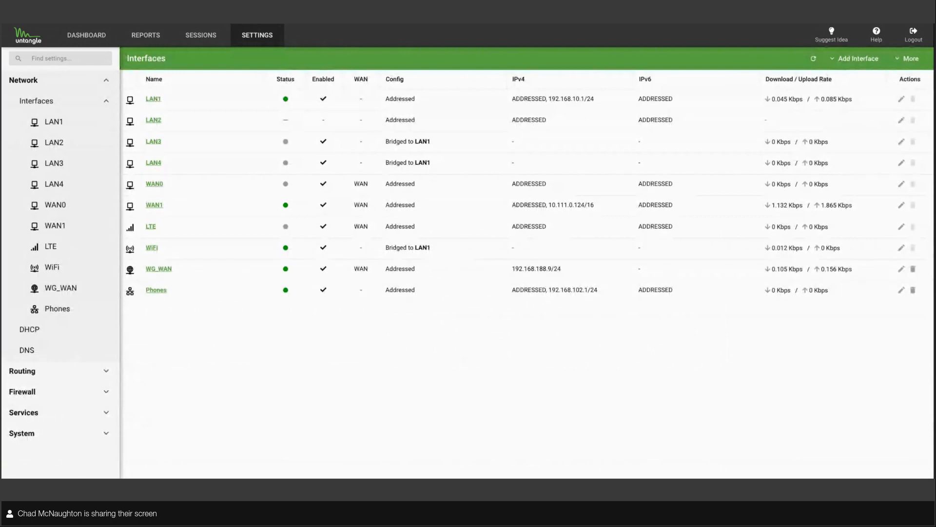
Step: Open the DHCP Leases and Reservations page under Network settings
click(856, 59)
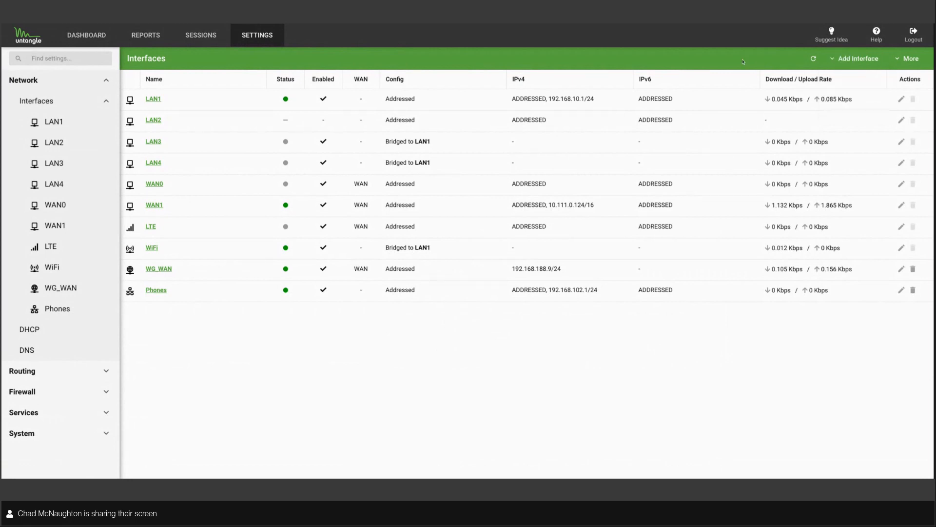
mouse_move(300, 338)
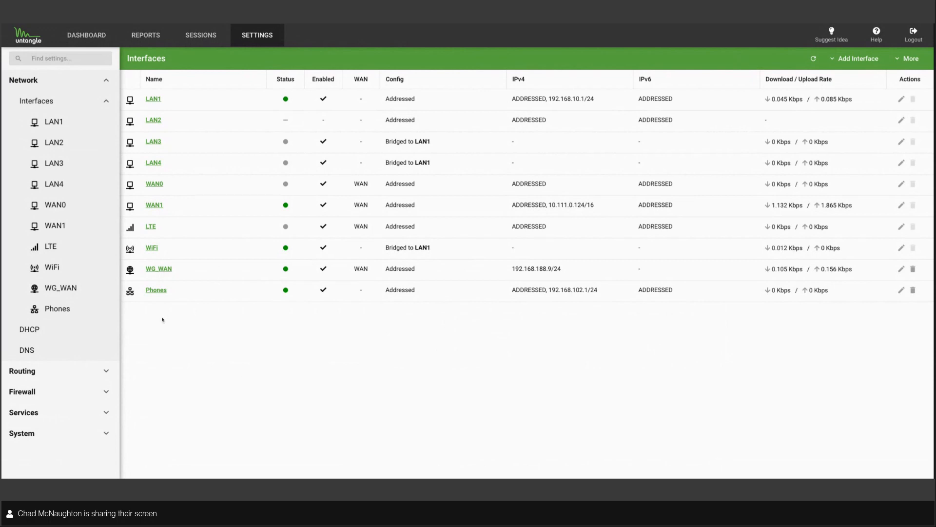
click(29, 330)
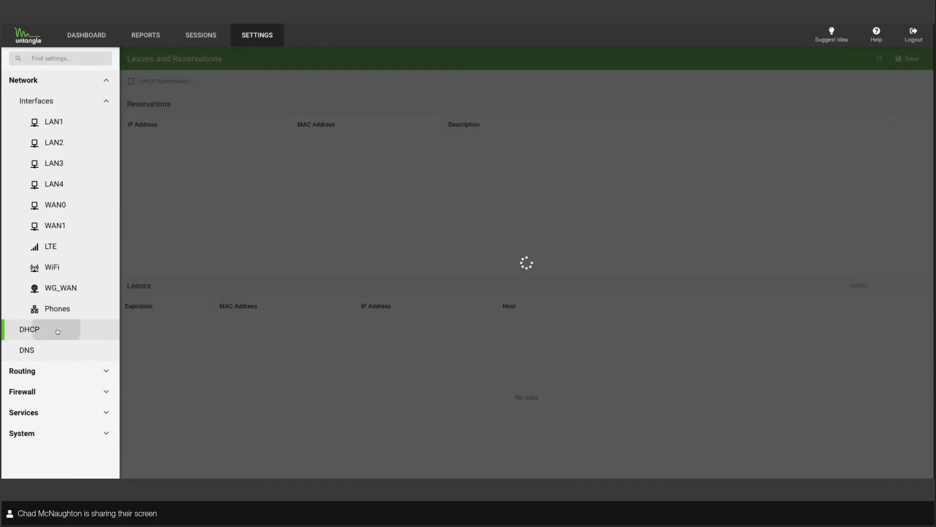
Step: Review DHCP and DNS pages, open and dismiss Add Static Entry, then show Routing
click(29, 329)
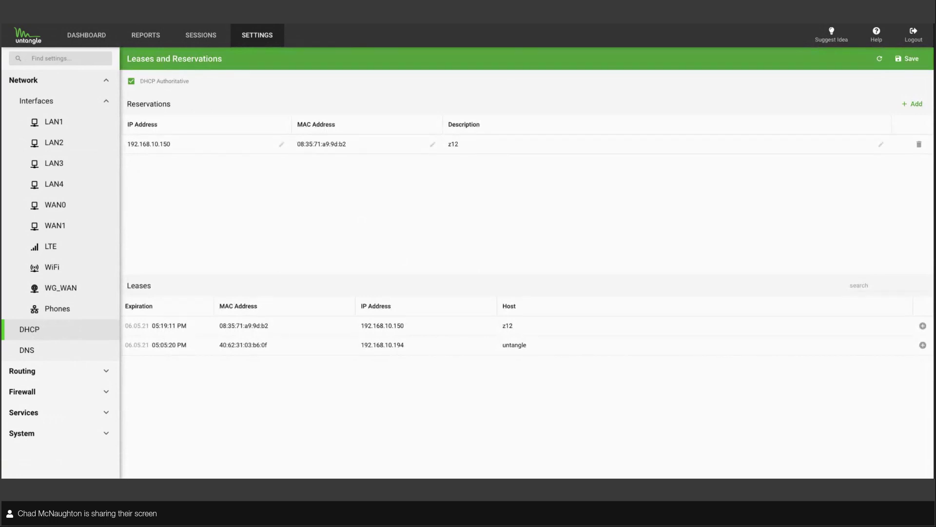
mouse_move(354, 223)
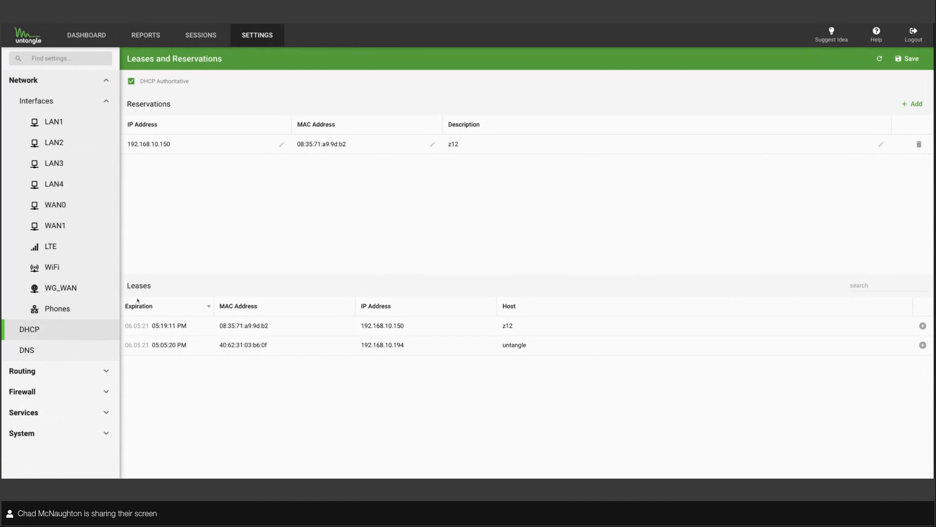
click(27, 350)
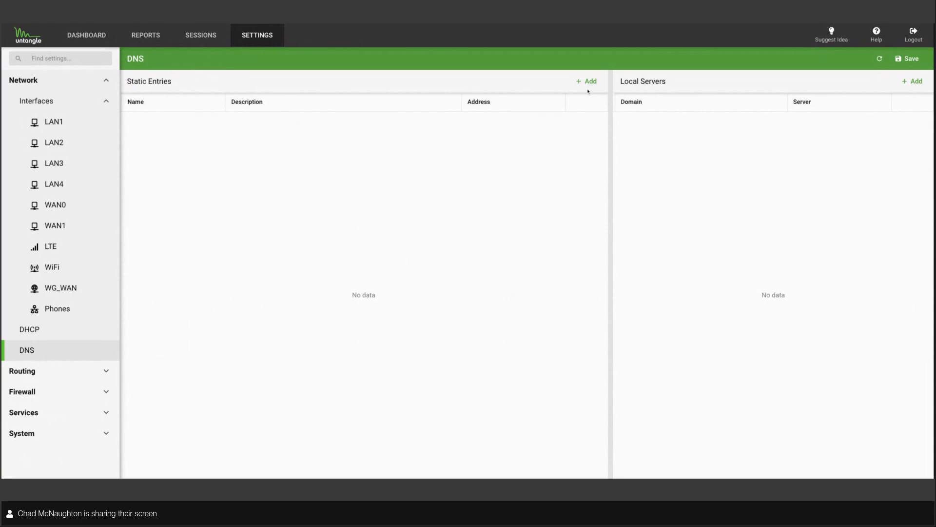
click(587, 81)
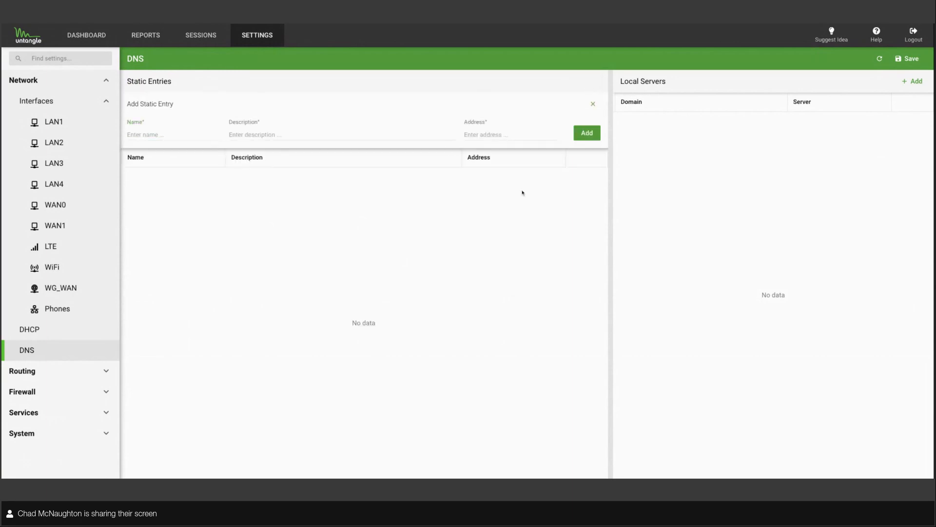
click(593, 104)
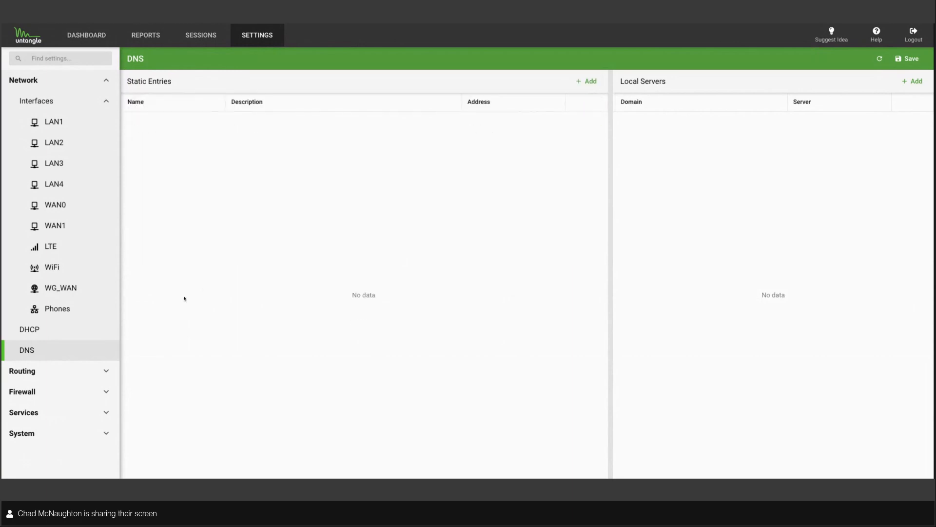
click(22, 371)
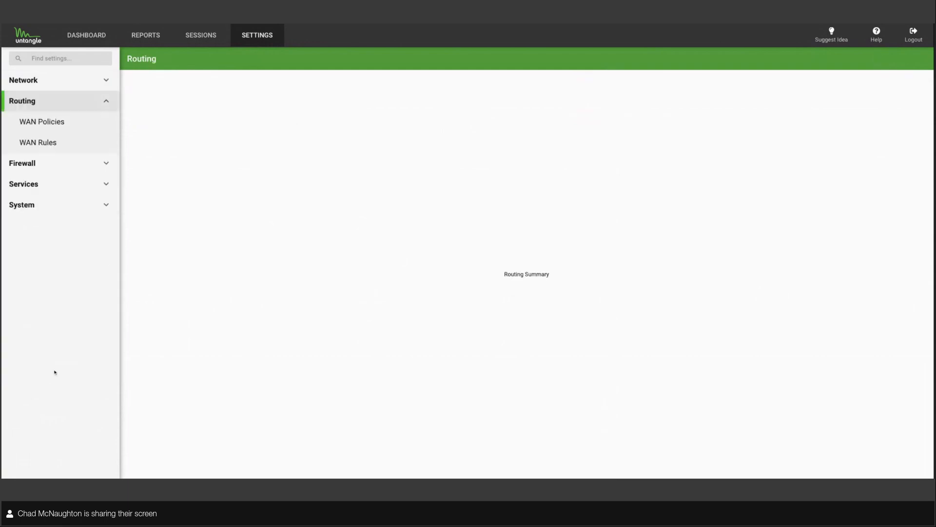
Step: Show the WAN Policies list under Routing with its twelve existing policies
click(41, 121)
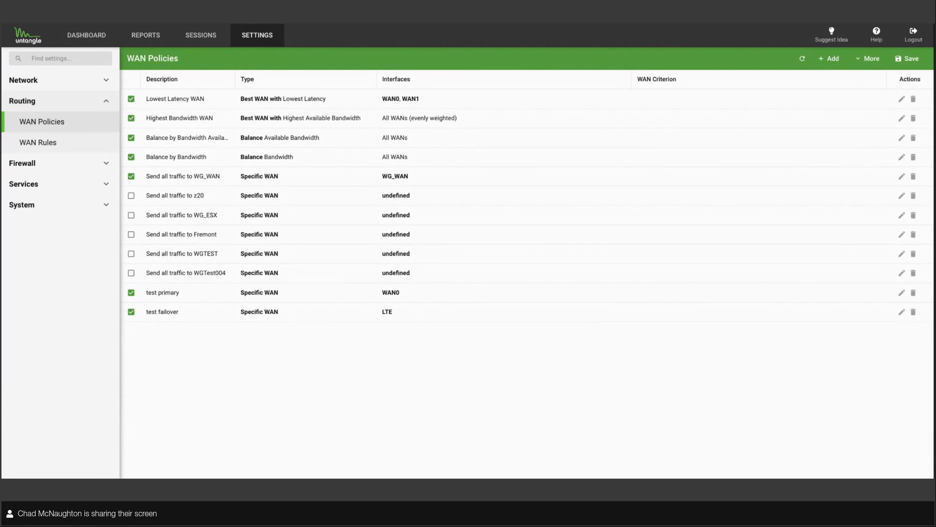
mouse_move(80, 122)
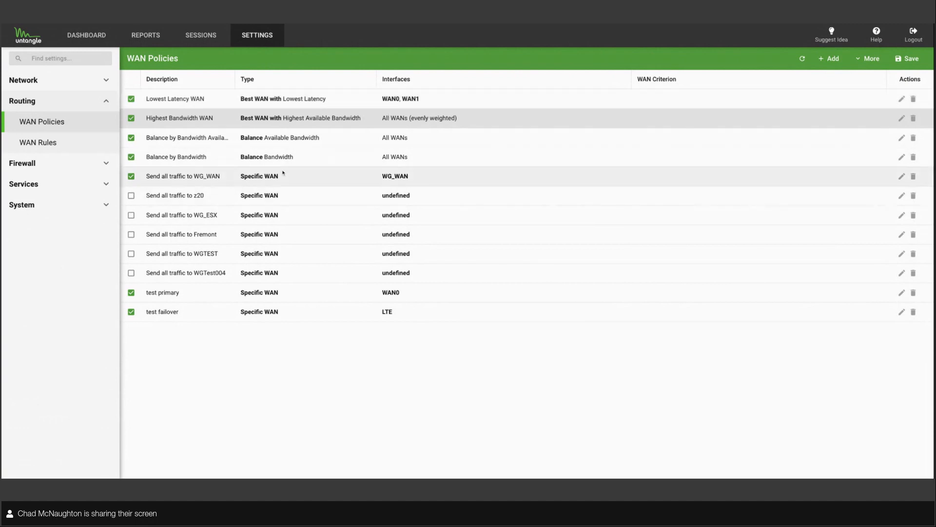
mouse_move(269, 177)
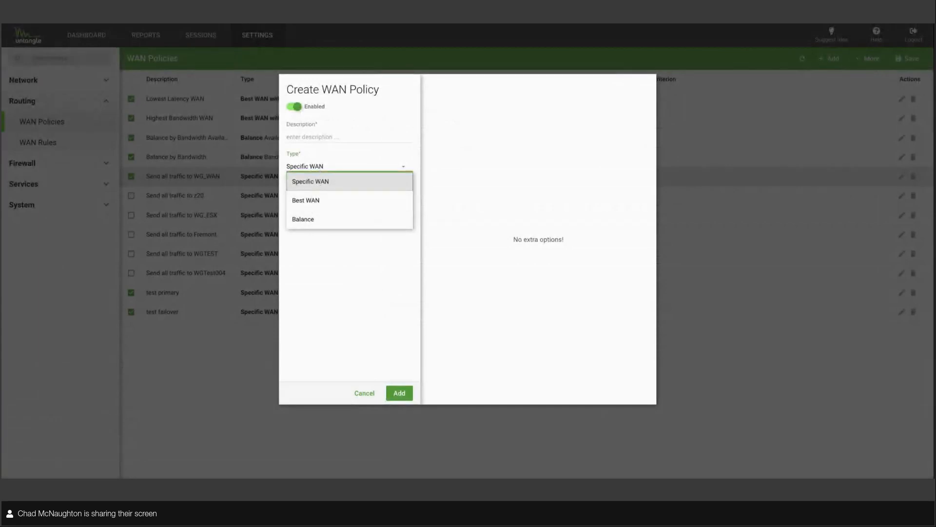
Step: Draft a Best WAN, Lowest Latency policy over WG_WAN and WAN1, then cancel it
click(305, 200)
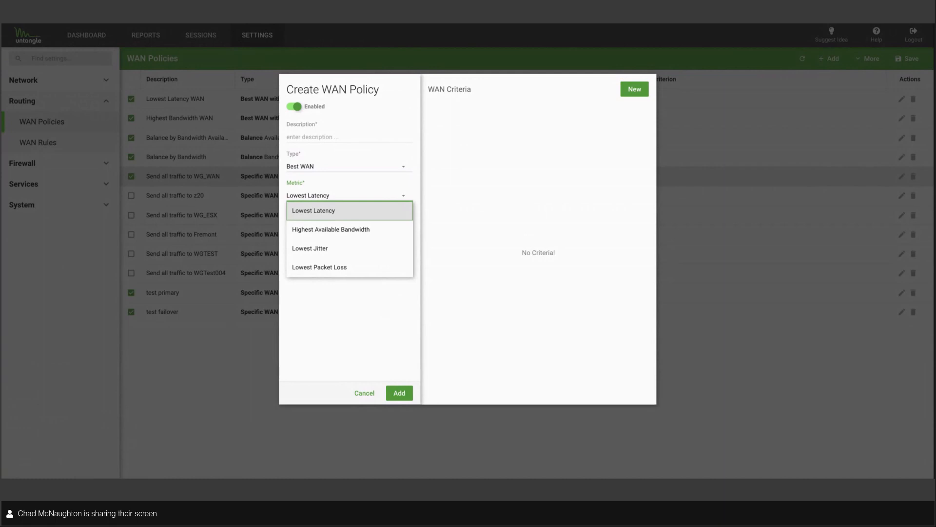
click(313, 210)
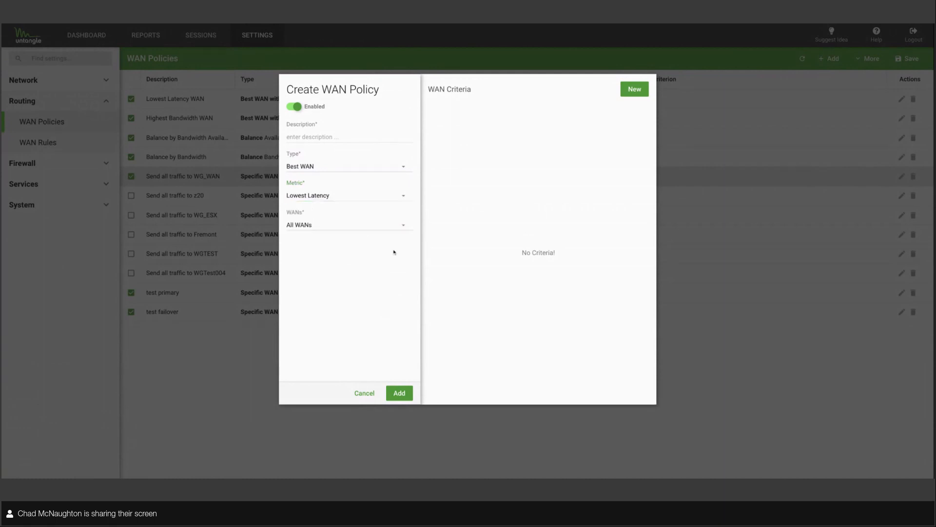
click(349, 224)
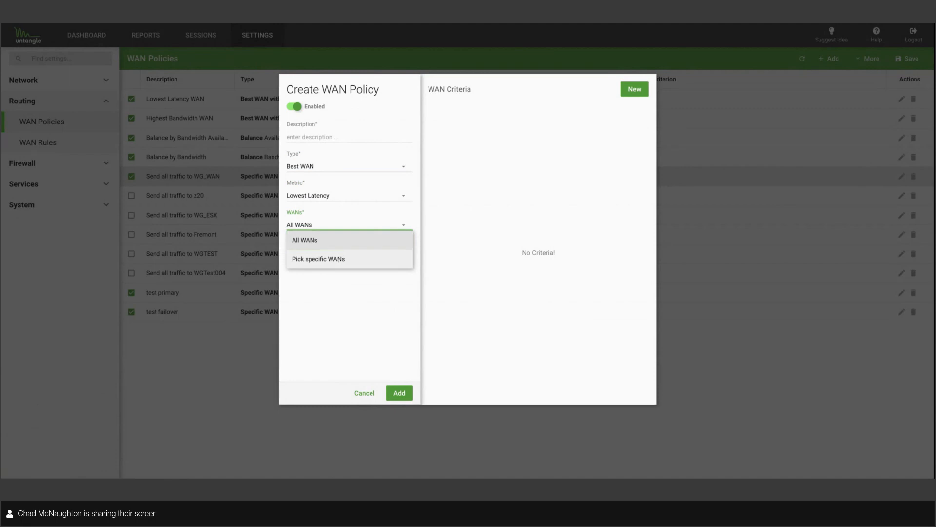
click(318, 258)
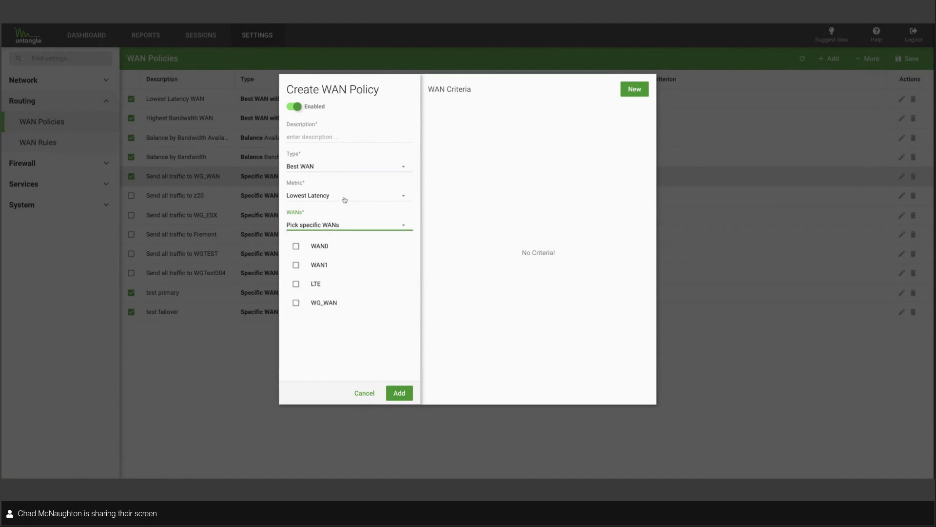
click(295, 302)
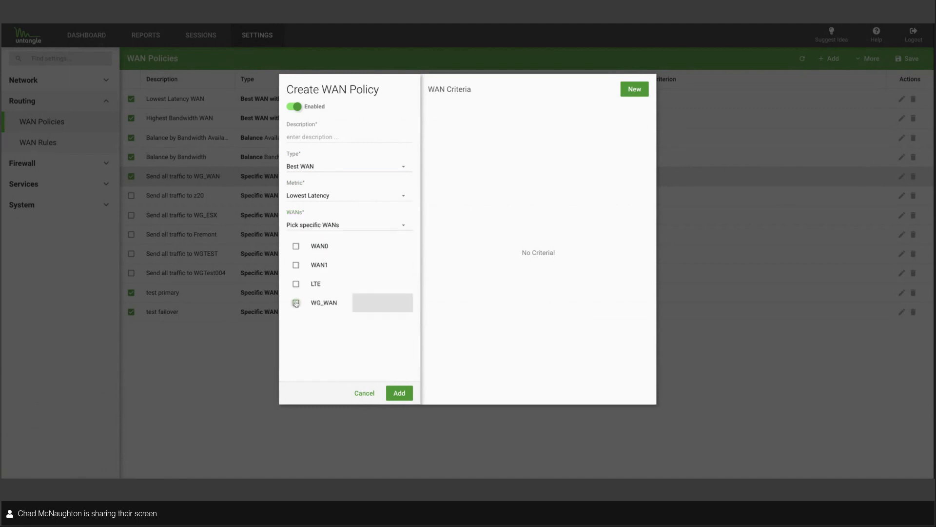
click(295, 265)
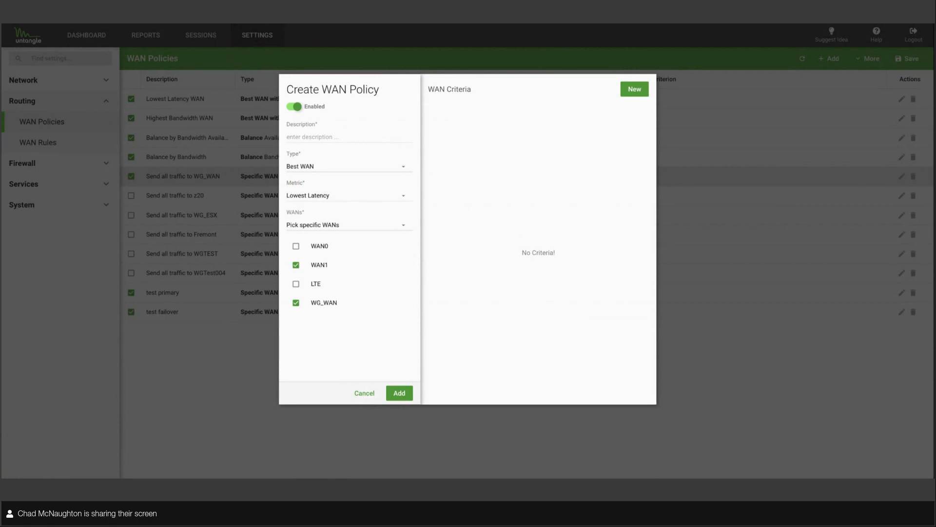
click(364, 392)
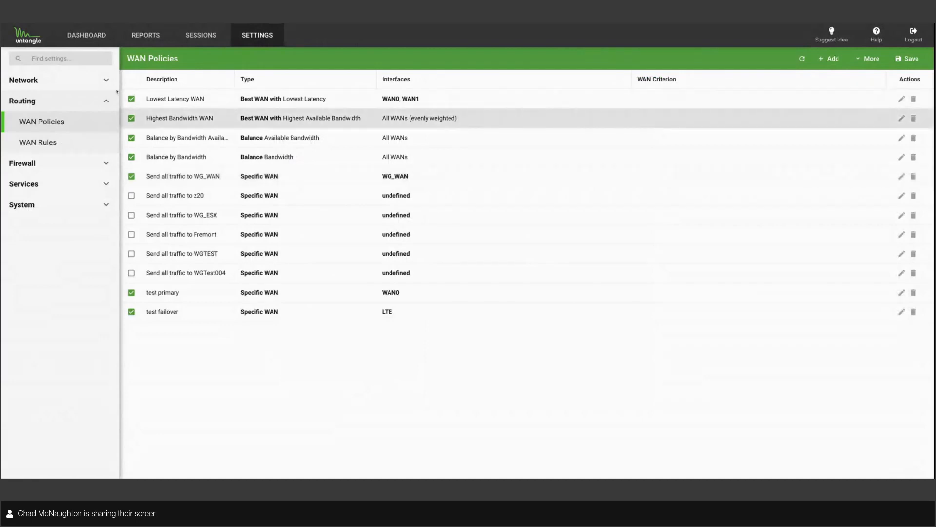
Step: Open the salesforce WAN rule for editing and show its WAN policy choices
click(38, 142)
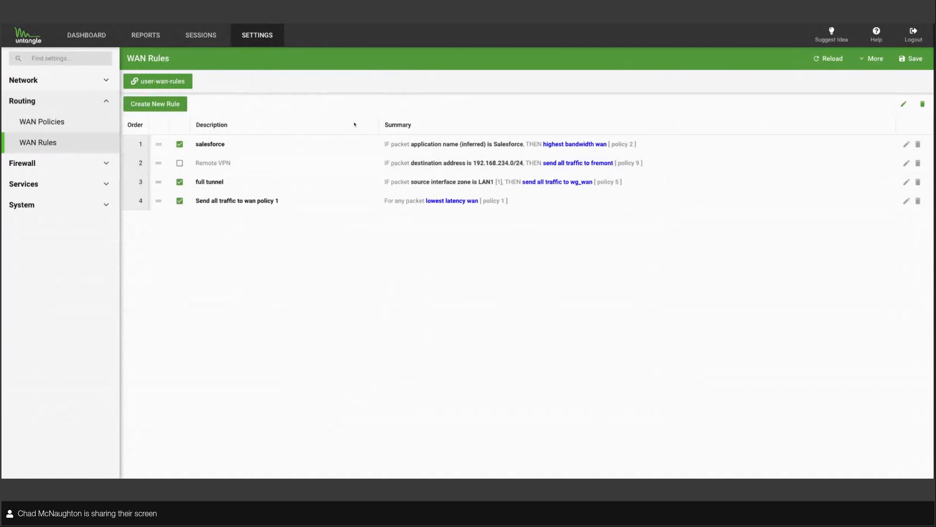
mouse_move(797, 129)
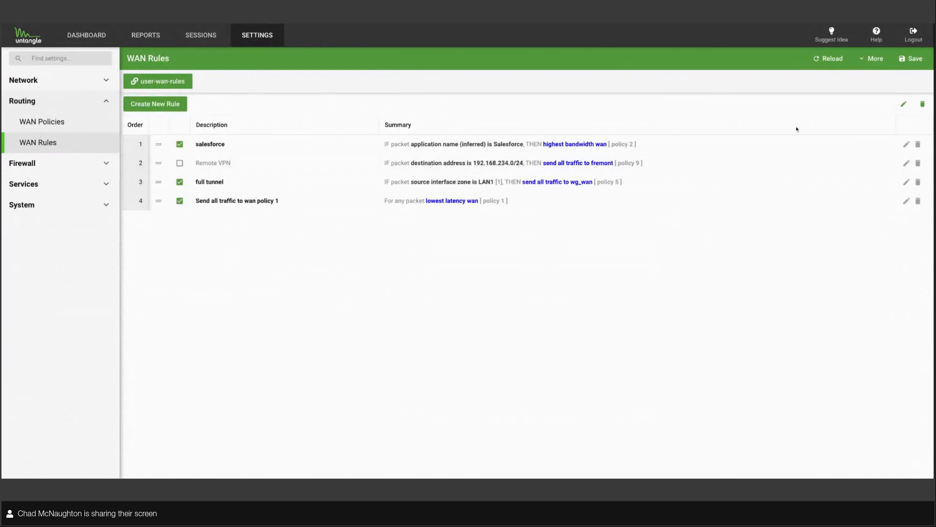
click(905, 145)
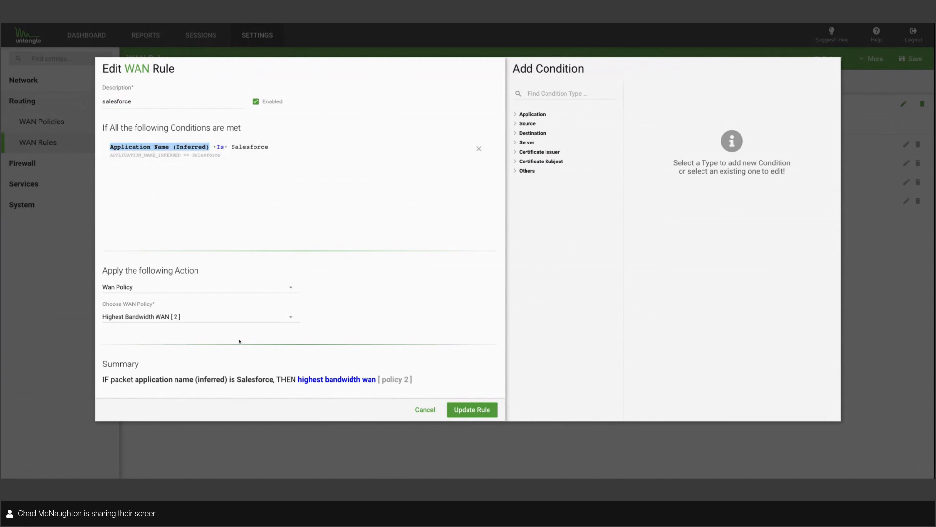
click(201, 317)
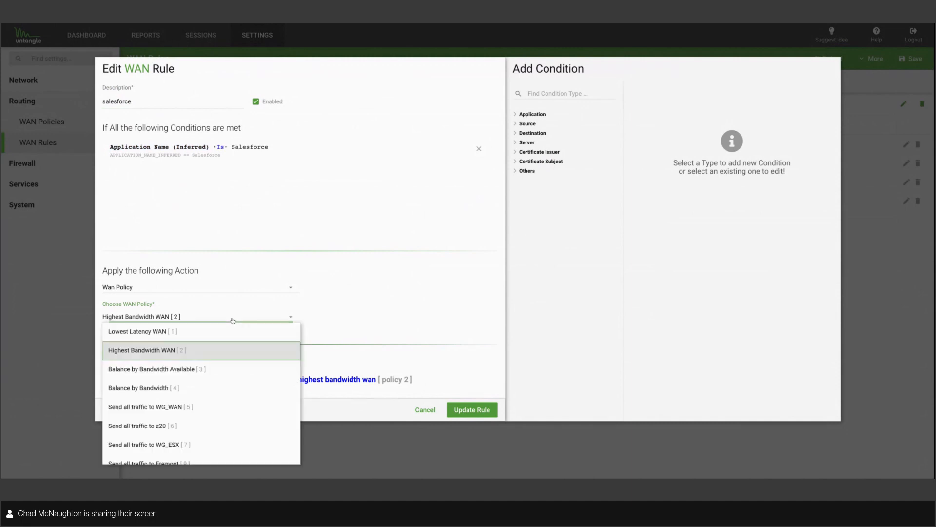
Step: Keep Highest Bandwidth WAN for the salesforce rule and expand the Application condition types
click(146, 350)
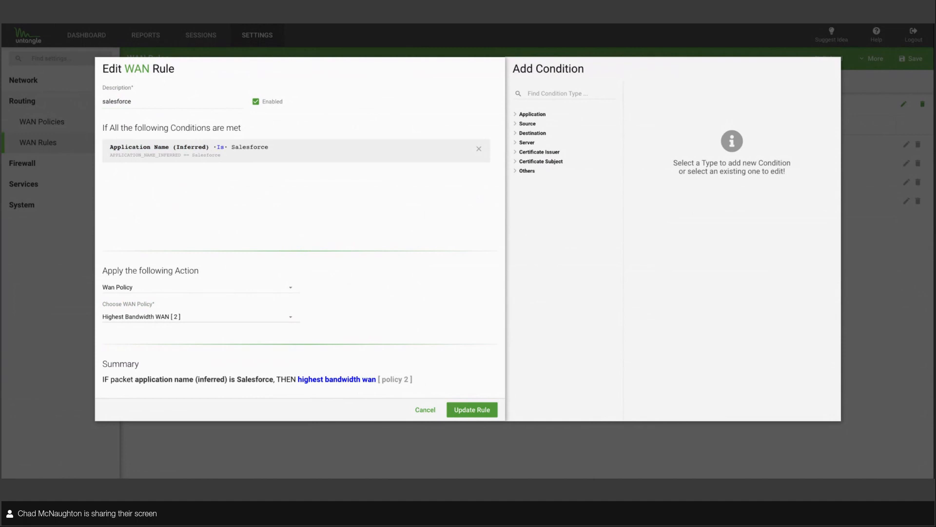
click(532, 114)
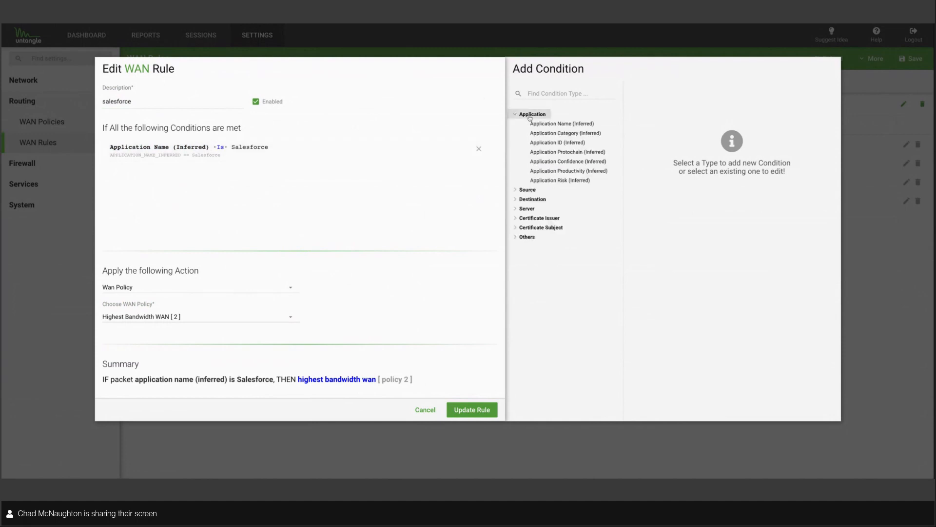
mouse_move(626, 130)
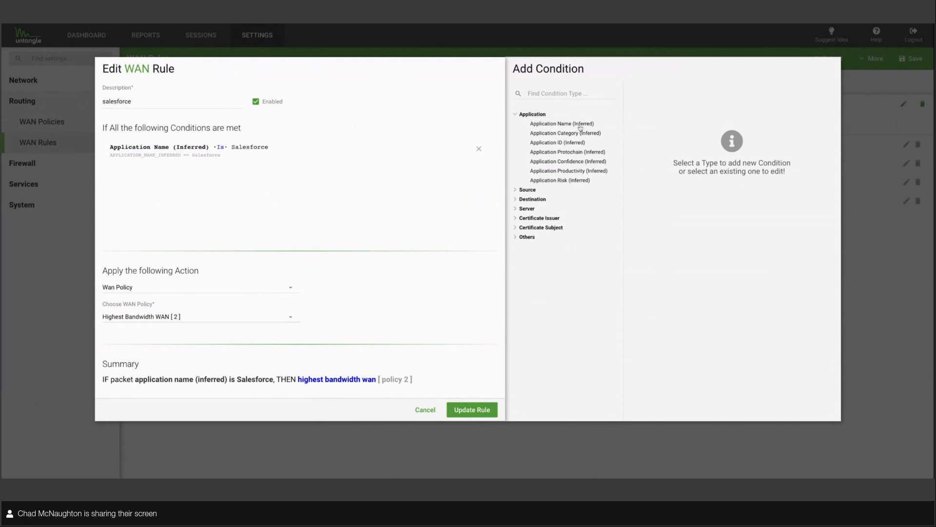
mouse_move(579, 173)
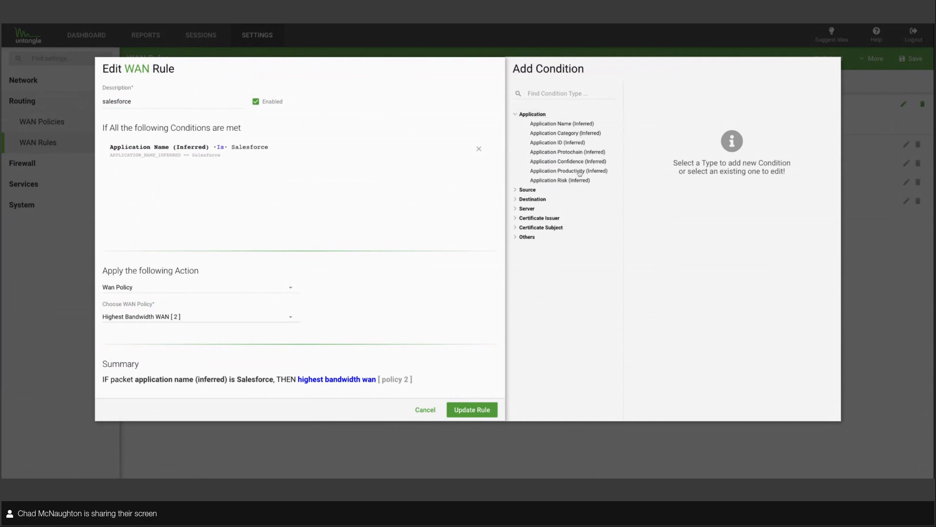
Step: Browse Source, Server, Certificate Subject, Postal Code and Others conditions, then cancel the rule edit
click(528, 123)
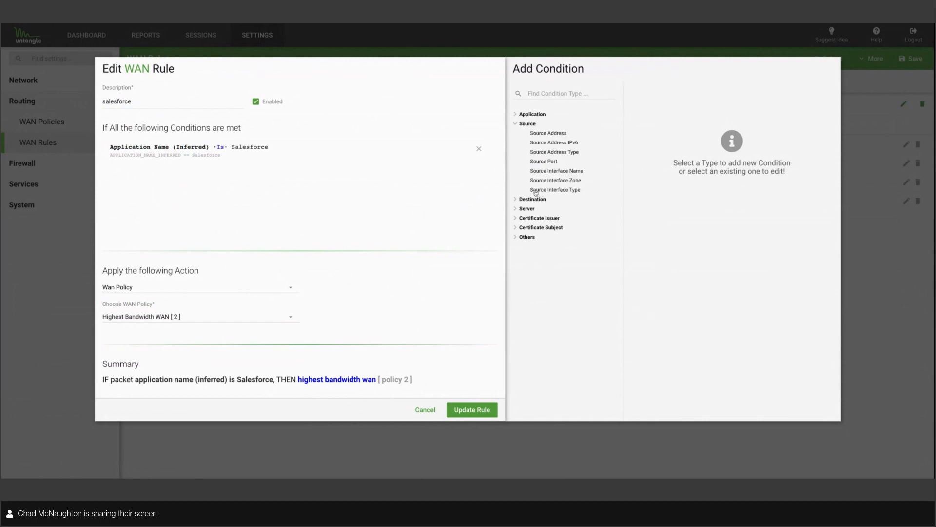
mouse_move(538, 204)
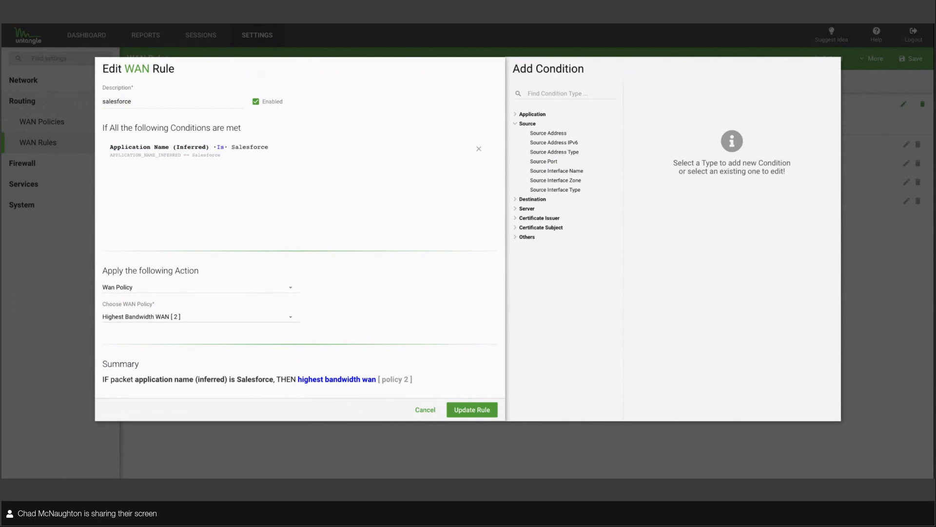
click(532, 133)
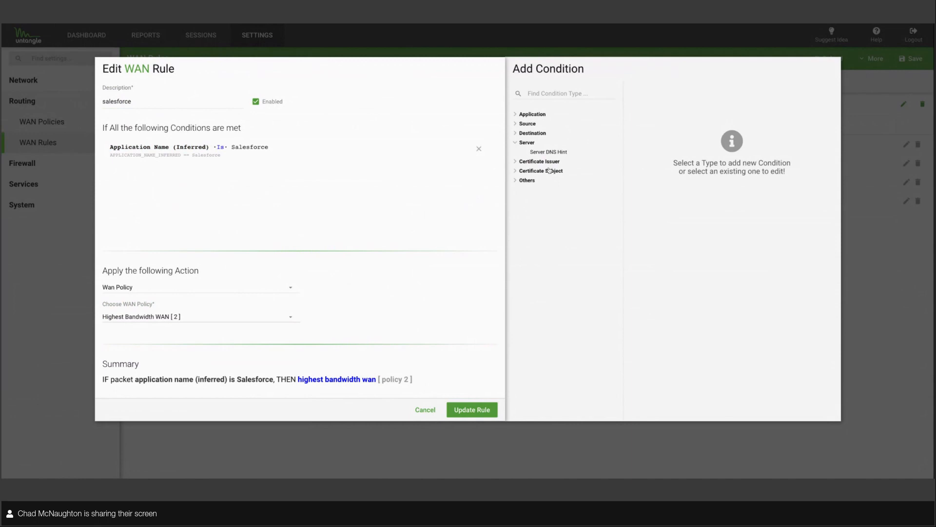
click(541, 170)
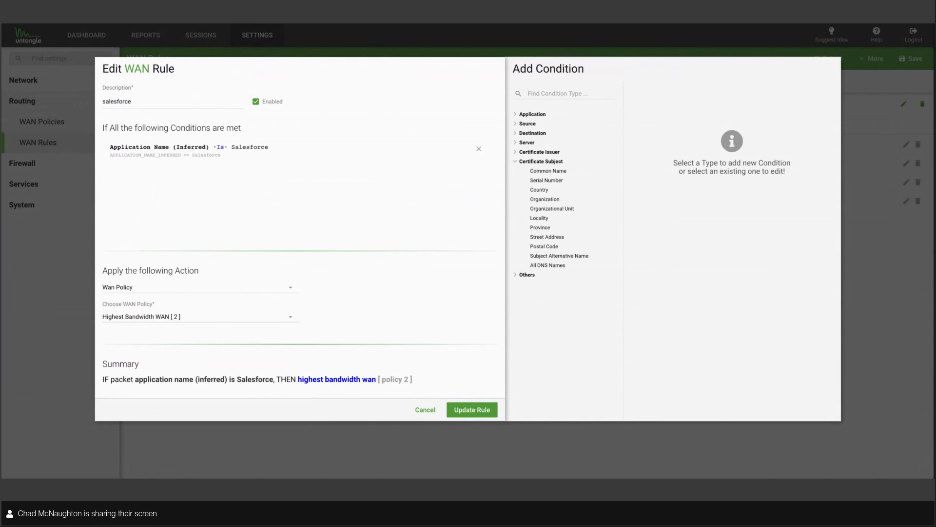
click(544, 246)
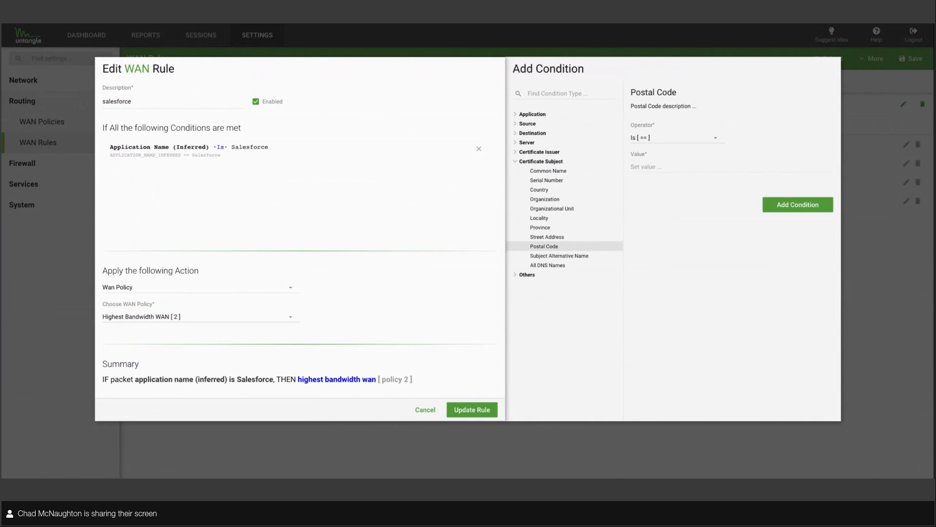
click(527, 171)
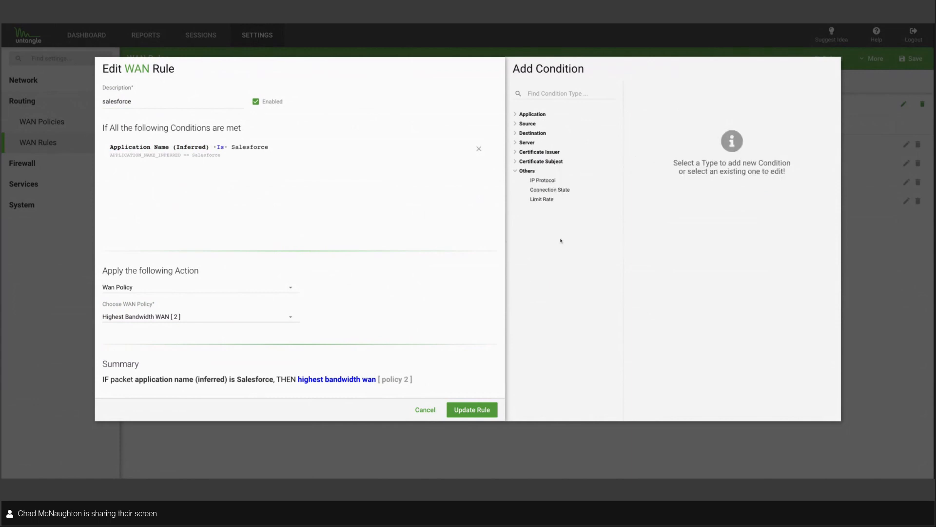
mouse_move(567, 223)
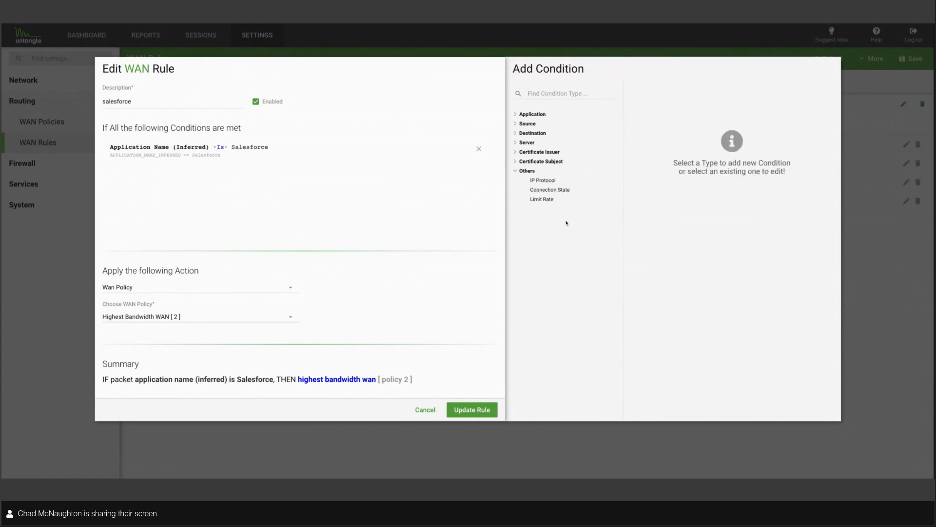
mouse_move(324, 318)
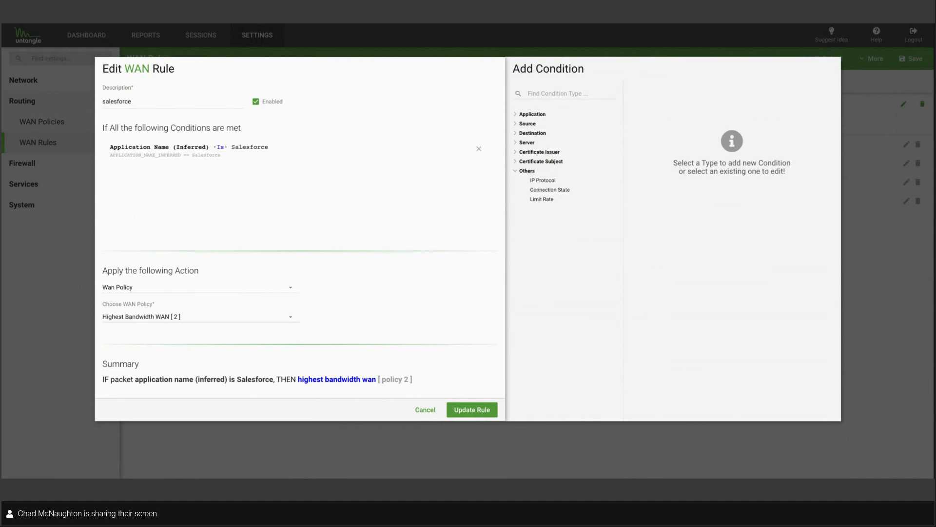
mouse_move(431, 411)
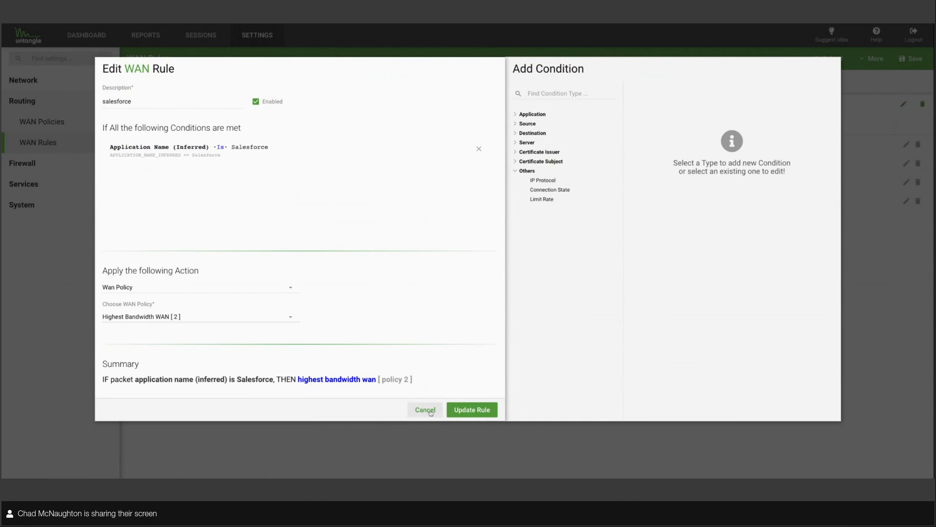
click(426, 409)
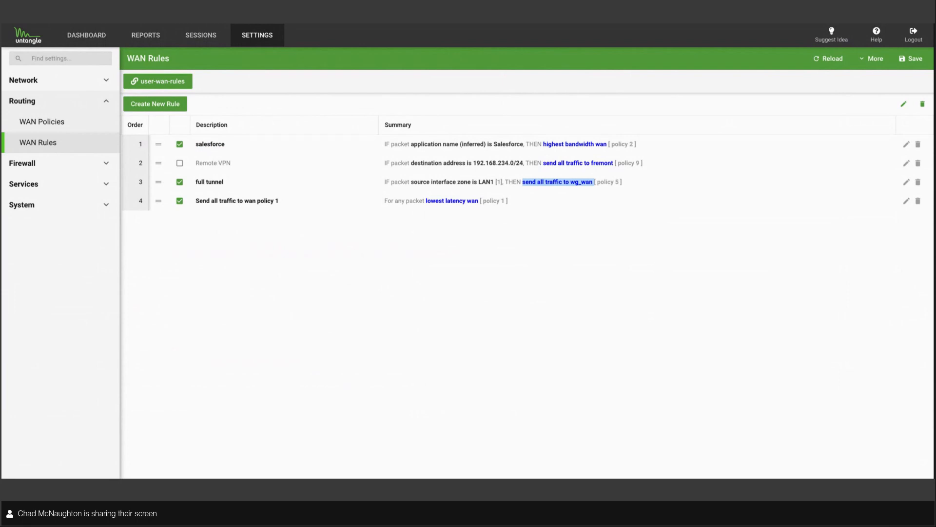
mouse_move(457, 81)
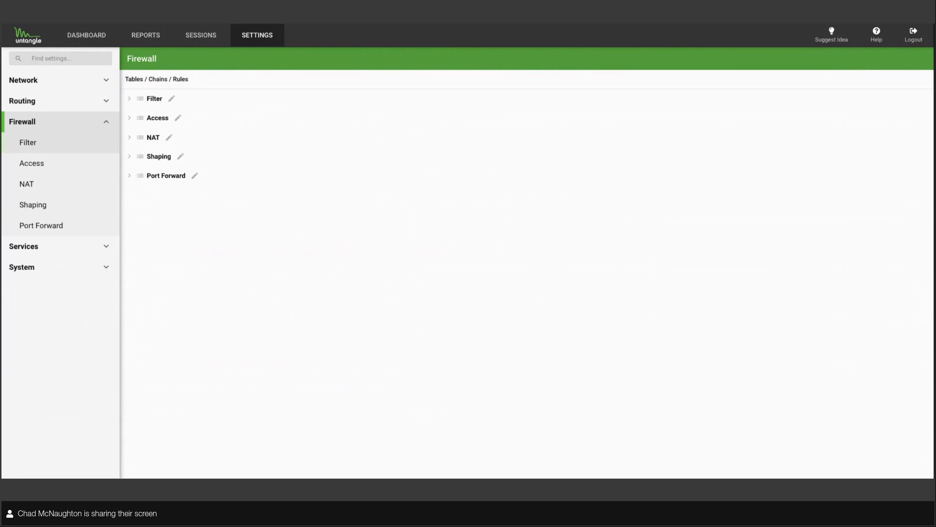
Step: Go to Firewall Filter rules and edit the 'block high risk apps' rule
click(28, 142)
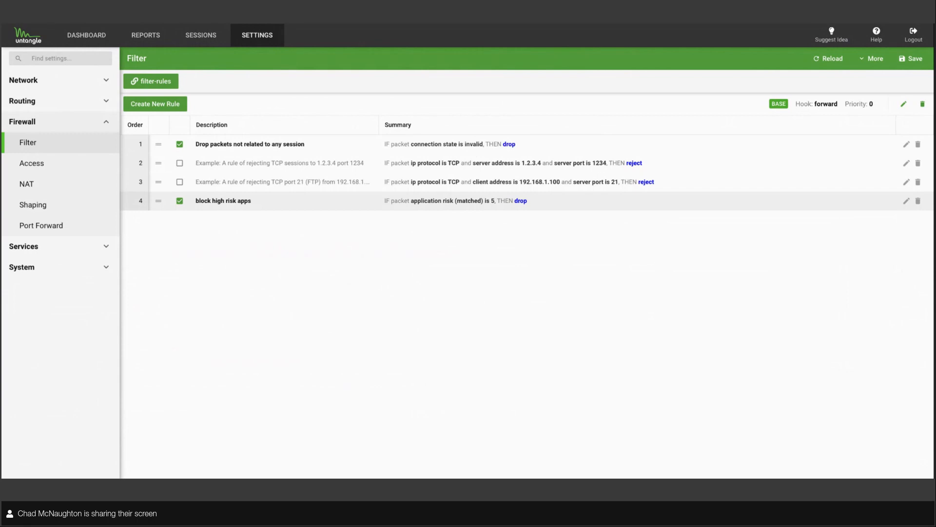
click(904, 201)
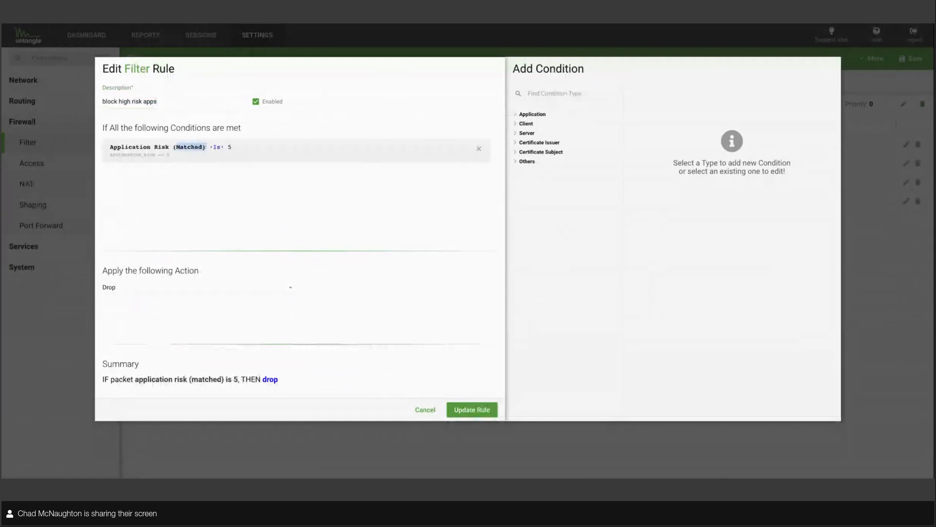
Step: Preview an Application Name (Matched) condition and view the action list, keeping Drop
click(532, 114)
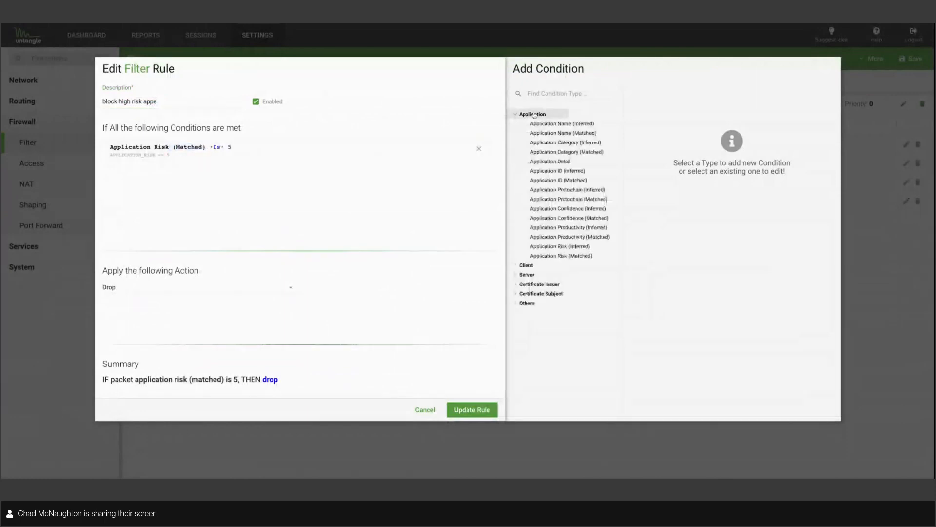
mouse_move(557, 128)
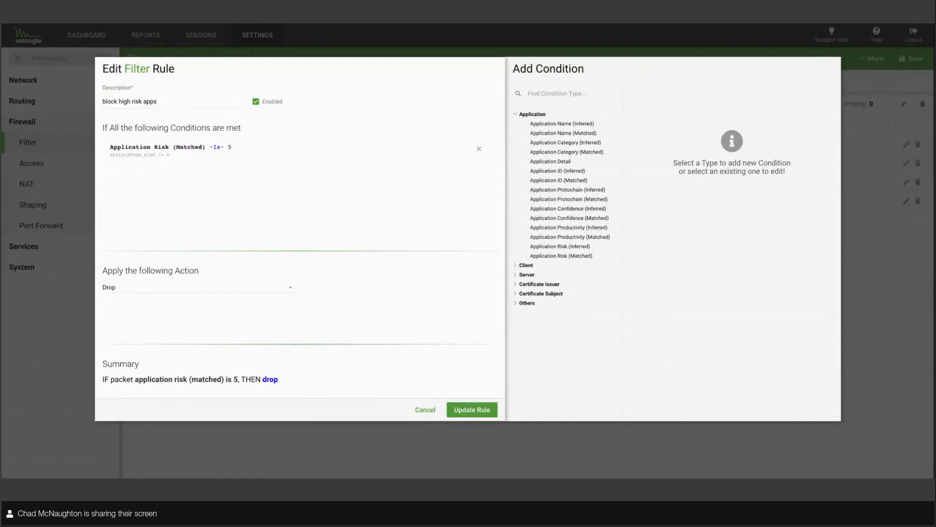
click(564, 133)
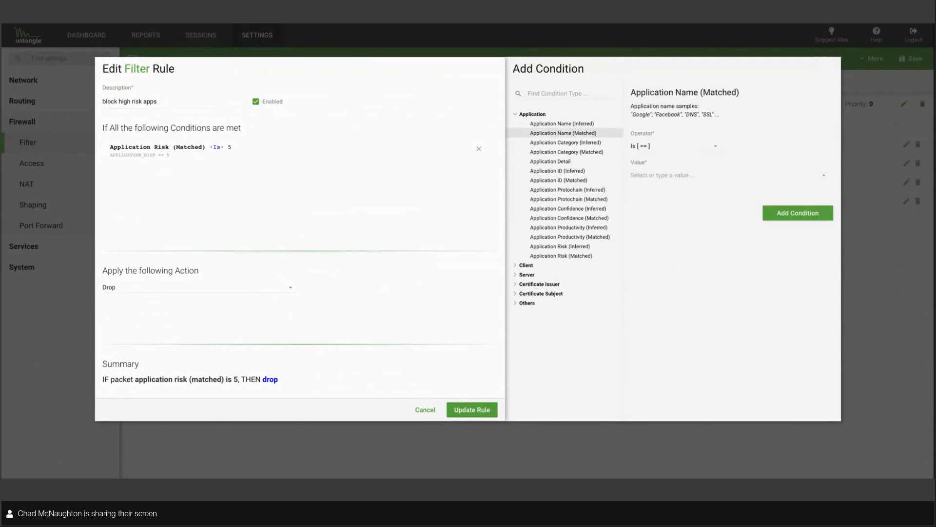
mouse_move(309, 305)
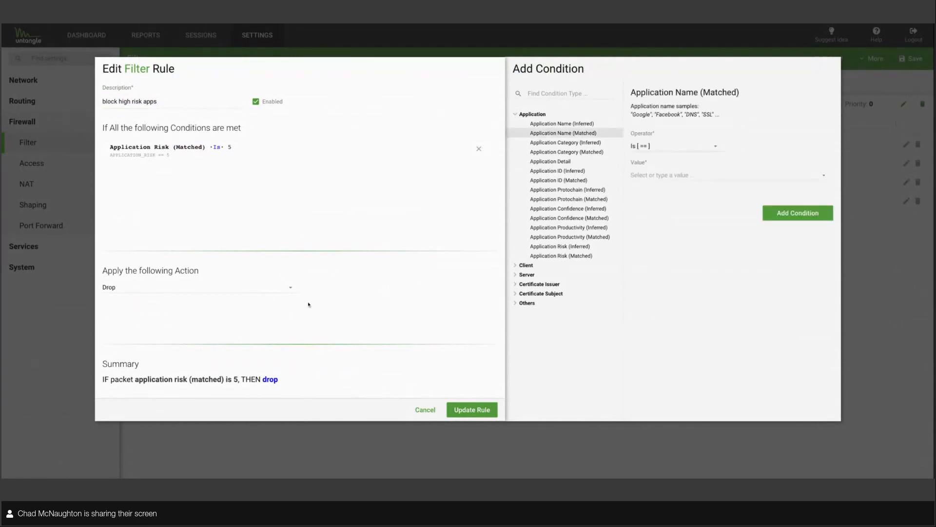
click(199, 288)
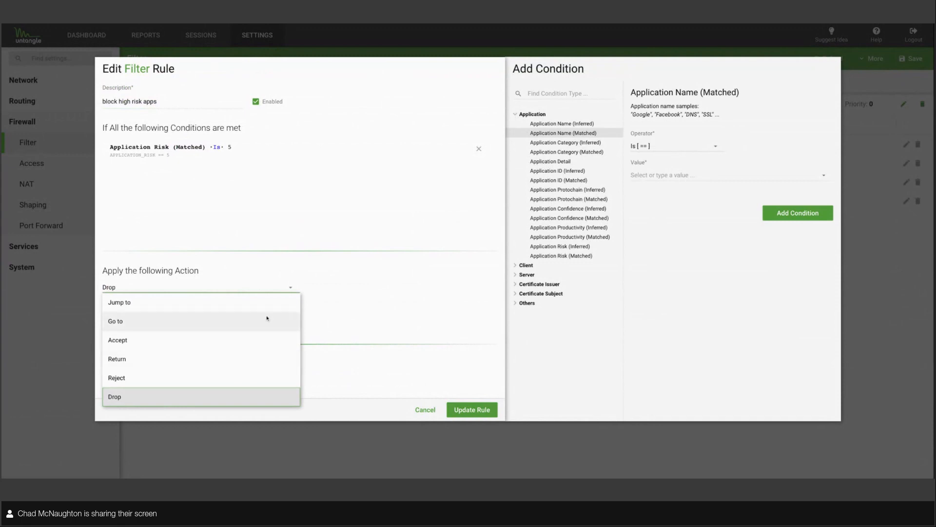
click(115, 396)
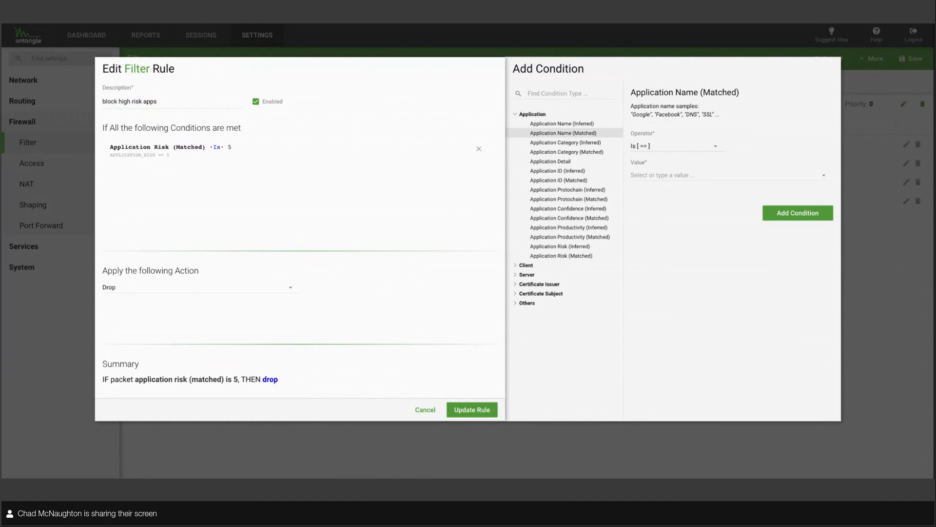
mouse_move(560, 192)
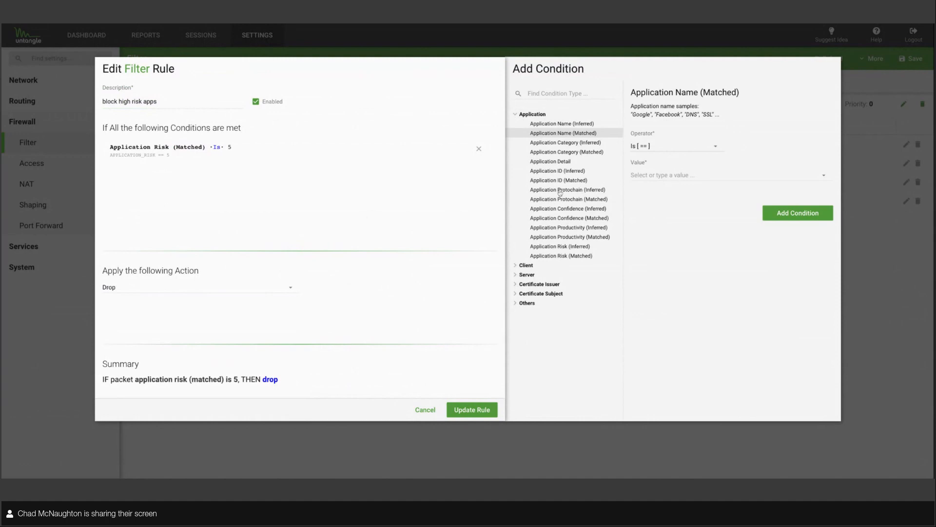
mouse_move(425, 414)
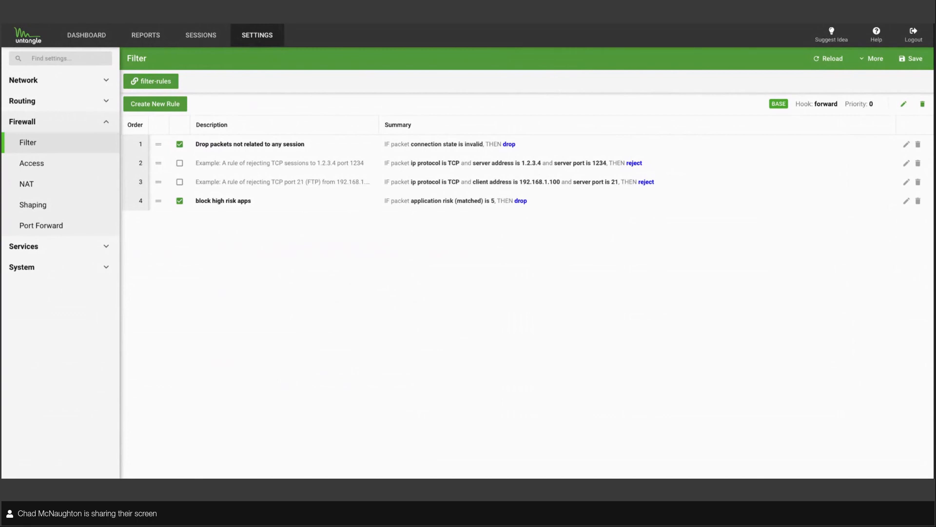
mouse_move(350, 304)
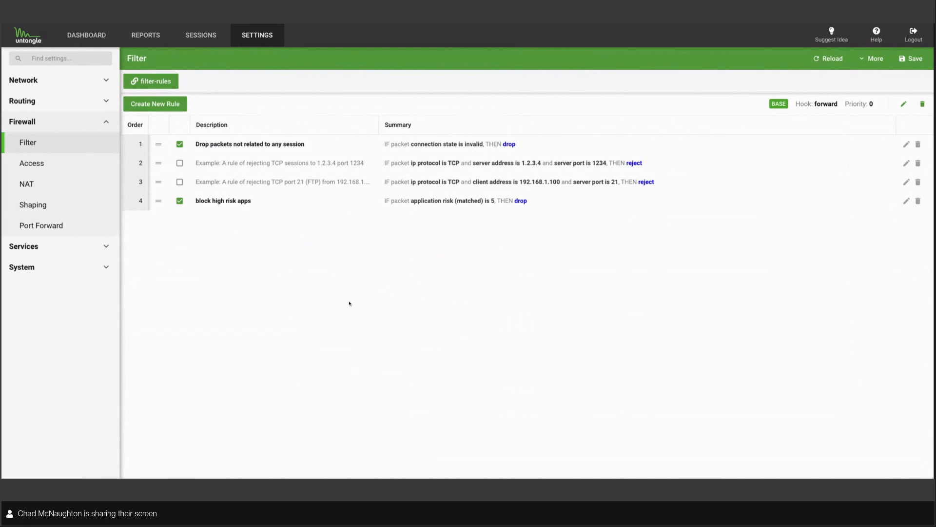
Step: View the Shaping, NAT and Port Forward firewall rule tables in turn
click(32, 205)
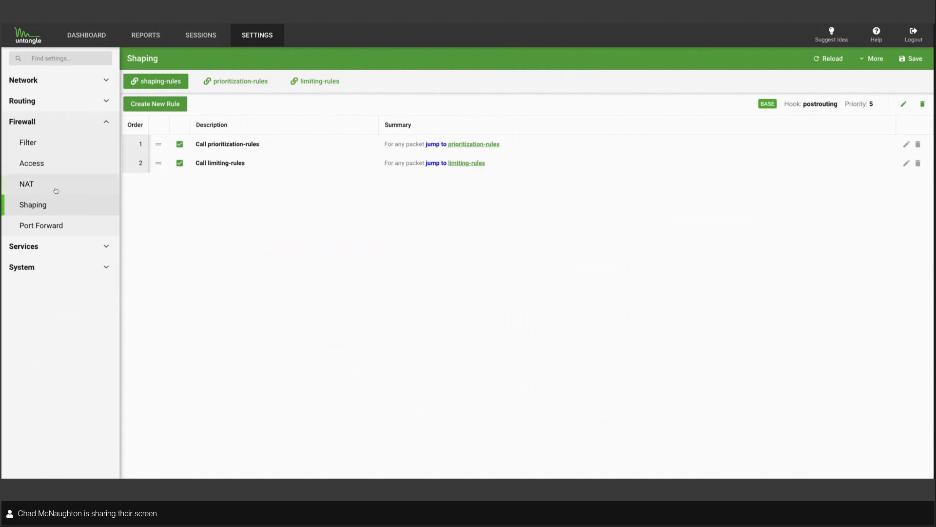
click(26, 183)
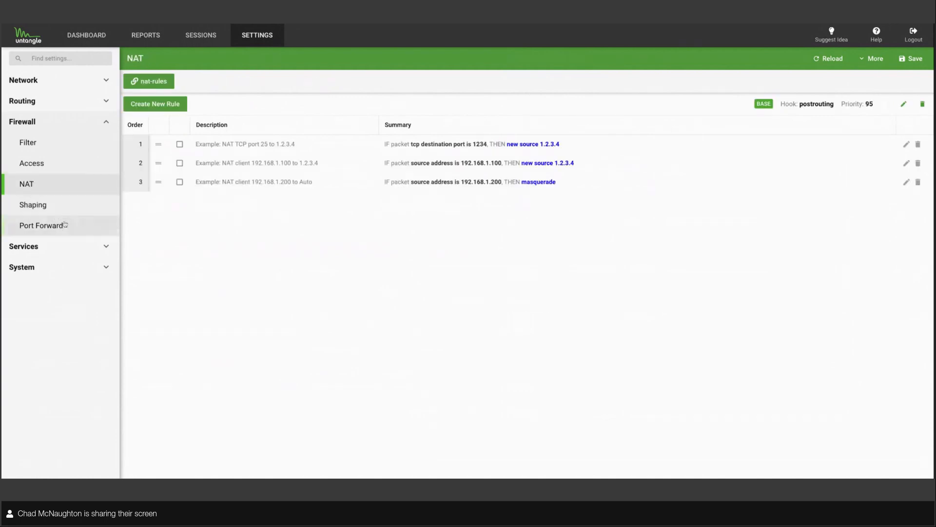
click(41, 225)
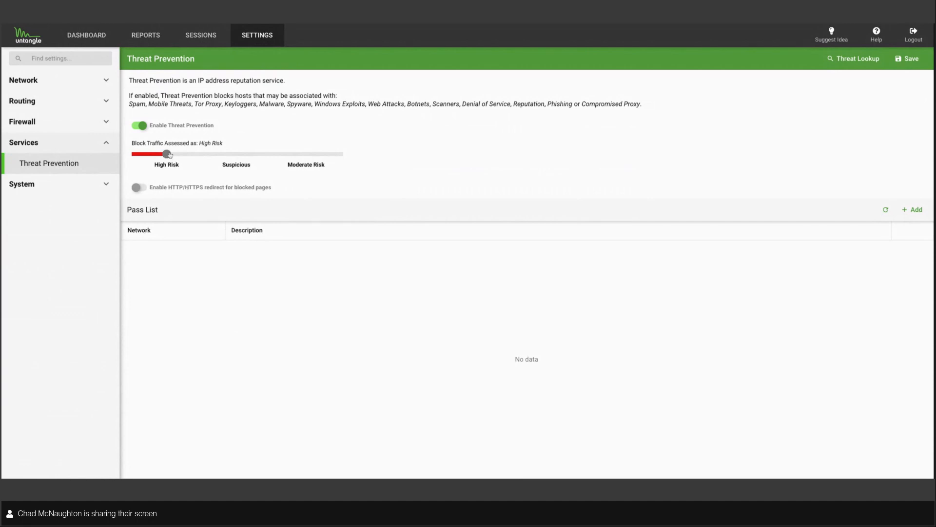
Step: Slide Threat Prevention blocking to Moderate Risk and enable the HTTP/HTTPS redirect
drag(169, 154, 306, 154)
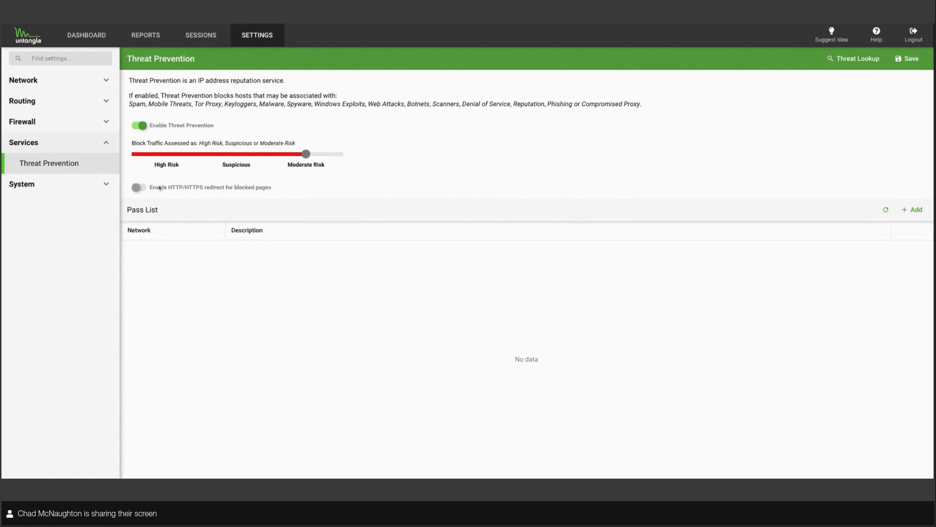
click(139, 187)
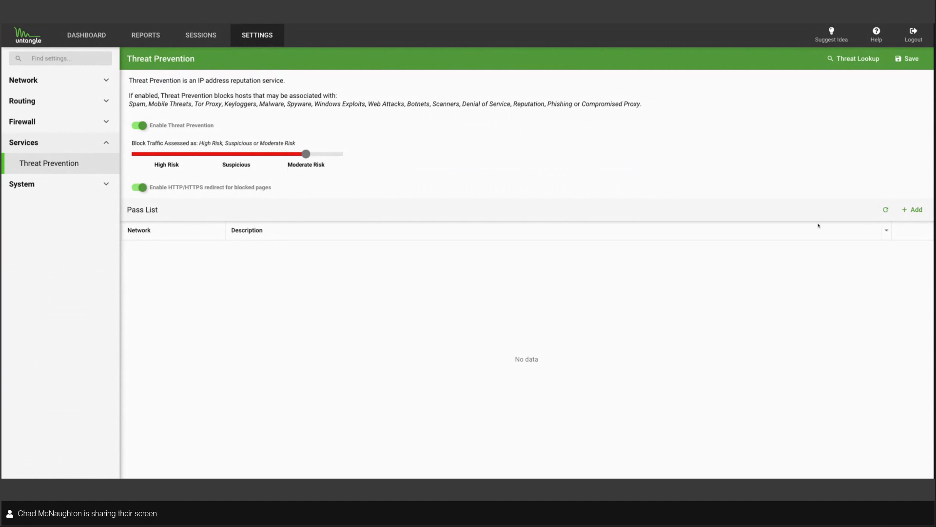
Step: Open the Add Host form for the Threat Prevention pass list
click(913, 209)
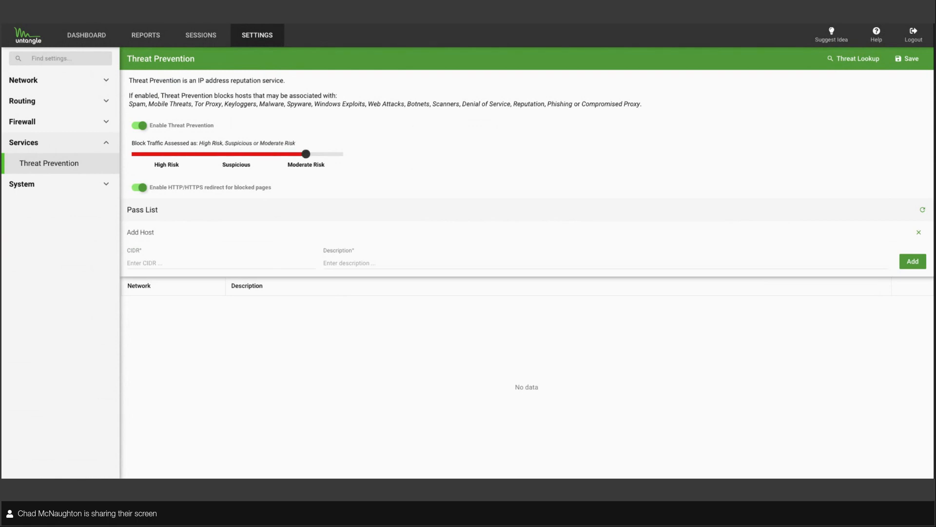
Step: Return Threat Prevention blocking to High Risk only, then open the Network settings
drag(306, 155, 236, 154)
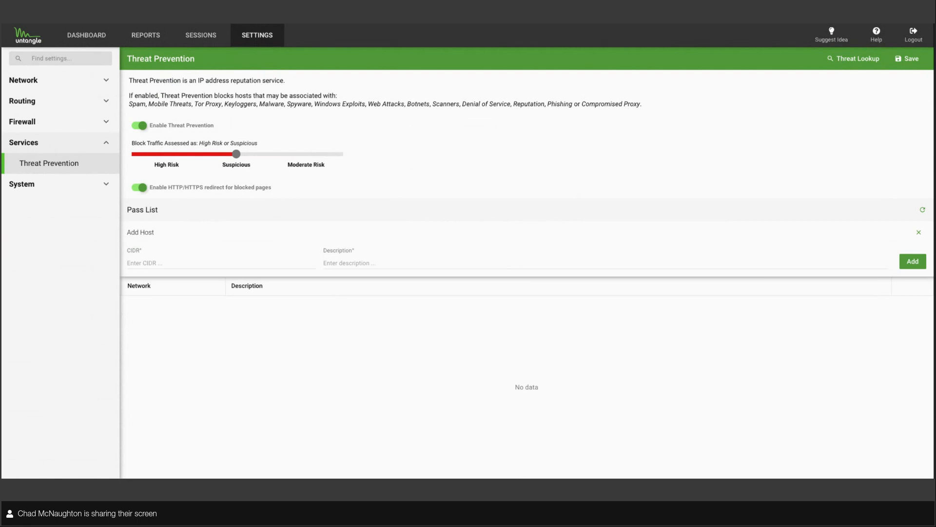
drag(237, 154, 166, 155)
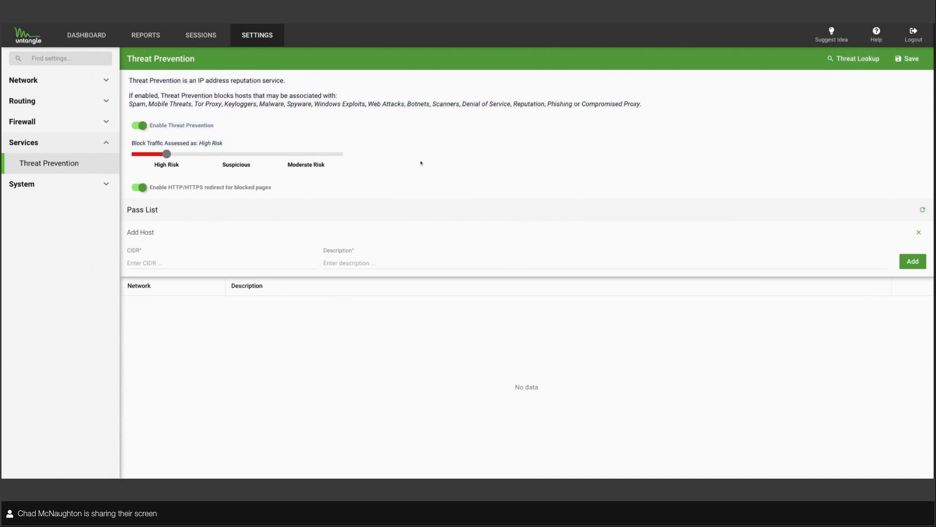
mouse_move(419, 196)
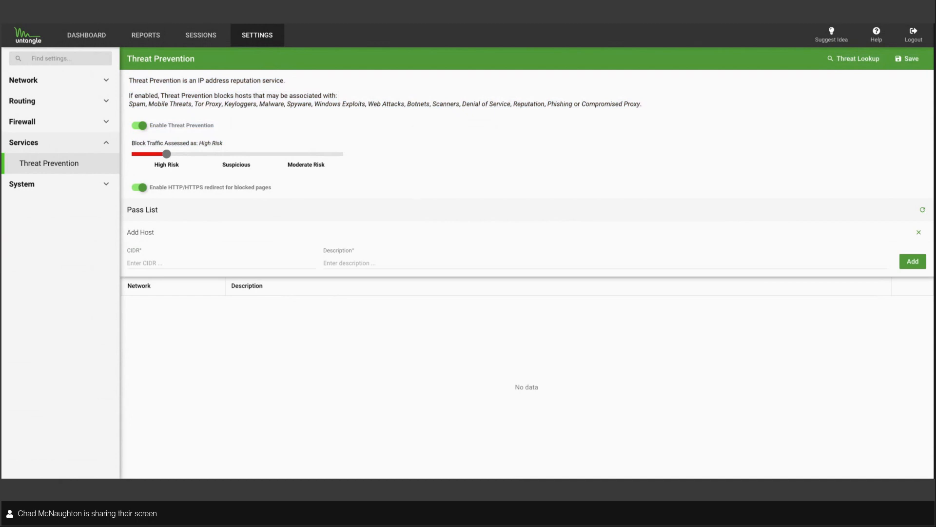
mouse_move(310, 113)
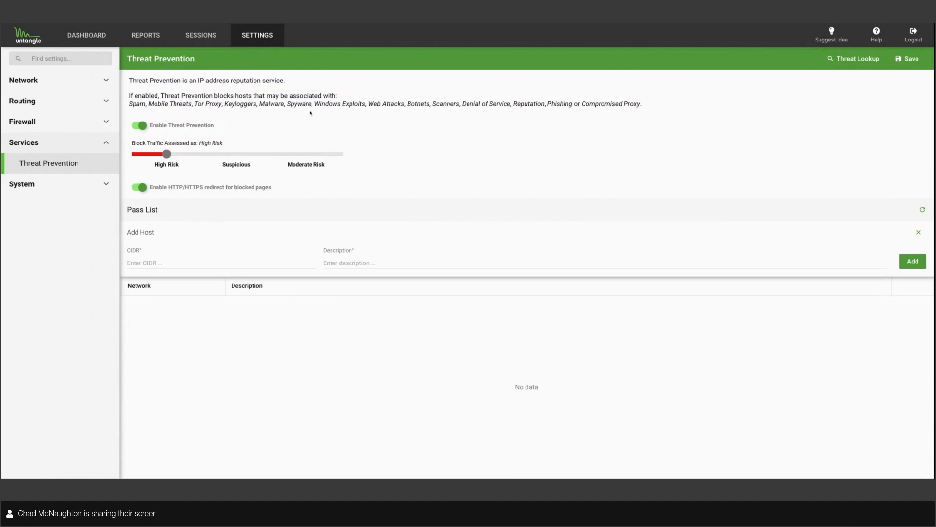
drag(130, 103, 313, 104)
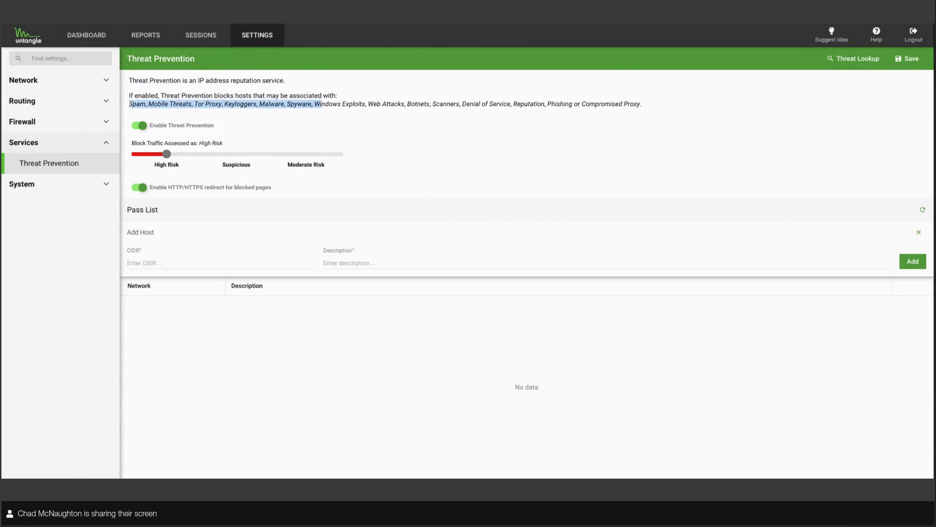
click(486, 112)
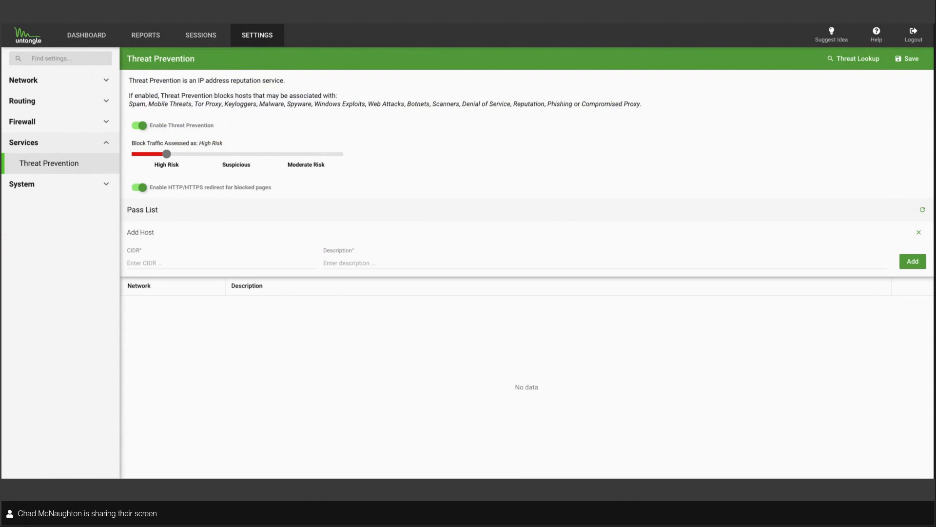
click(24, 81)
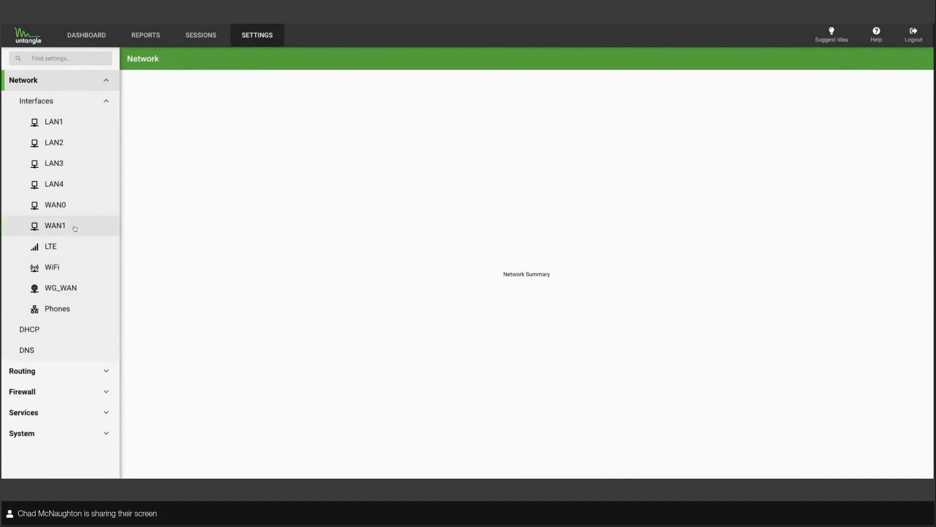
Step: Start a secondary DNS entry on WAN1, then leave to trigger the unsaved-changes warning
click(53, 225)
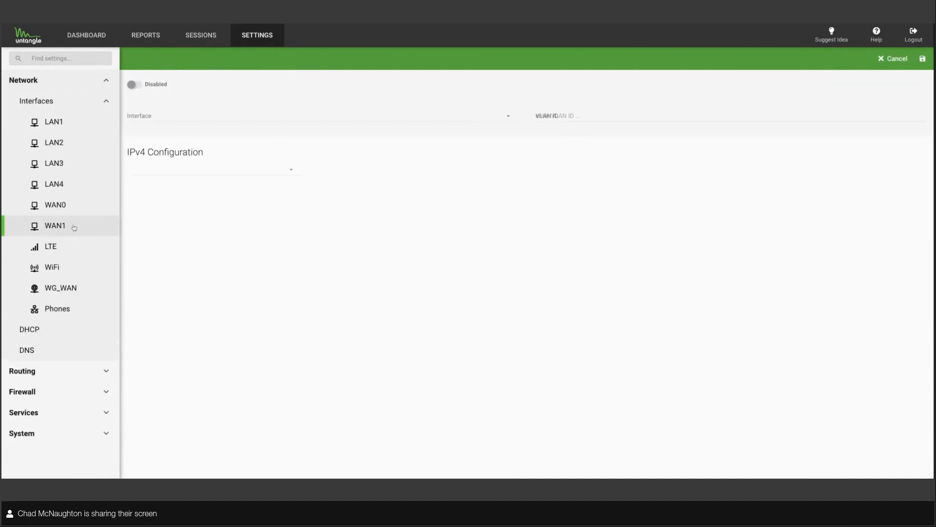
click(53, 225)
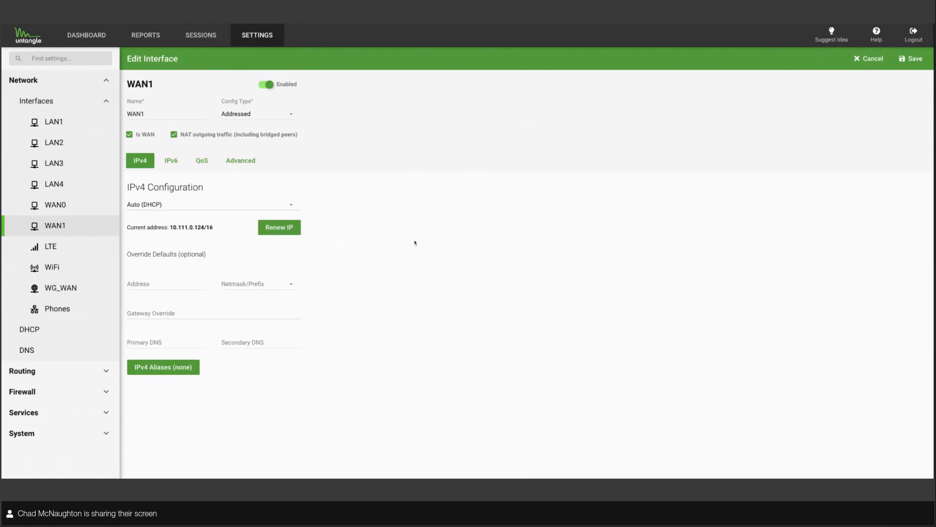
mouse_move(352, 260)
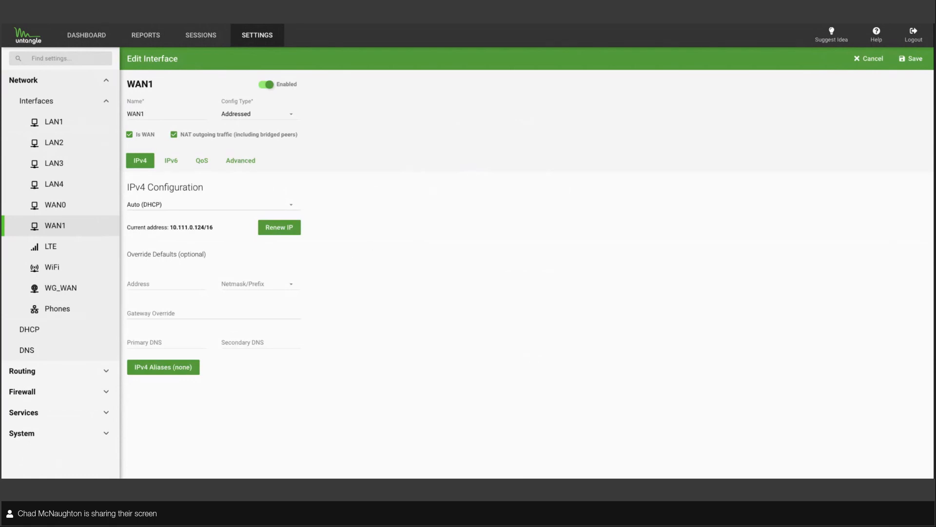
click(260, 342)
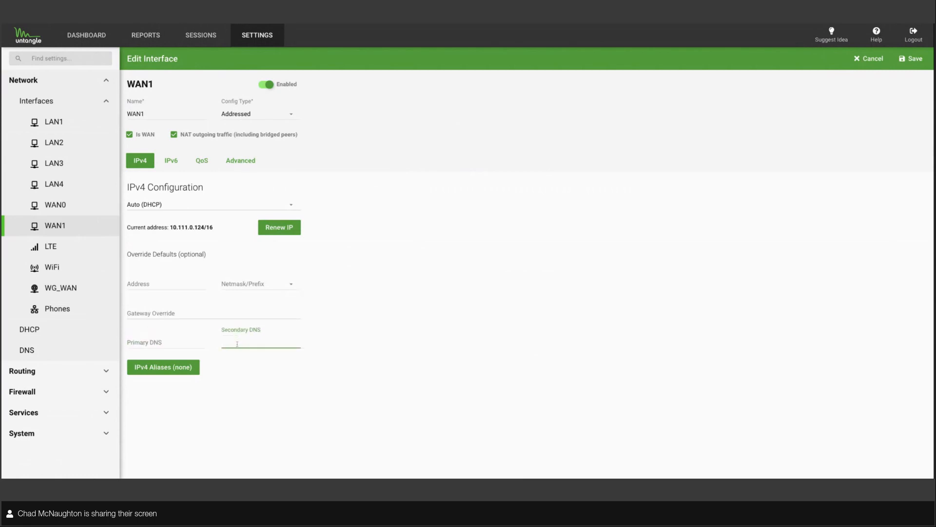
text(1.1.1.3)
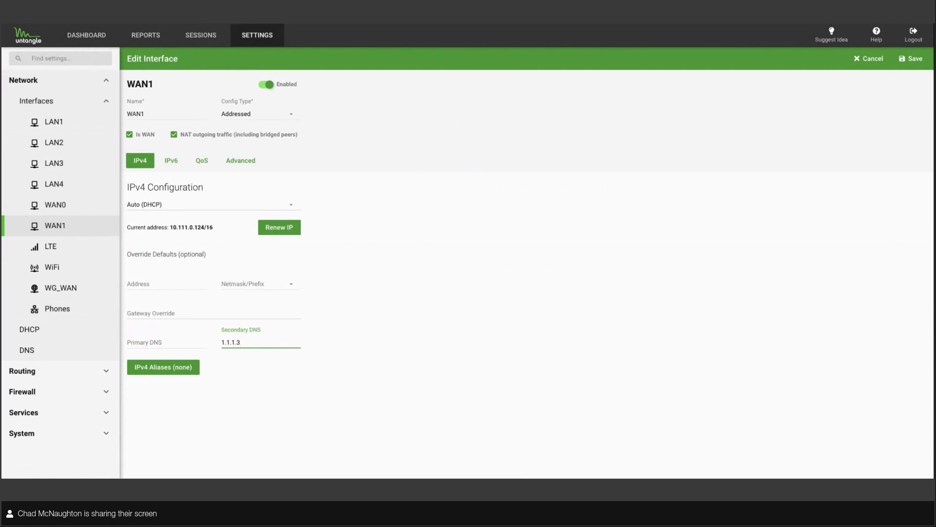
key(Backspace)
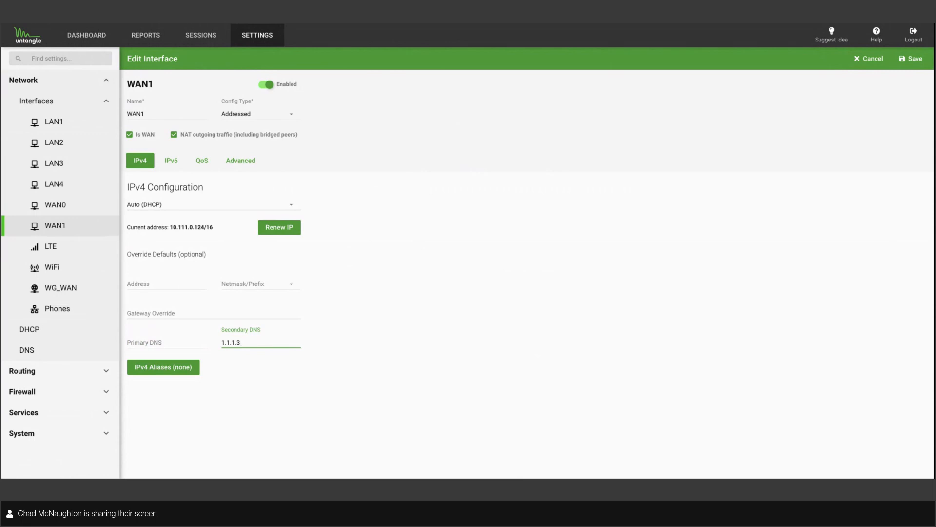
click(260, 342)
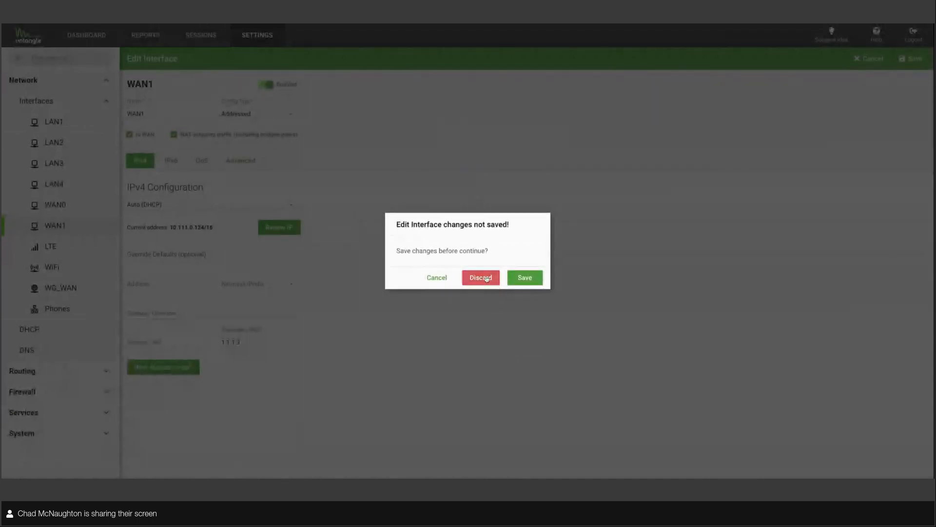
Step: Discard the WAN1 interface edits and view the Upgrade page with Saturday 12:00 AM auto-upgrades
click(480, 277)
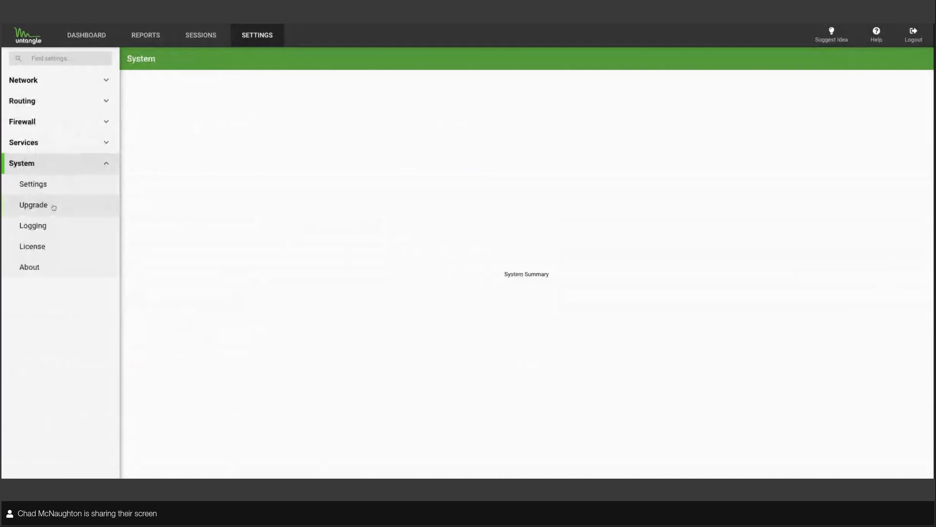
click(32, 183)
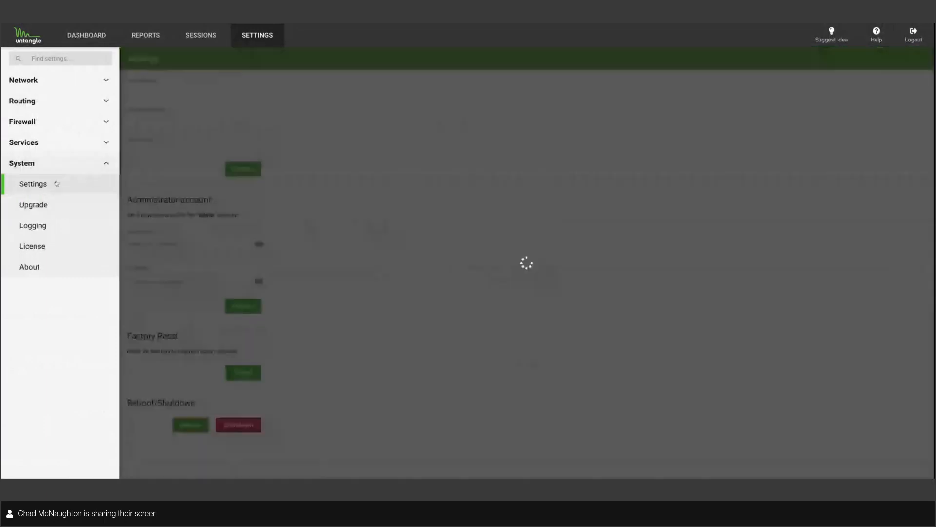
click(33, 184)
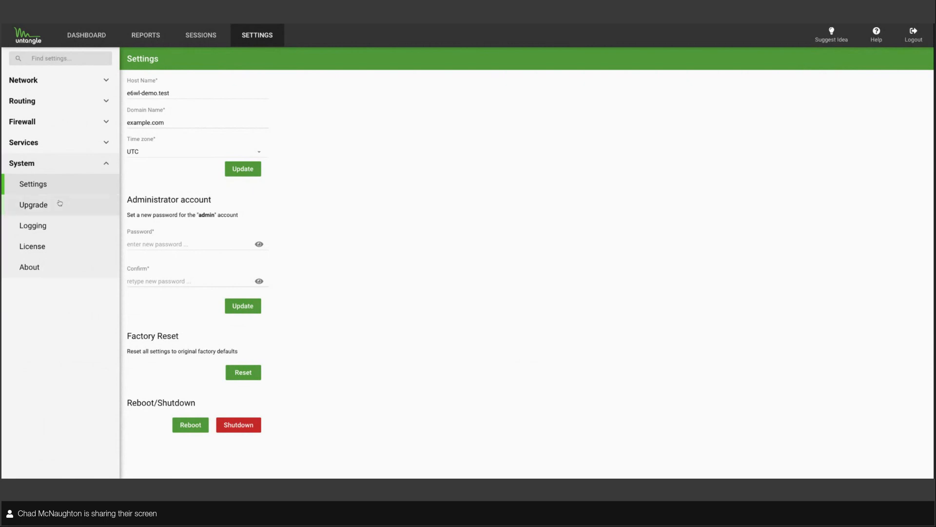
click(32, 205)
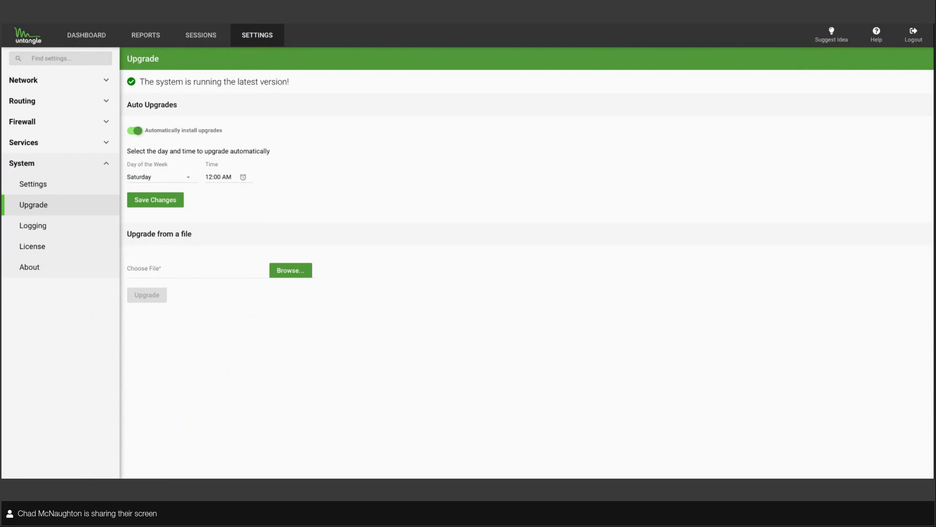
Step: Open System Logging and move from the Logread log to the Dmesg kernel log
click(33, 225)
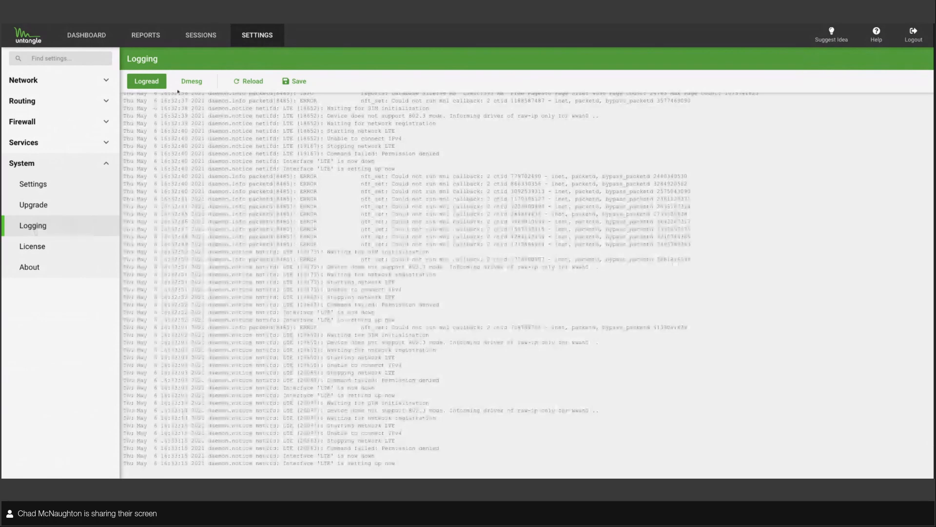
click(191, 81)
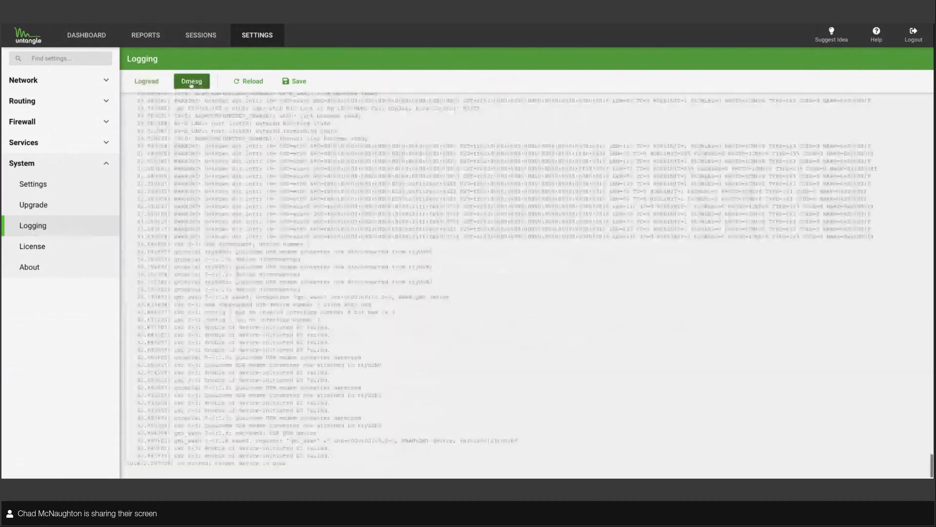
click(248, 81)
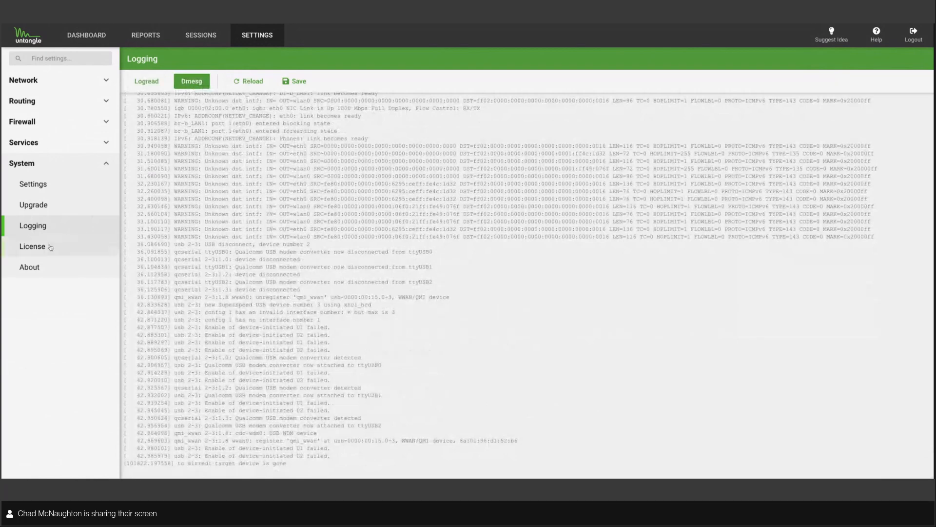
Step: View the License page showing unlimited throughput from April 8, 2020 to April 12, 2022
click(32, 246)
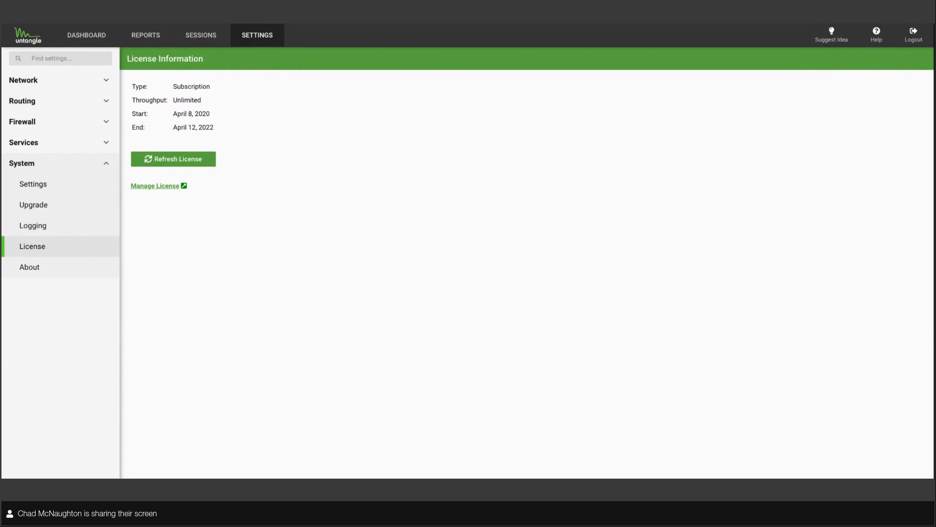
mouse_move(218, 101)
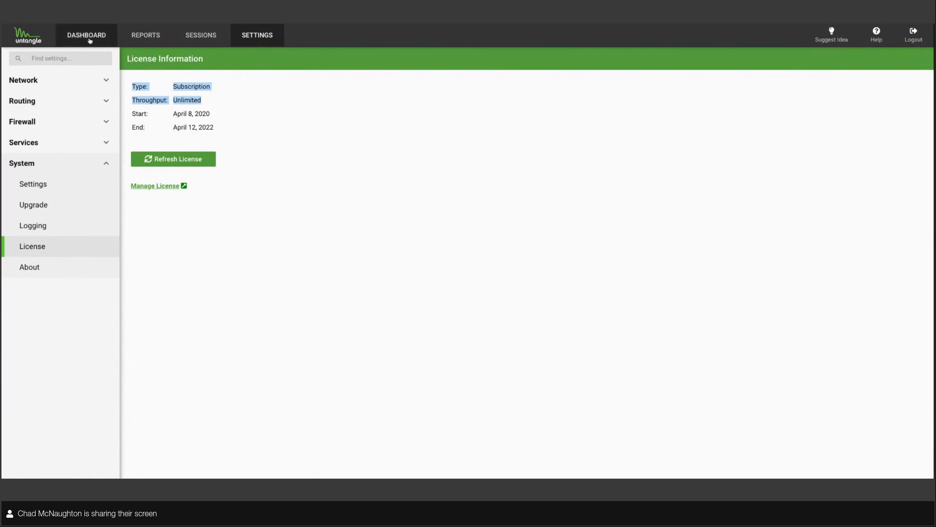
Step: Return to the Dashboard with server info, CPU load, network layout and WAN routing widgets
click(86, 34)
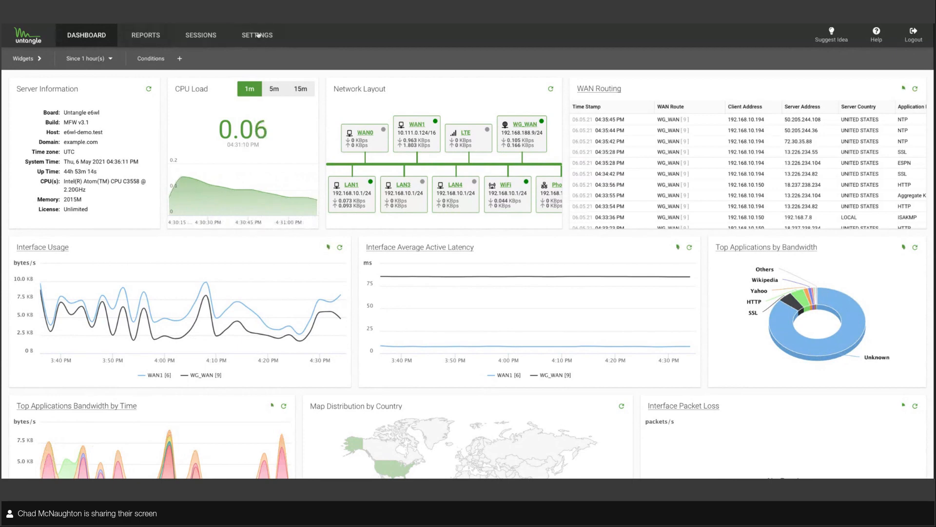
Step: Open the WAN Rules list and add an Application Name (Inferred) condition to the salesforce rule
click(257, 35)
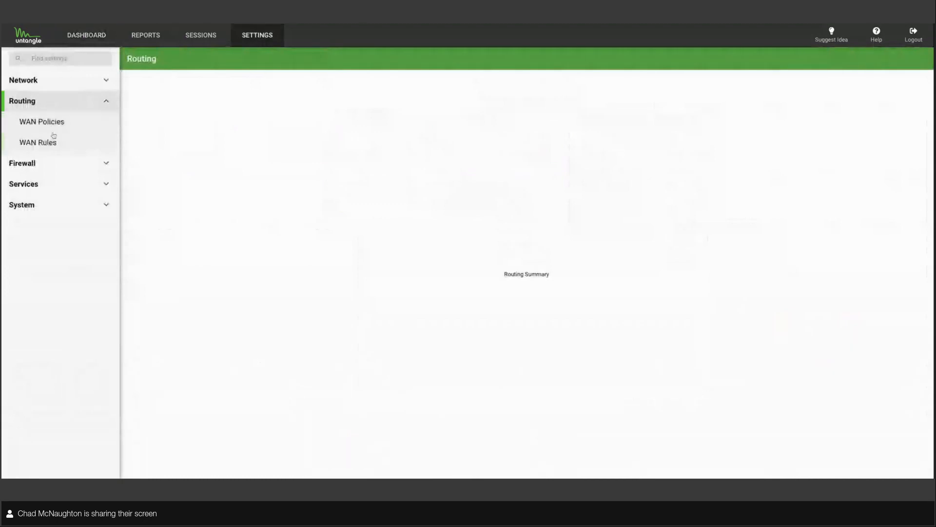
click(38, 142)
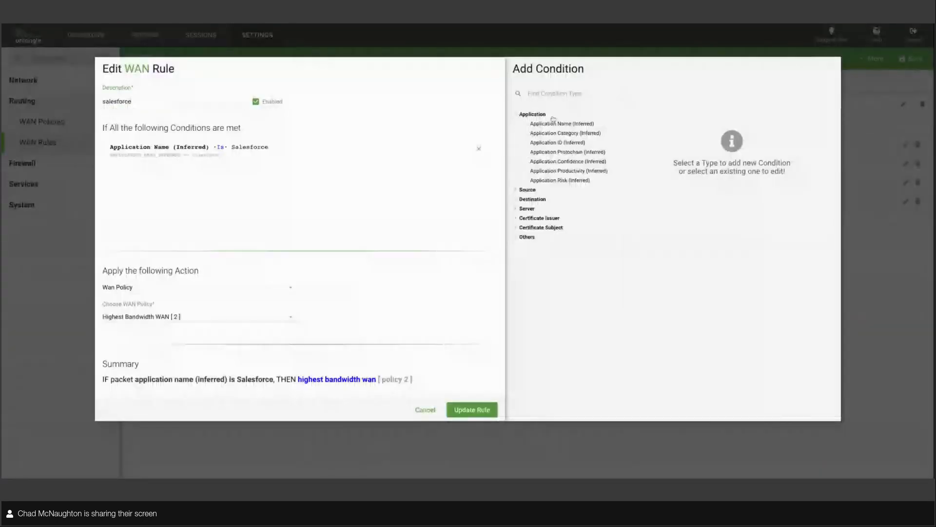
click(562, 123)
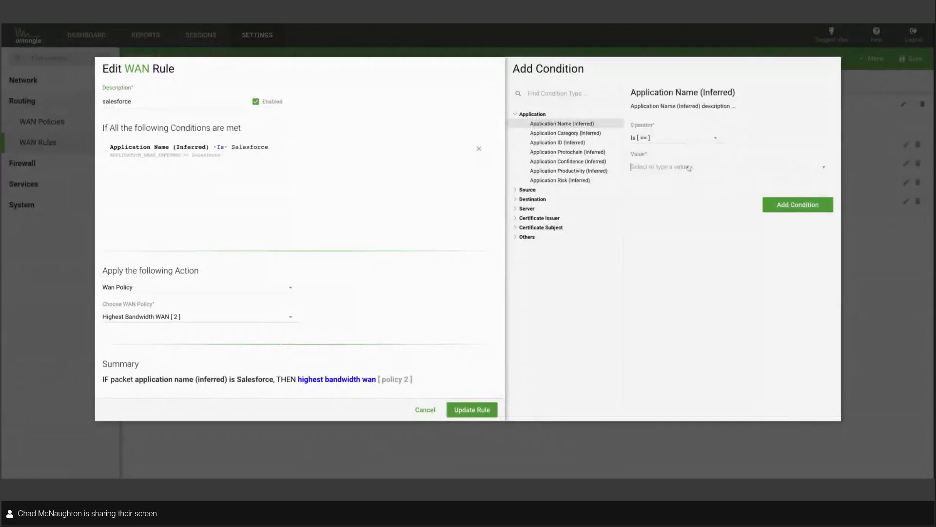
text(1)
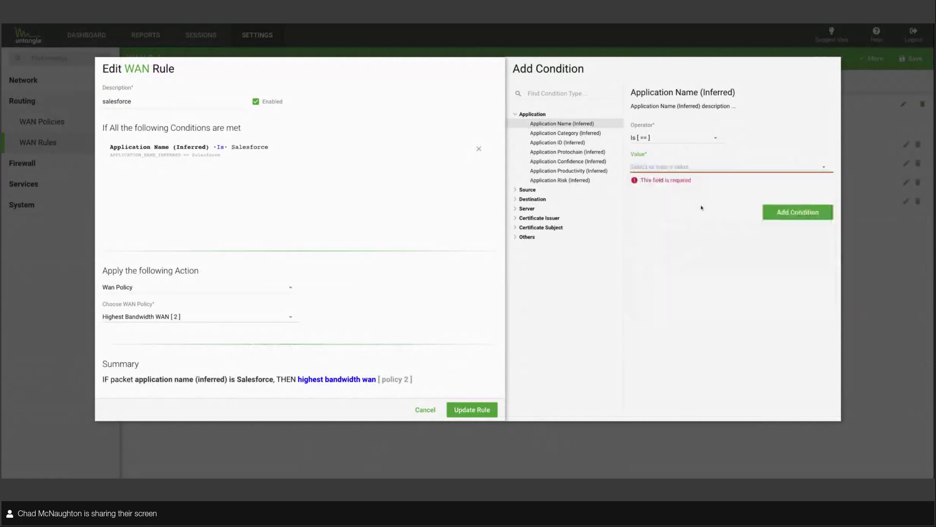
Step: Browse the available application name values, then show the Certificate Issuer condition types
click(729, 166)
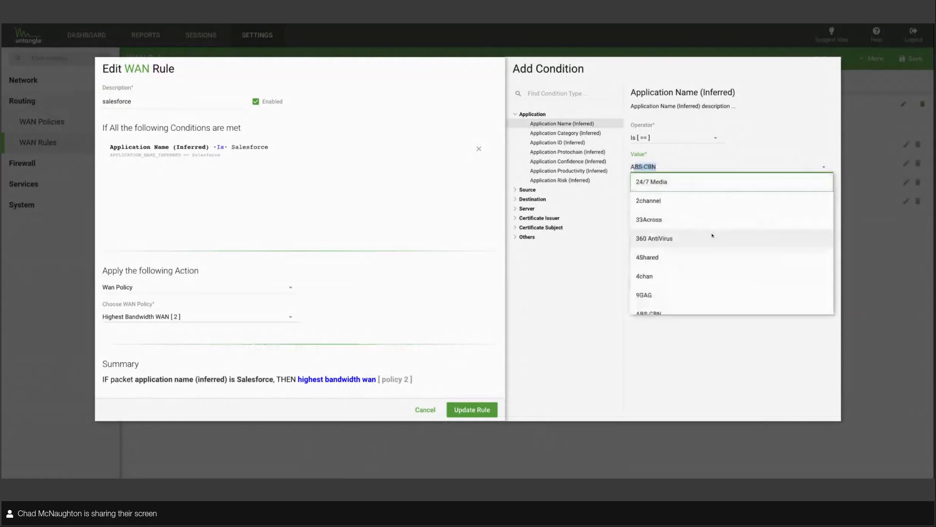
scroll(down, 3)
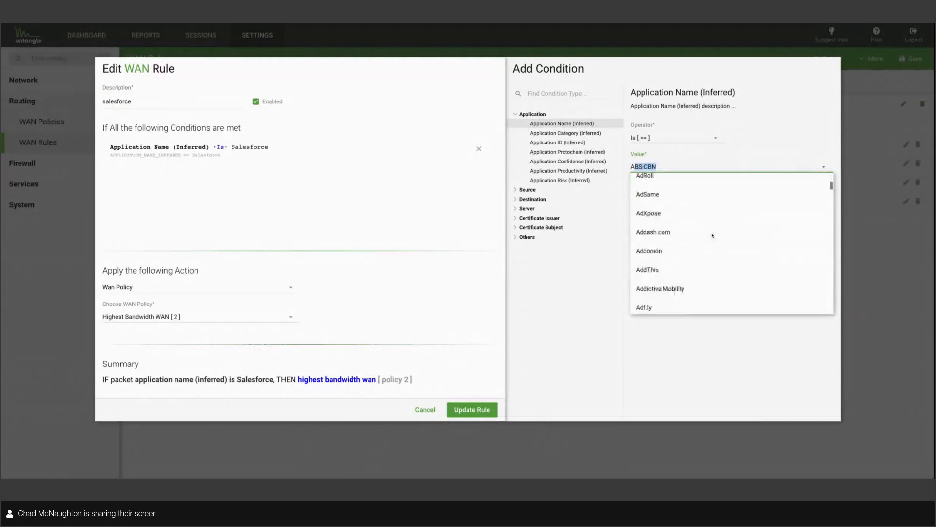
scroll(down, 3)
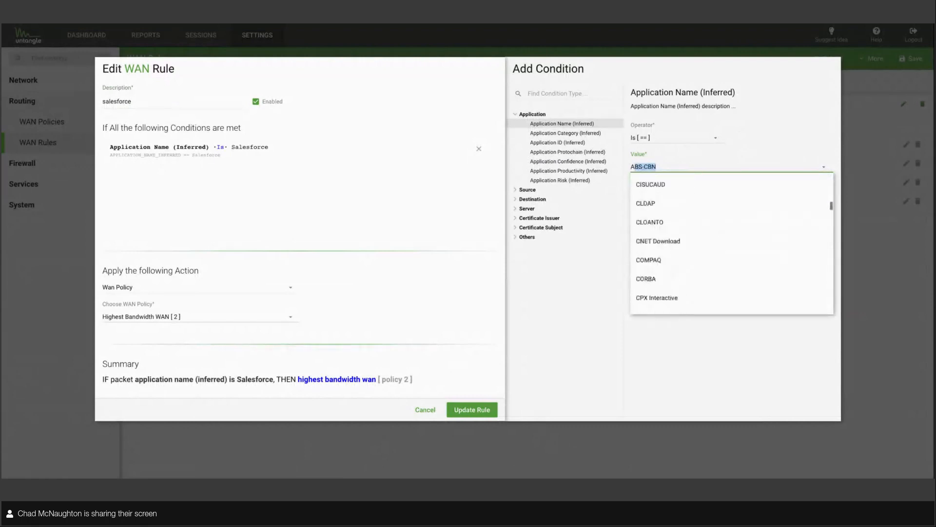
scroll(down, 3)
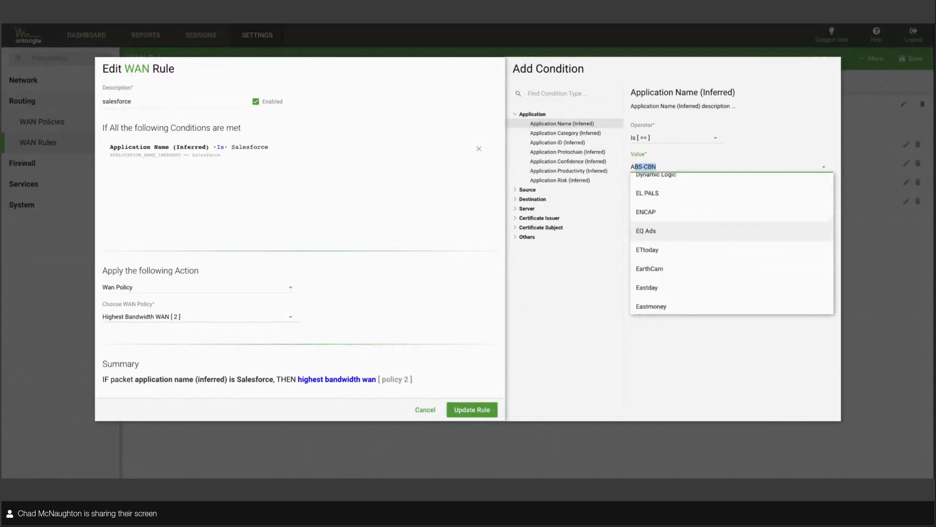
scroll(down, 3)
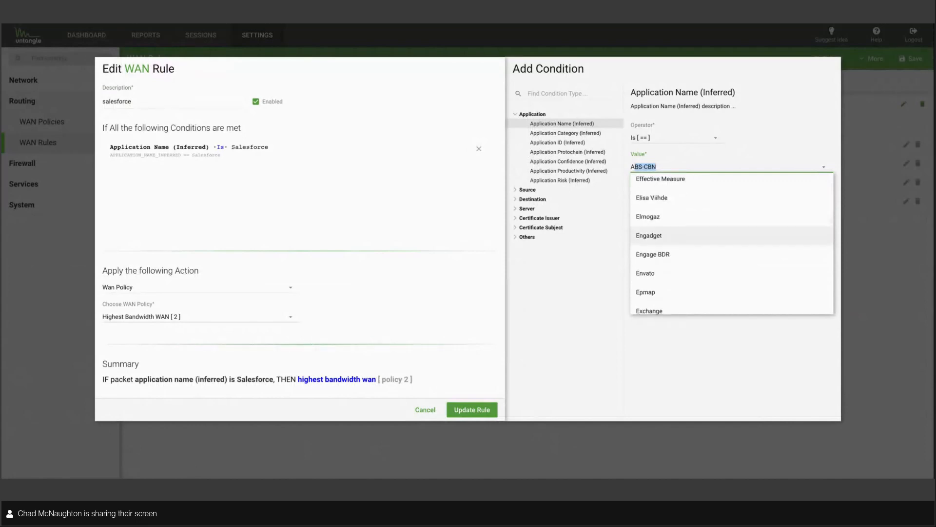
scroll(down, 3)
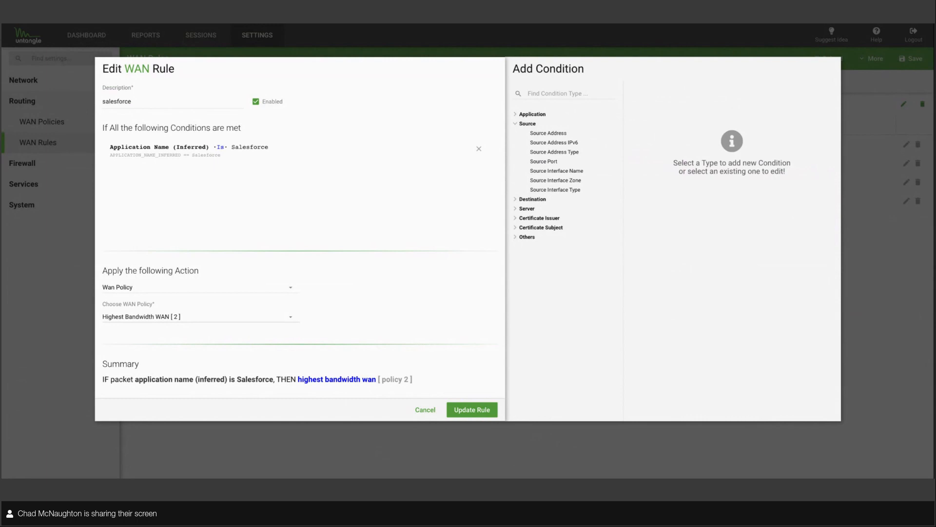
click(538, 151)
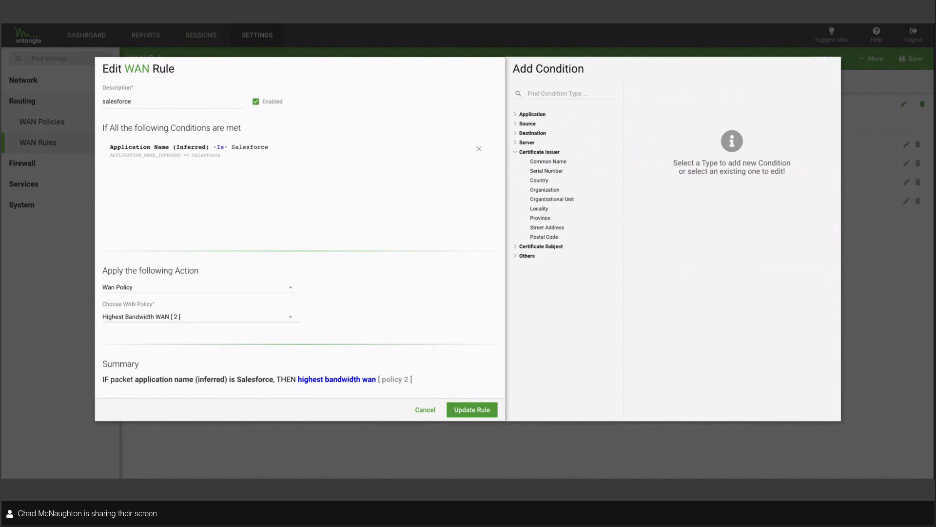
mouse_move(356, 51)
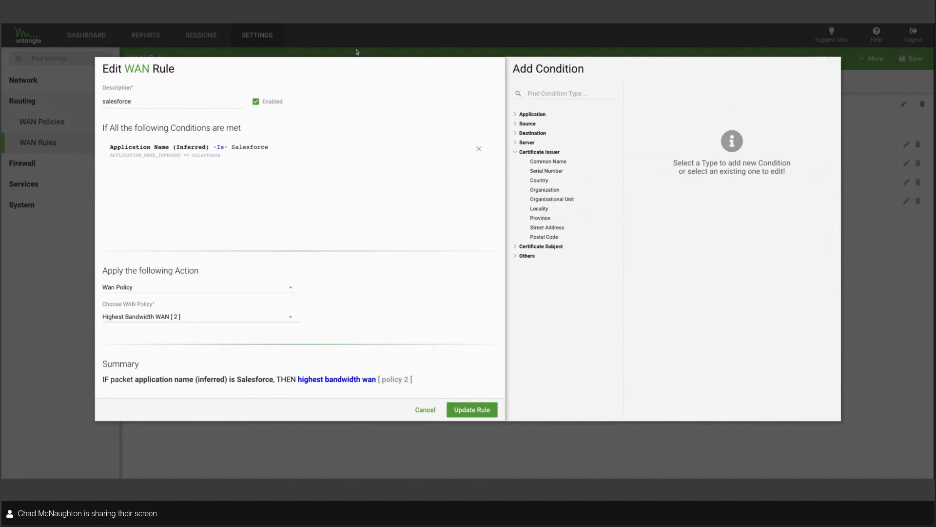
mouse_move(631, 142)
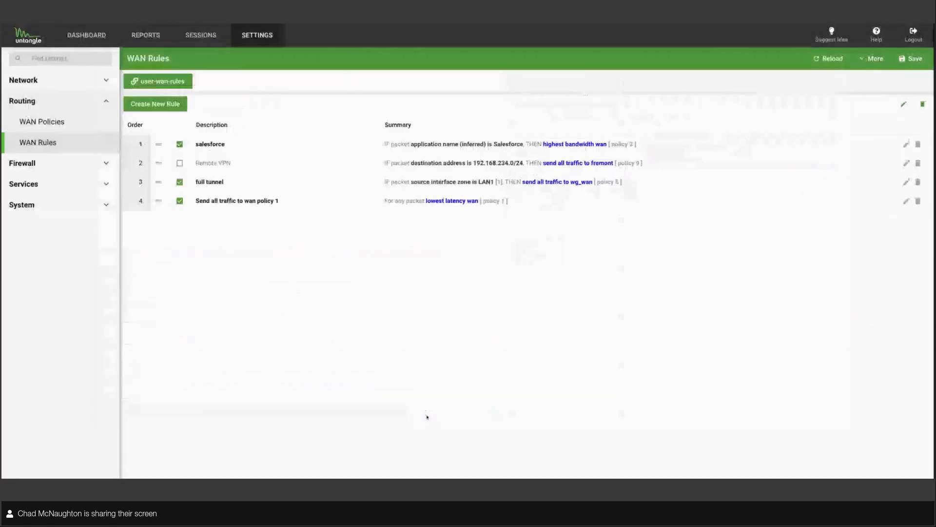
mouse_move(453, 308)
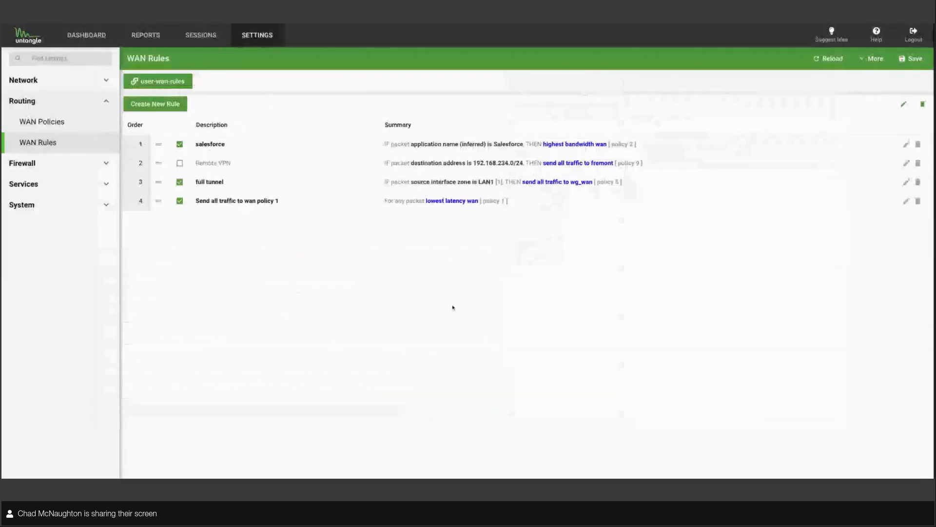